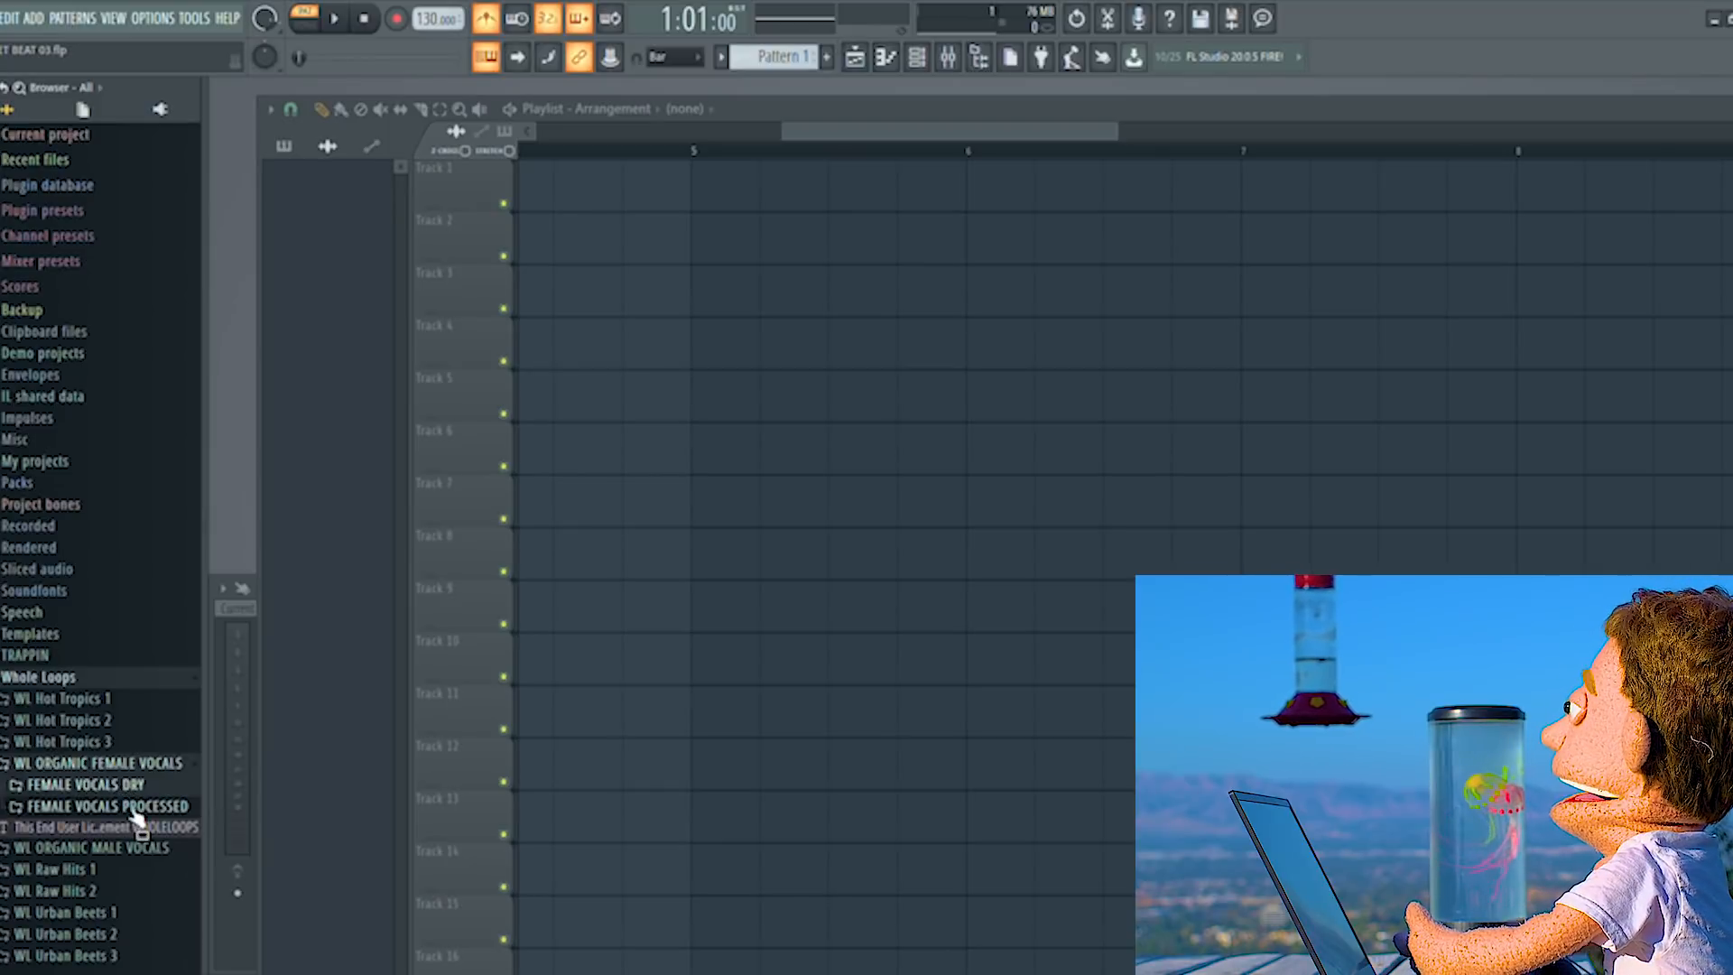
- Audition the AHH 02 and AHH 04 loops in the Female Vocals Processed folder
{"action": "left_click", "coordinate": [107, 805]}
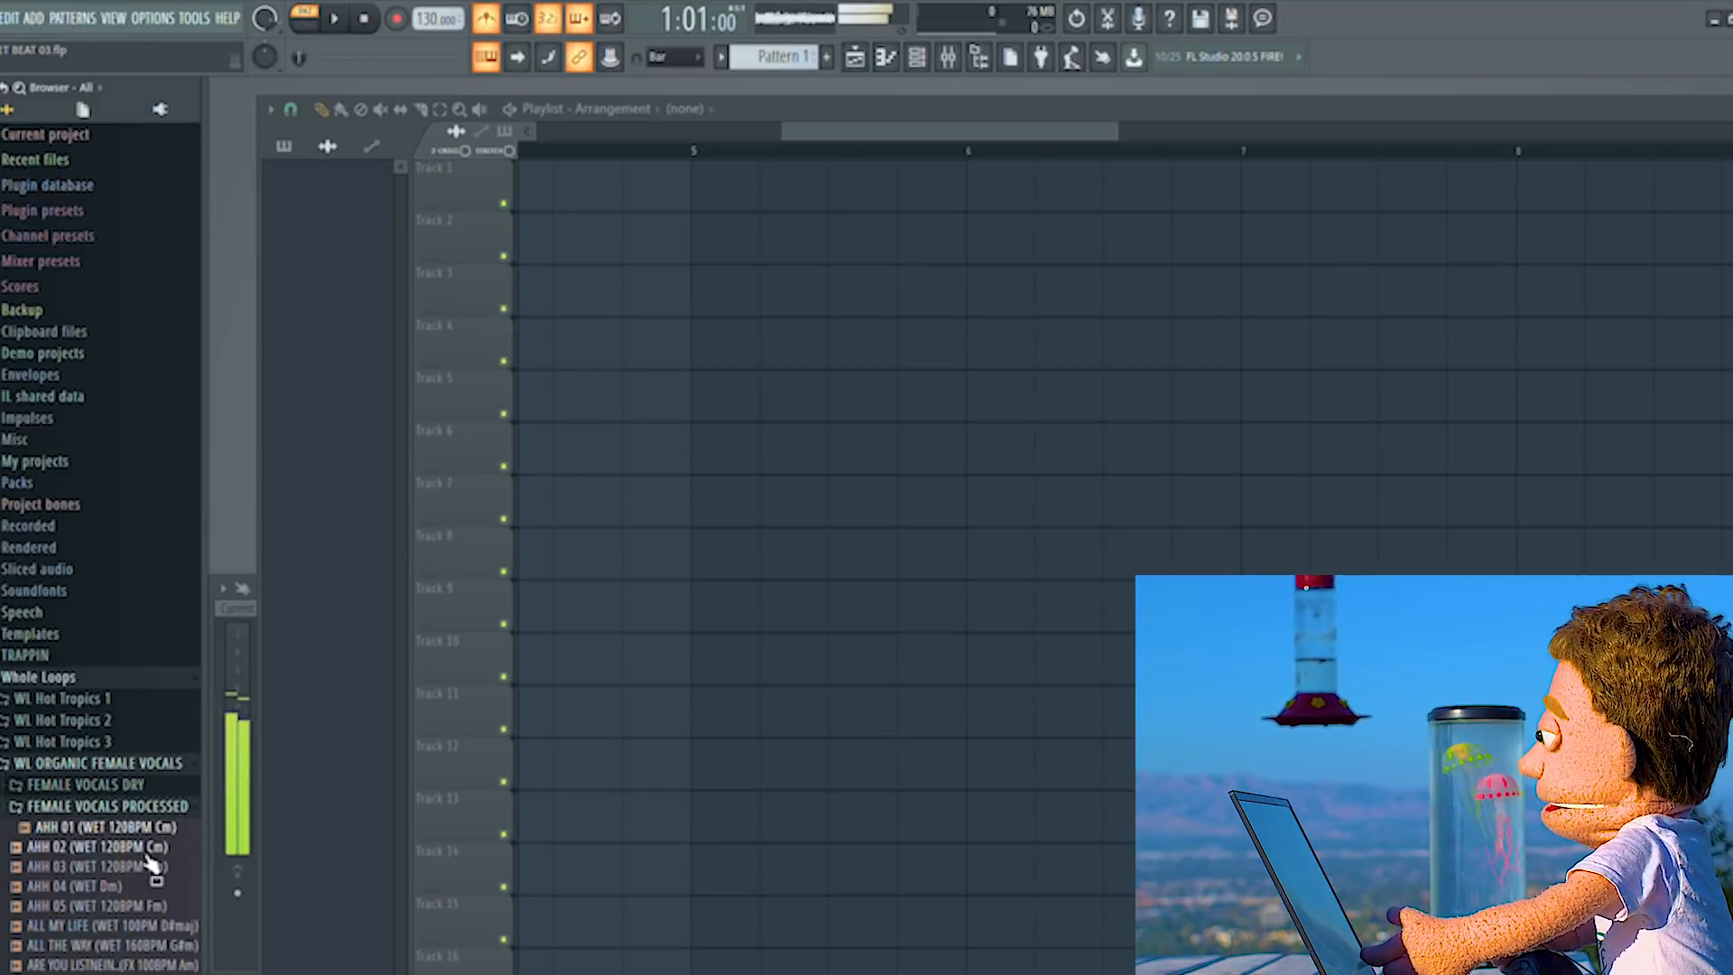
{"action": "left_click", "coordinate": [83, 885]}
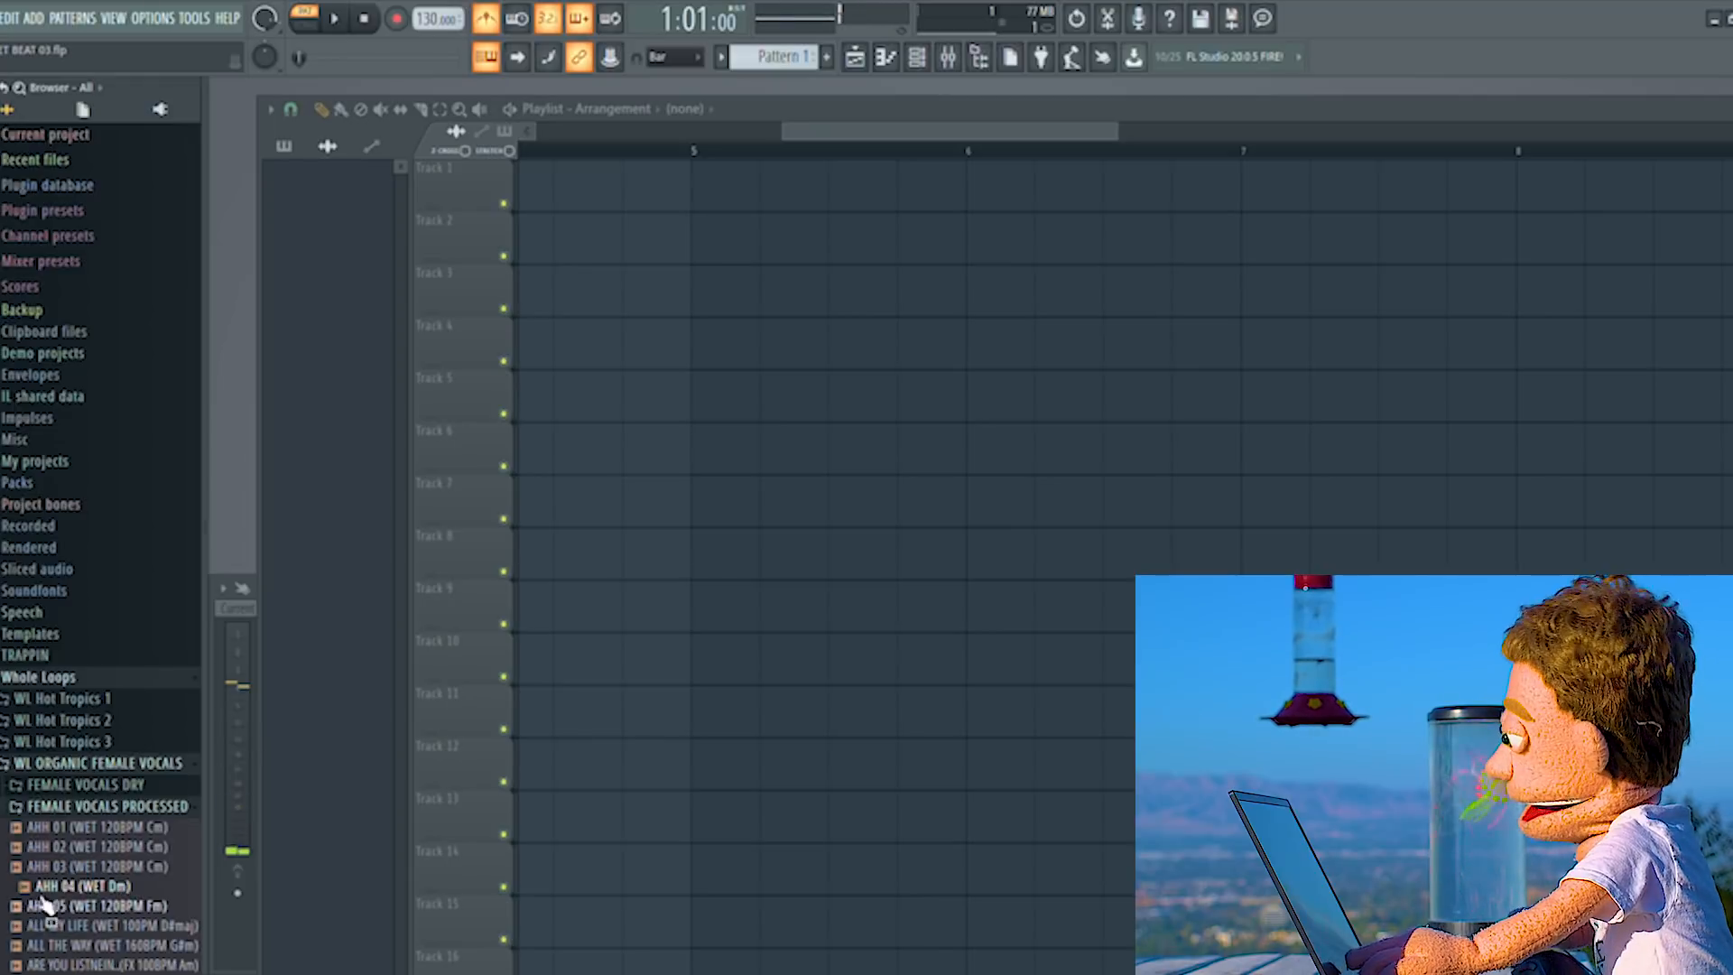
{"action": "left_click", "coordinate": [99, 847]}
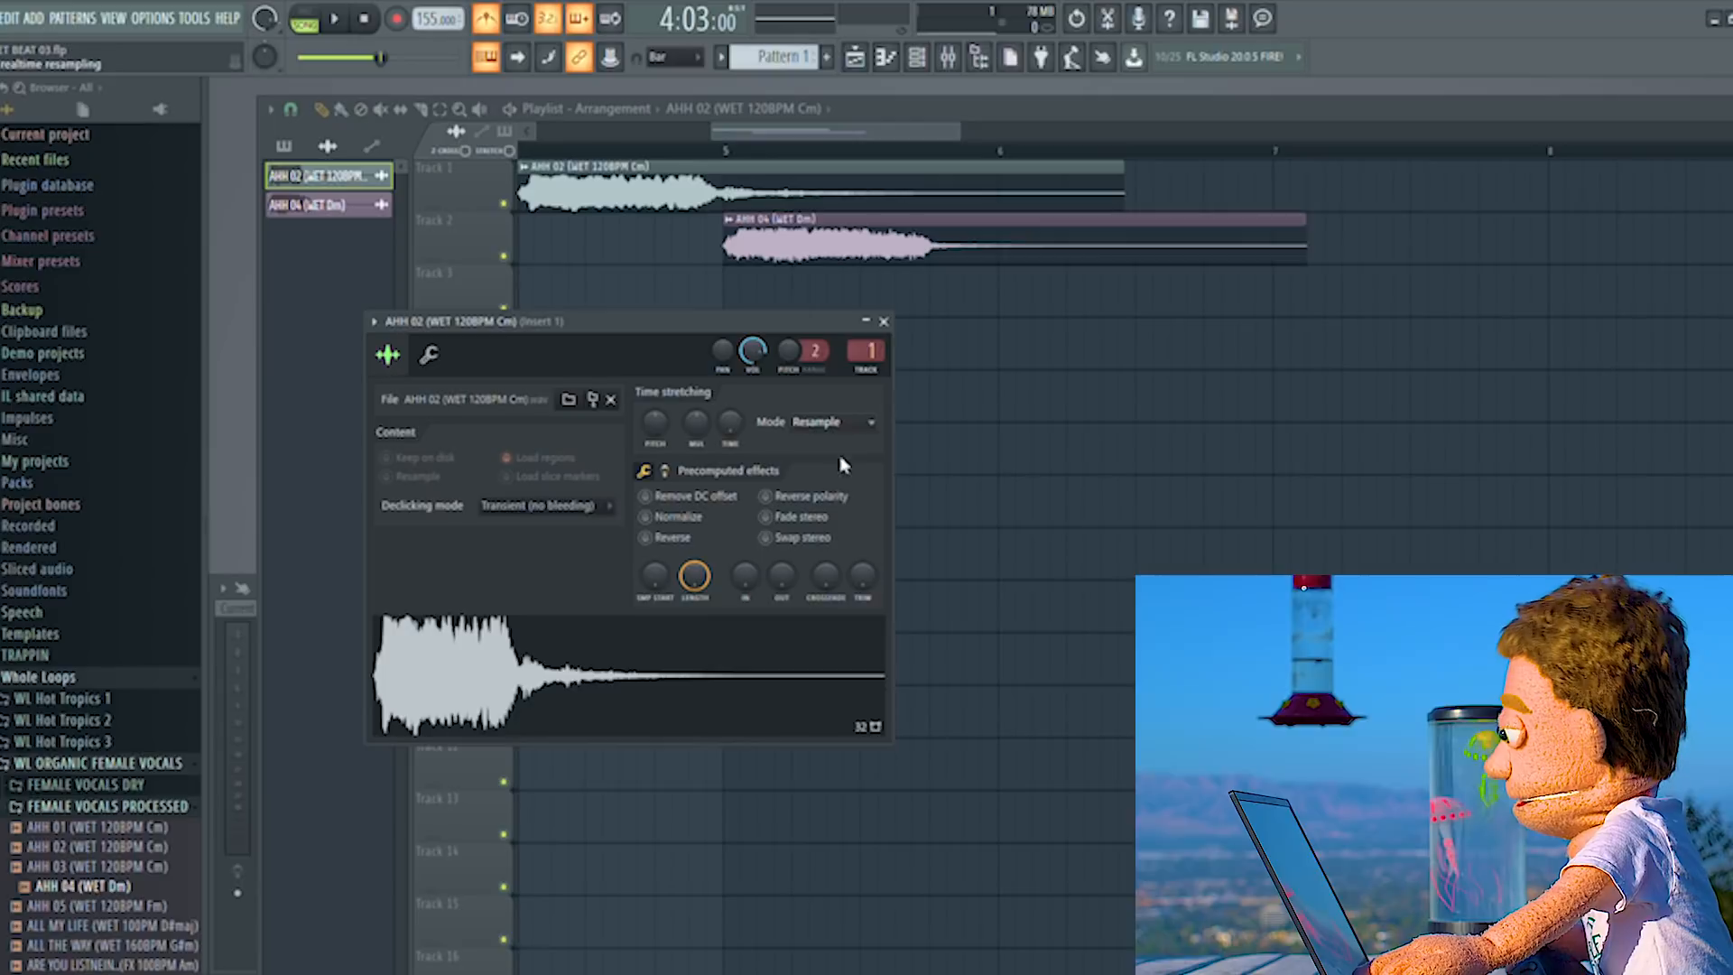
- Place AHH 02 and AHH 04 on Tracks 1 and 2 at 150 BPM and chop them into short alternating clips over 16 bars
{"action": "left_click", "coordinate": [832, 421]}
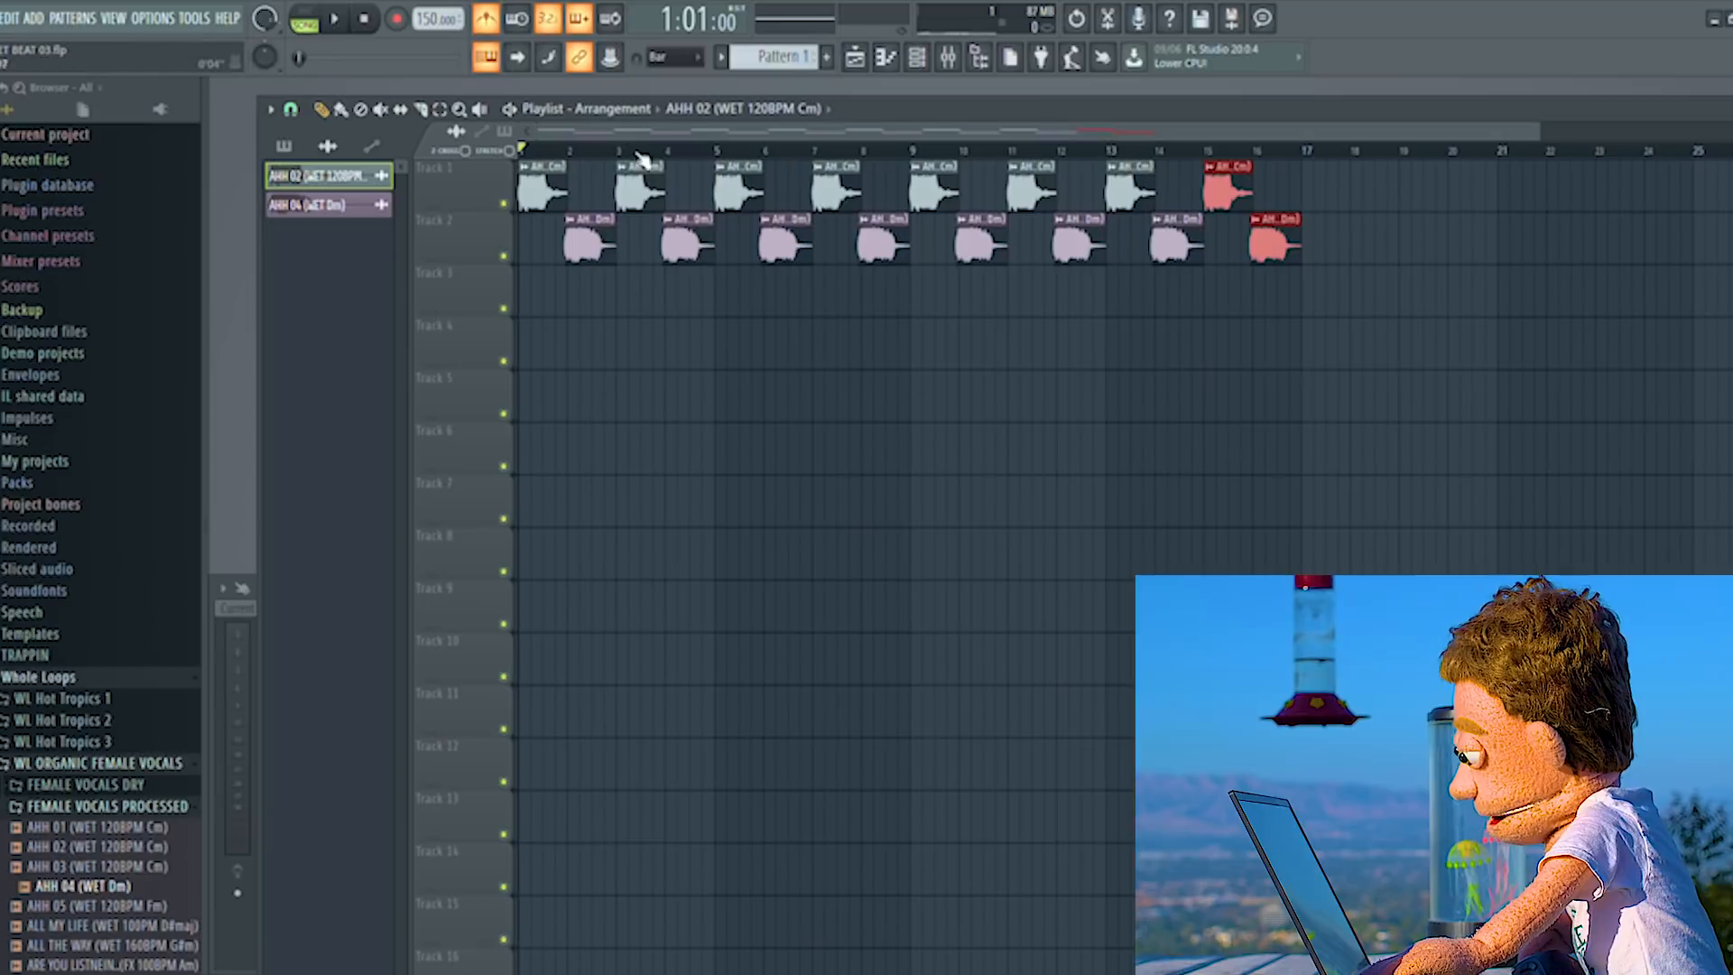
{"action": "left_click", "coordinate": [336, 18]}
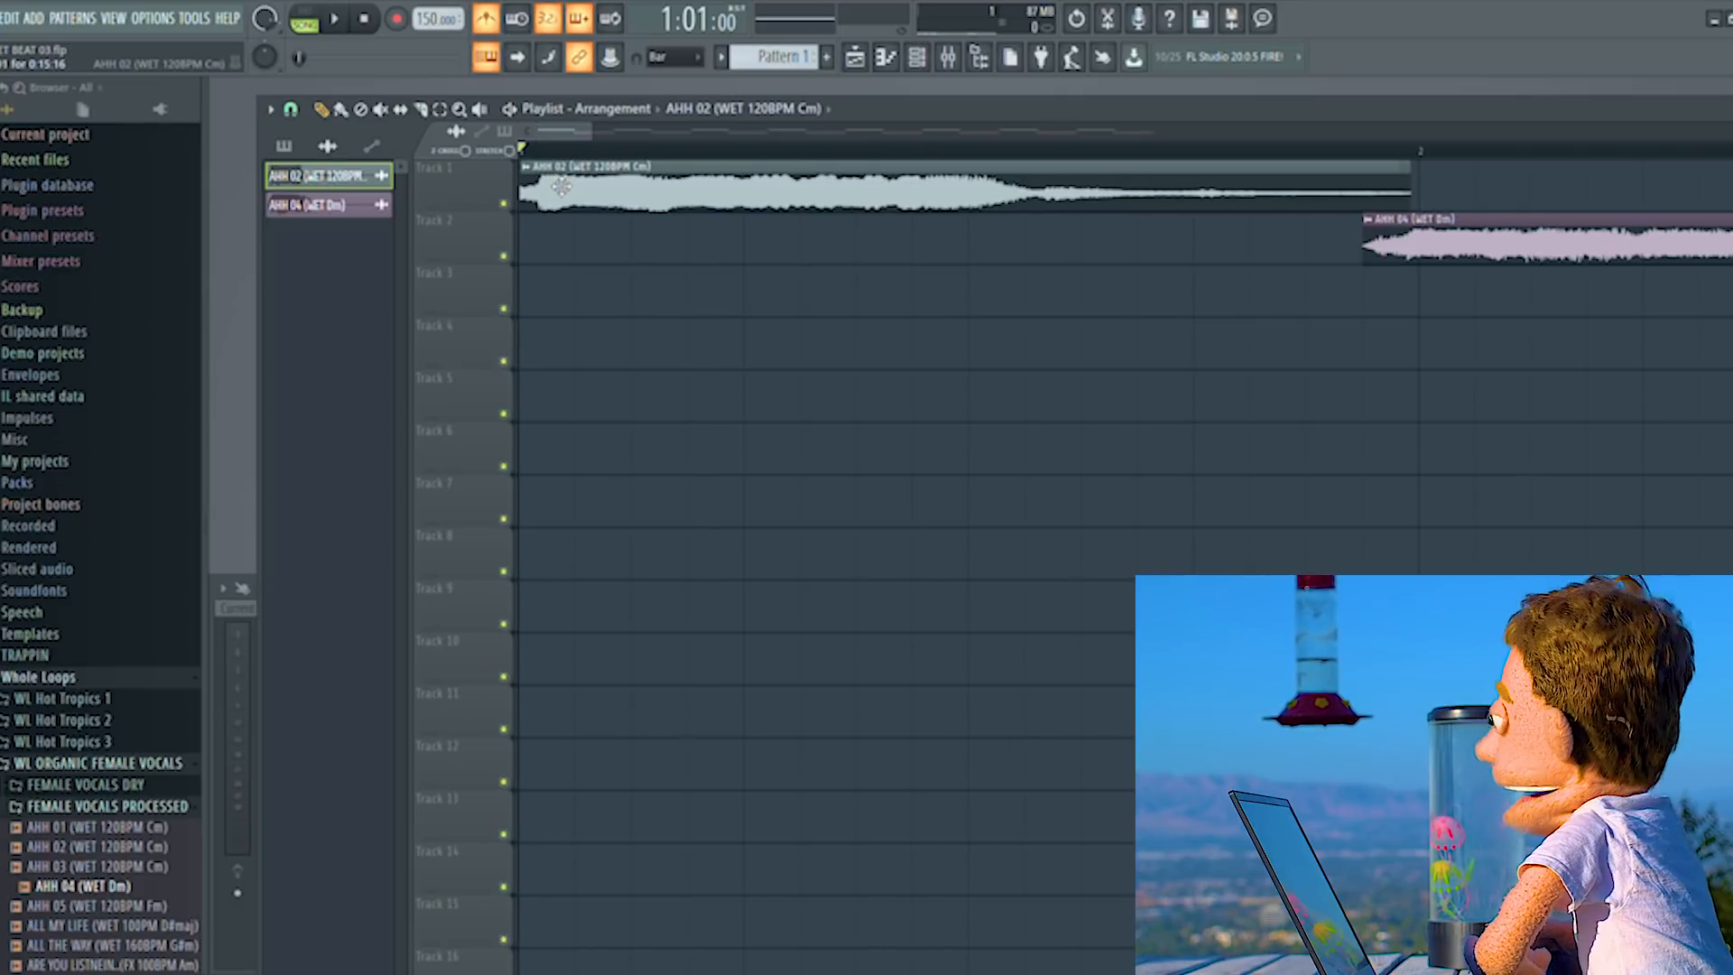
{"action": "left_click", "coordinate": [335, 18]}
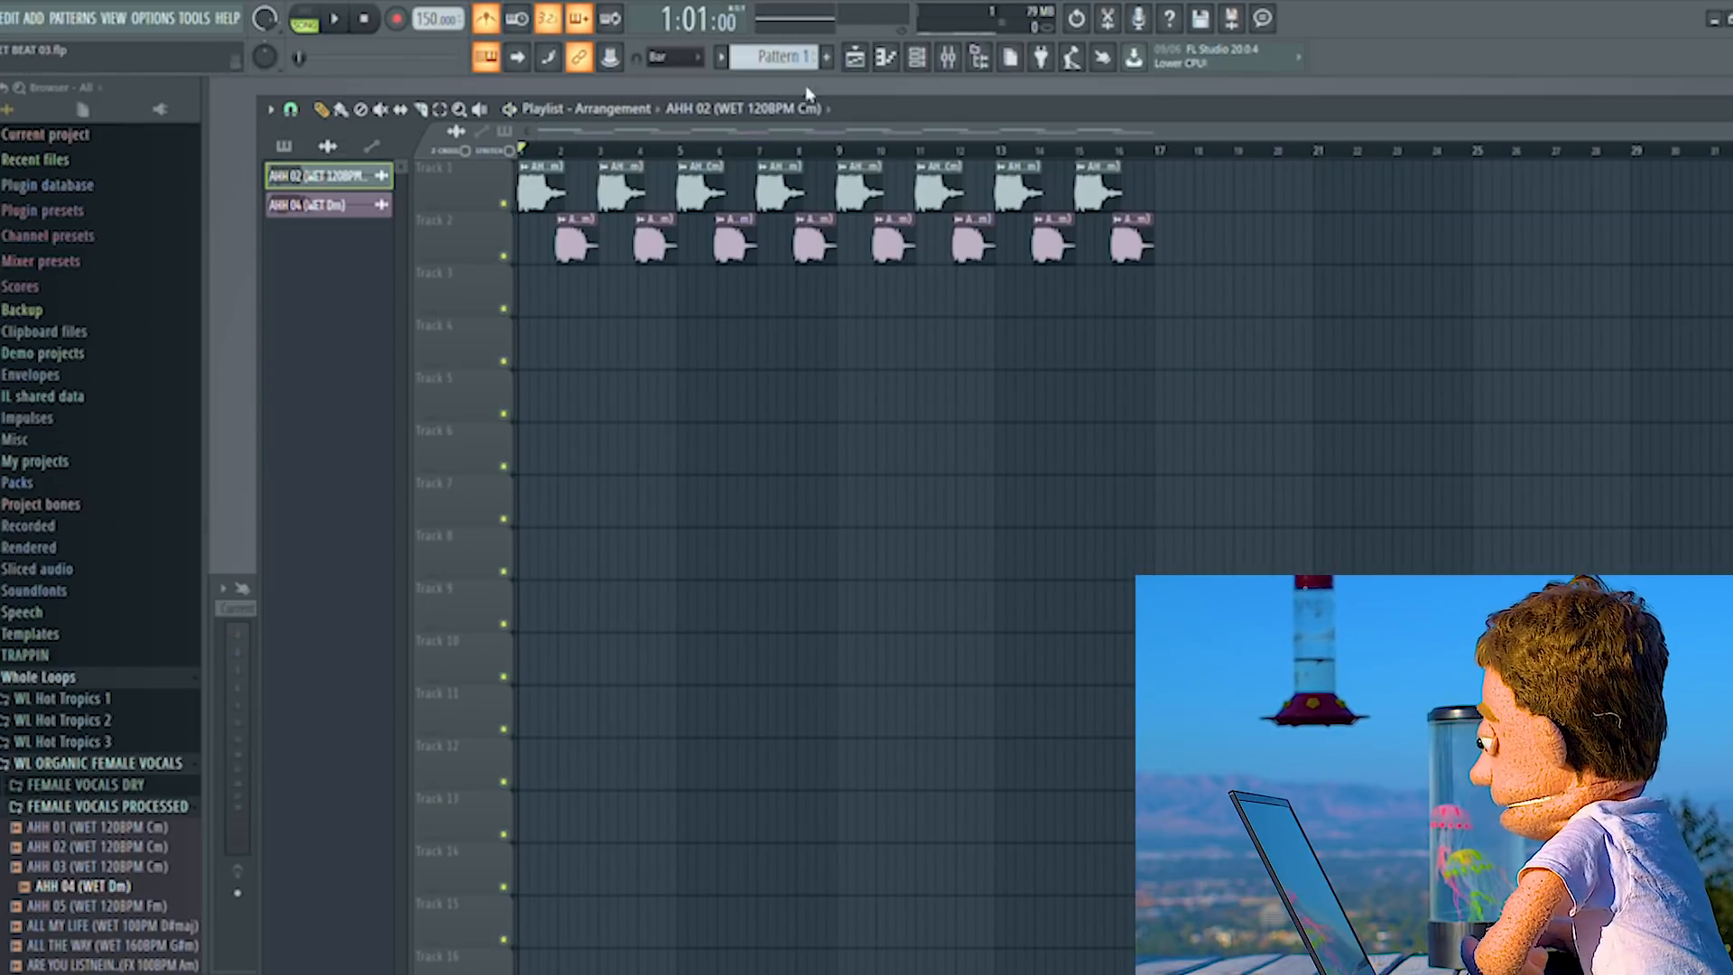
- Add Fruity Parametric EQ 2 to the vocal's Insert 1 and shape a band-pass curve cutting lows and highs
{"action": "left_click", "coordinate": [948, 56]}
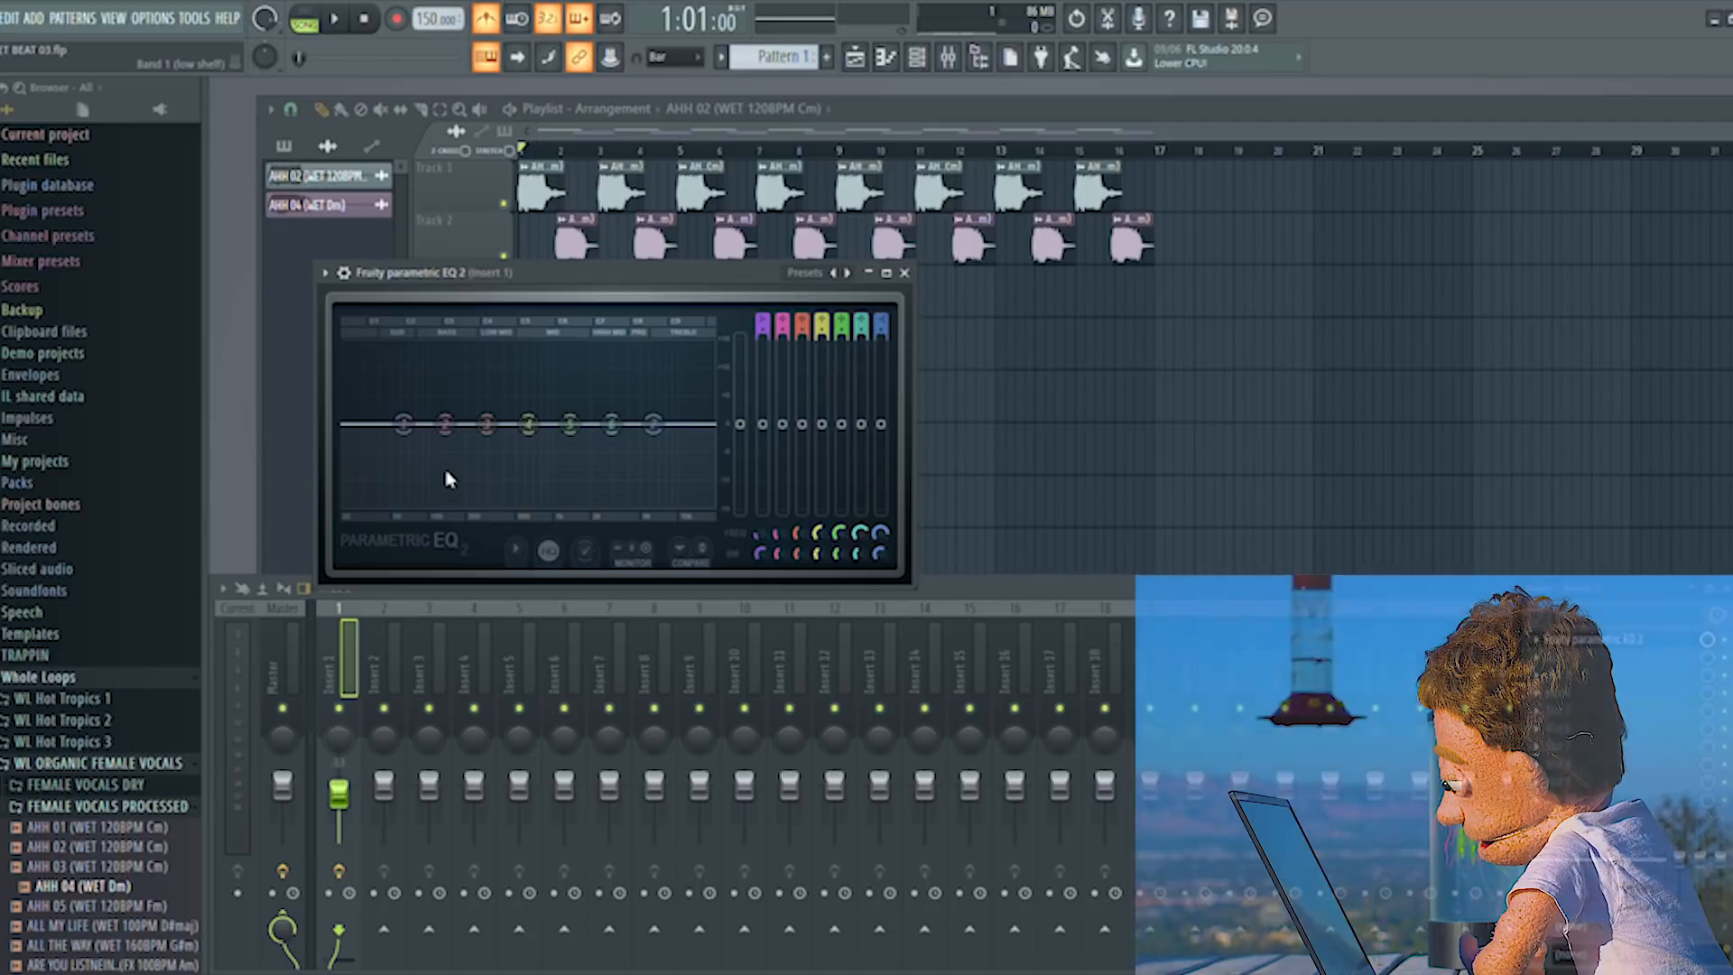
{"action": "mouse_move", "coordinate": [529, 516]}
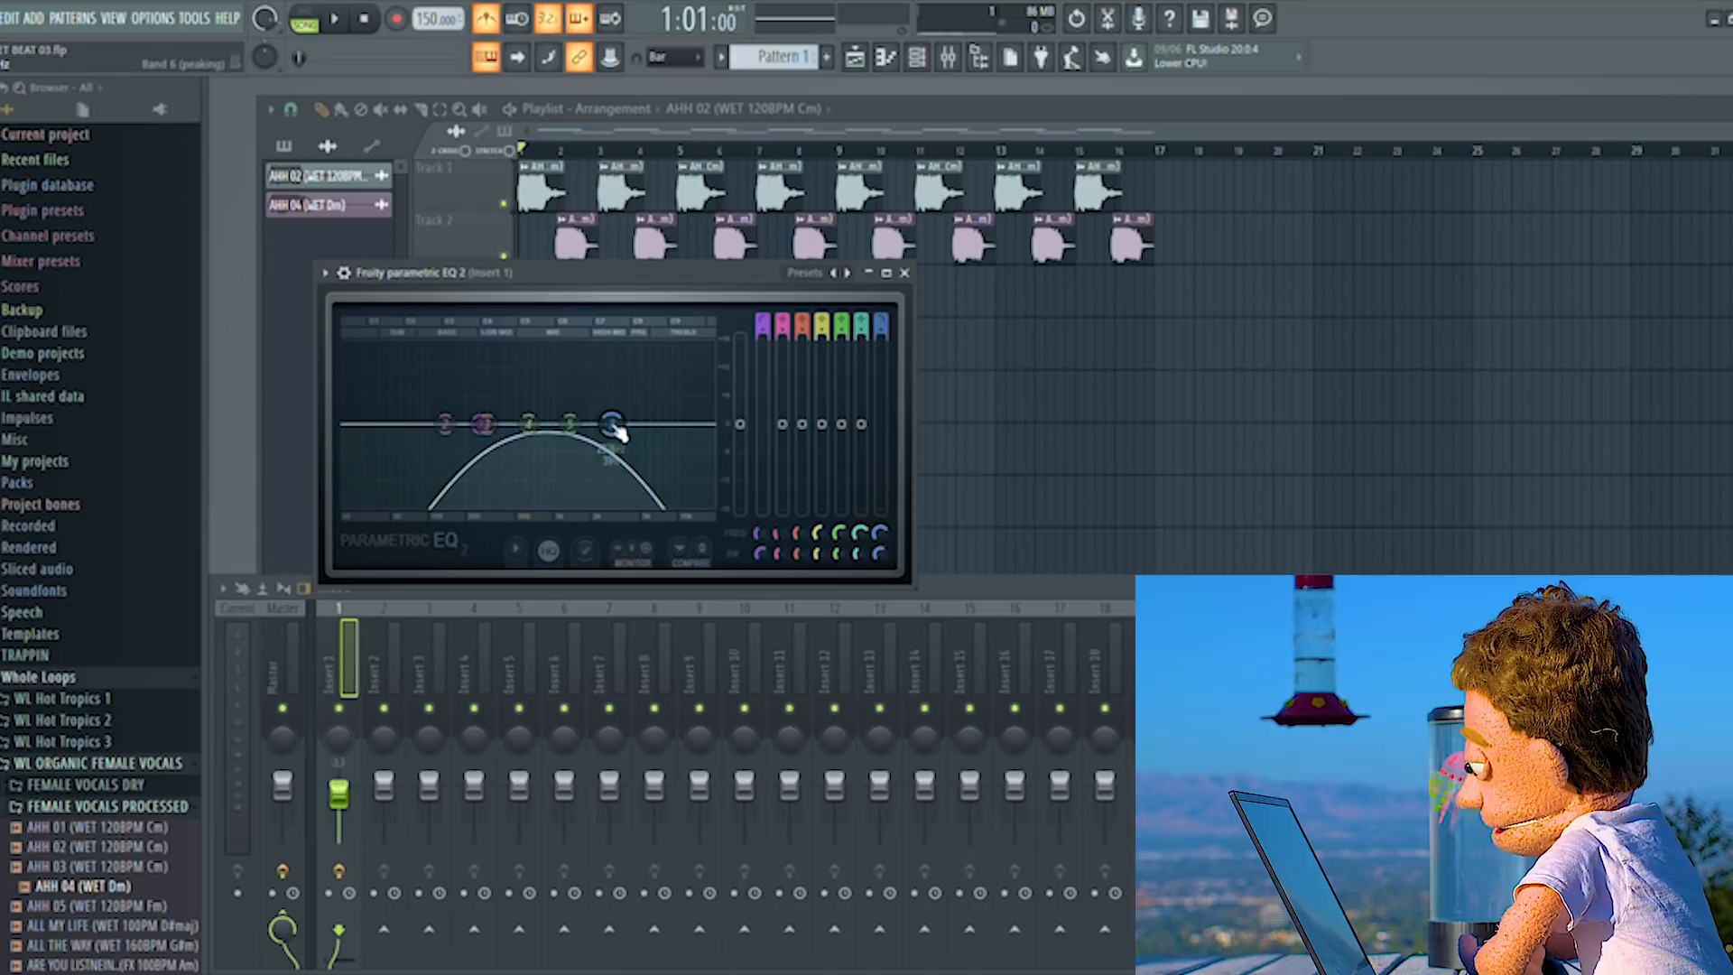
{"action": "left_click", "coordinate": [336, 18]}
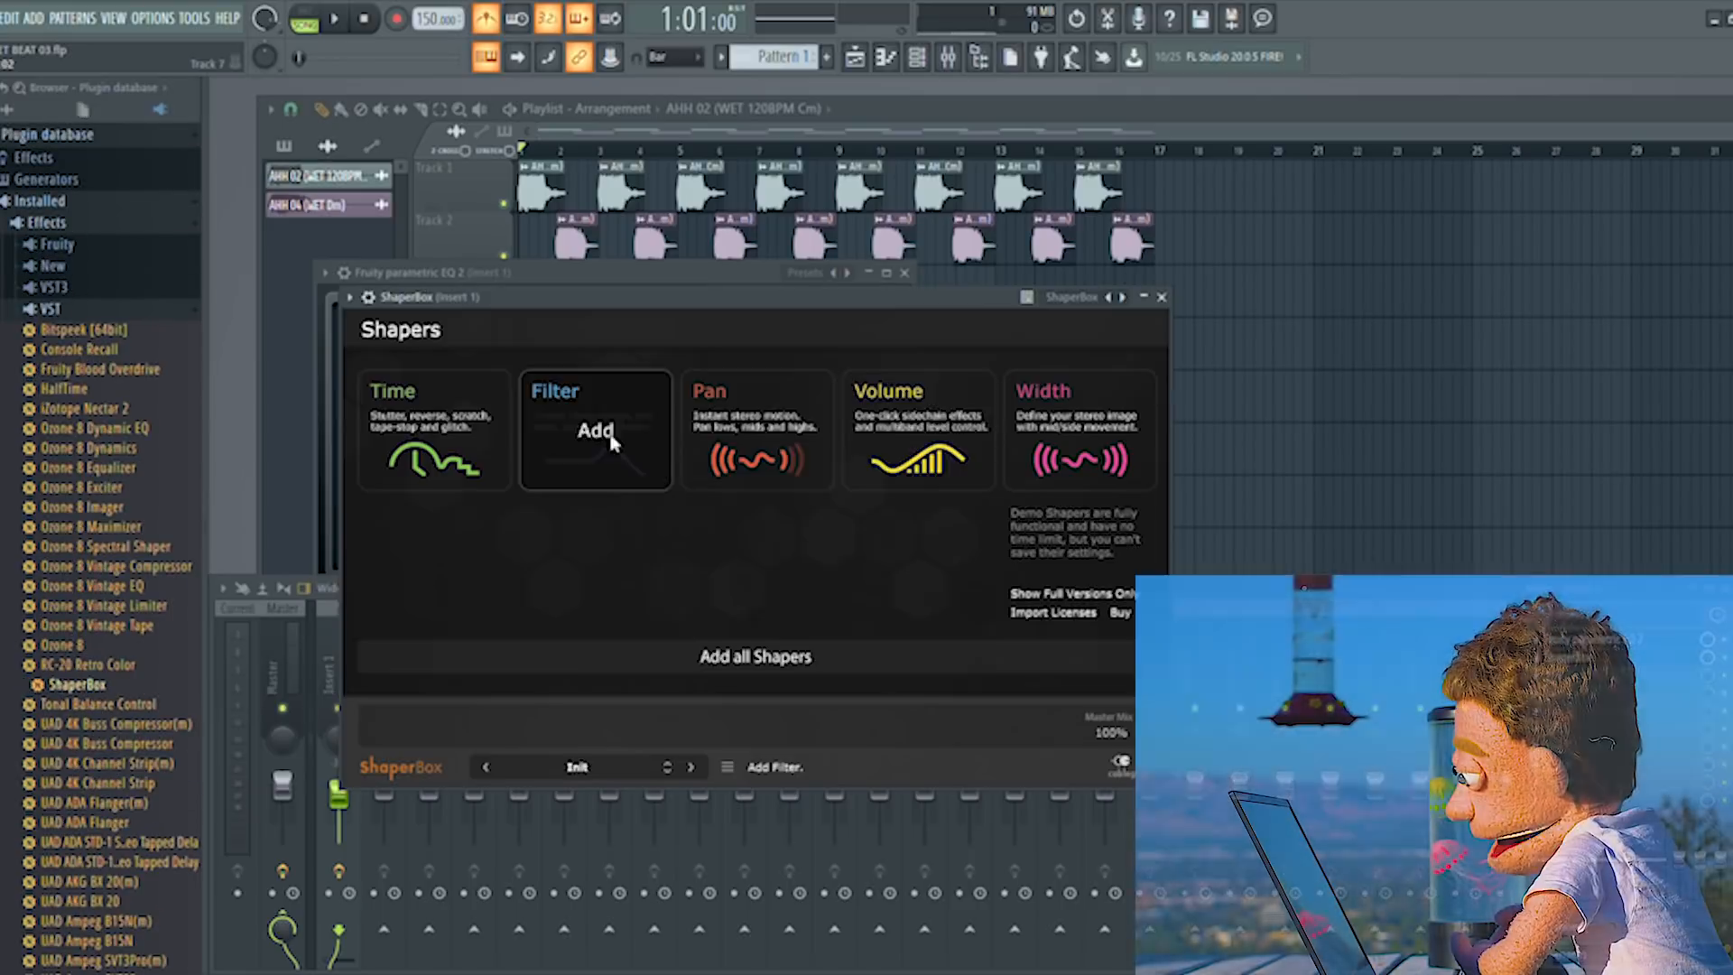
- Add a Volume shaper in ShaperBox, split bands at 620 Hz and give the Mid band a Ducking preset
{"action": "left_click", "coordinate": [594, 430]}
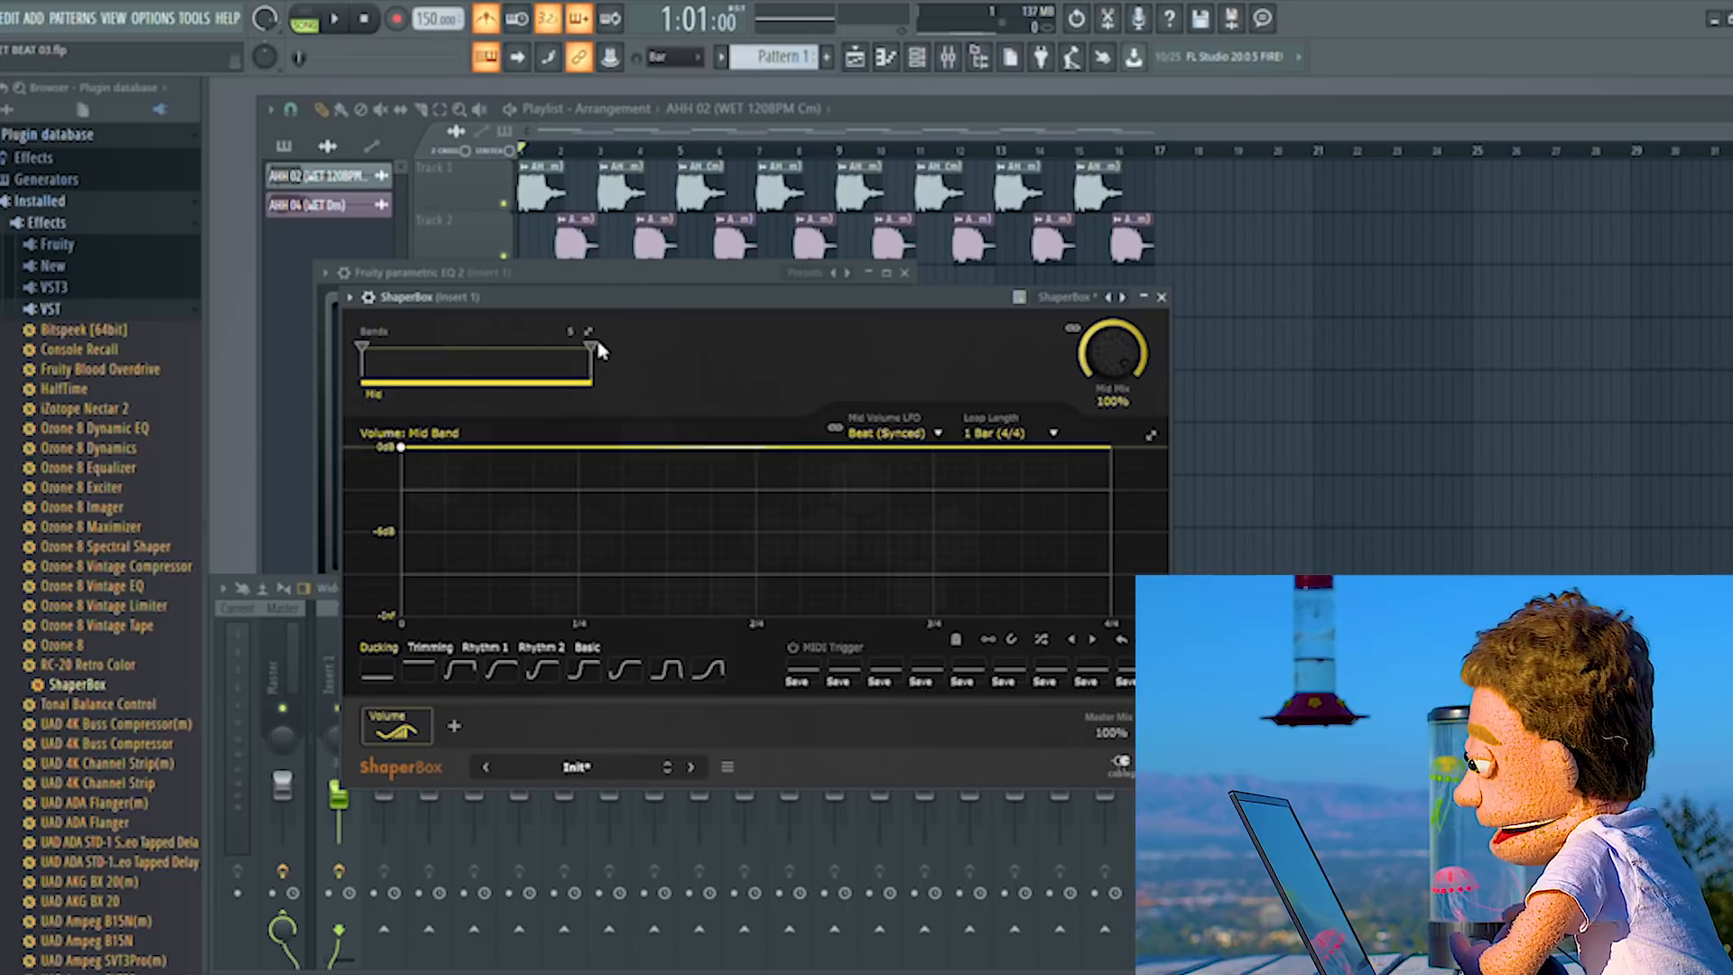
{"action": "left_click_drag", "start_coordinate": [592, 352], "coordinate": [475, 375]}
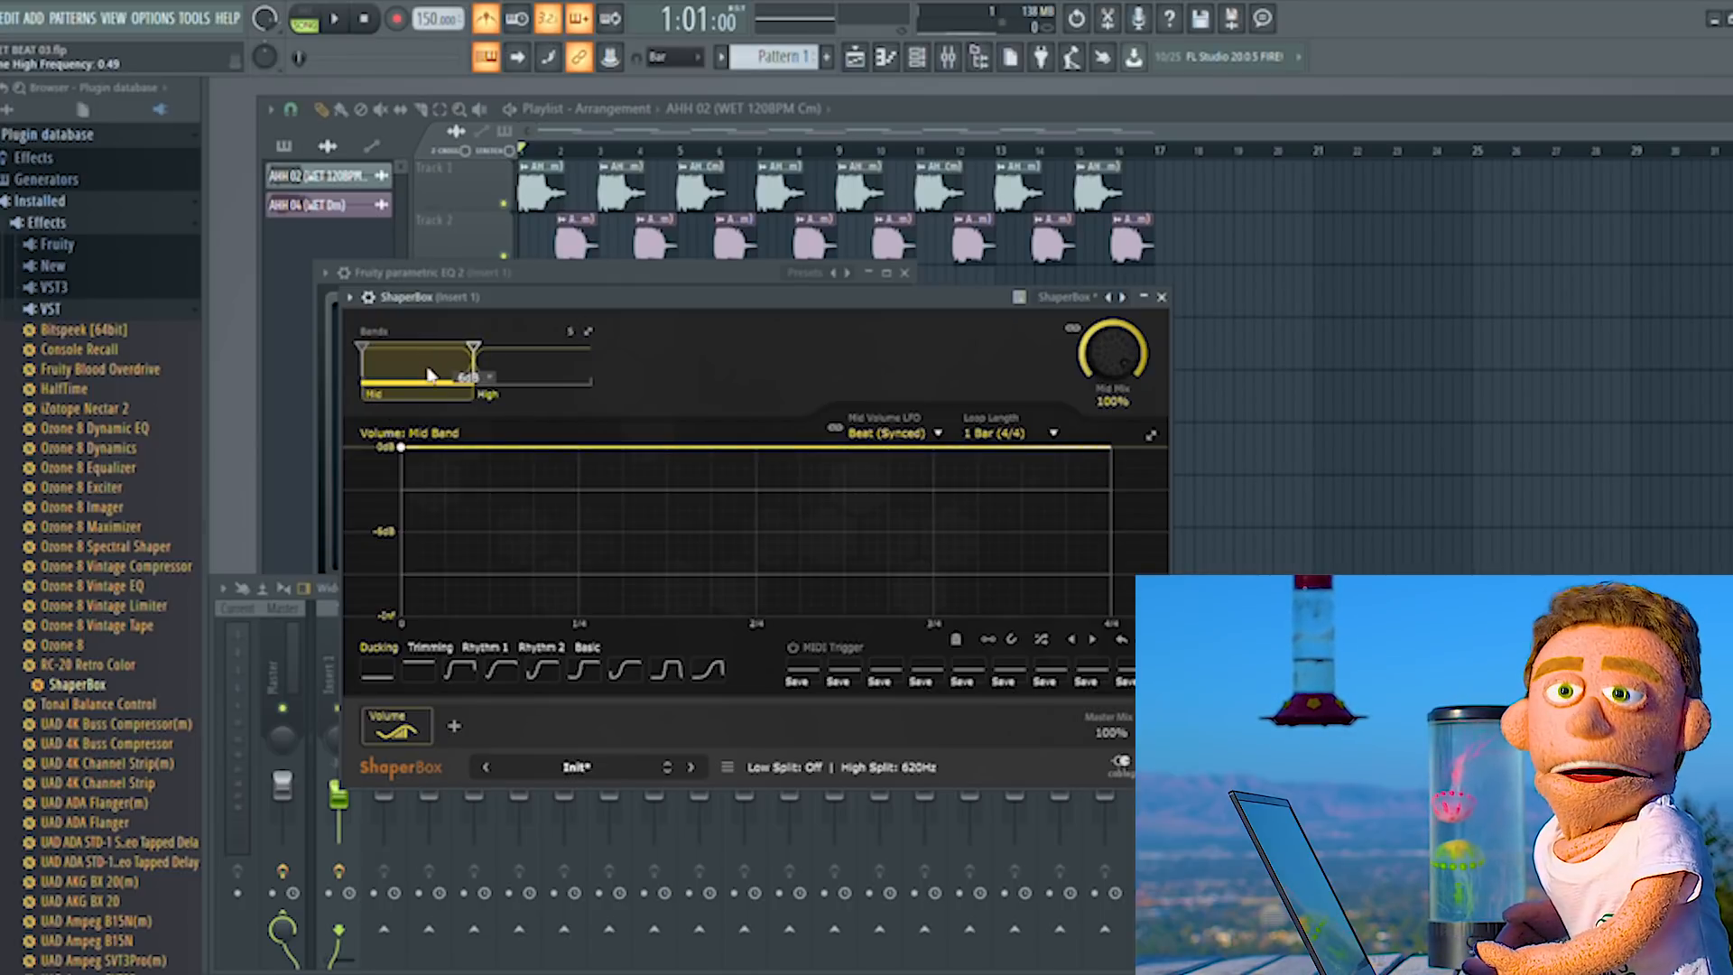
{"action": "left_click", "coordinate": [585, 668]}
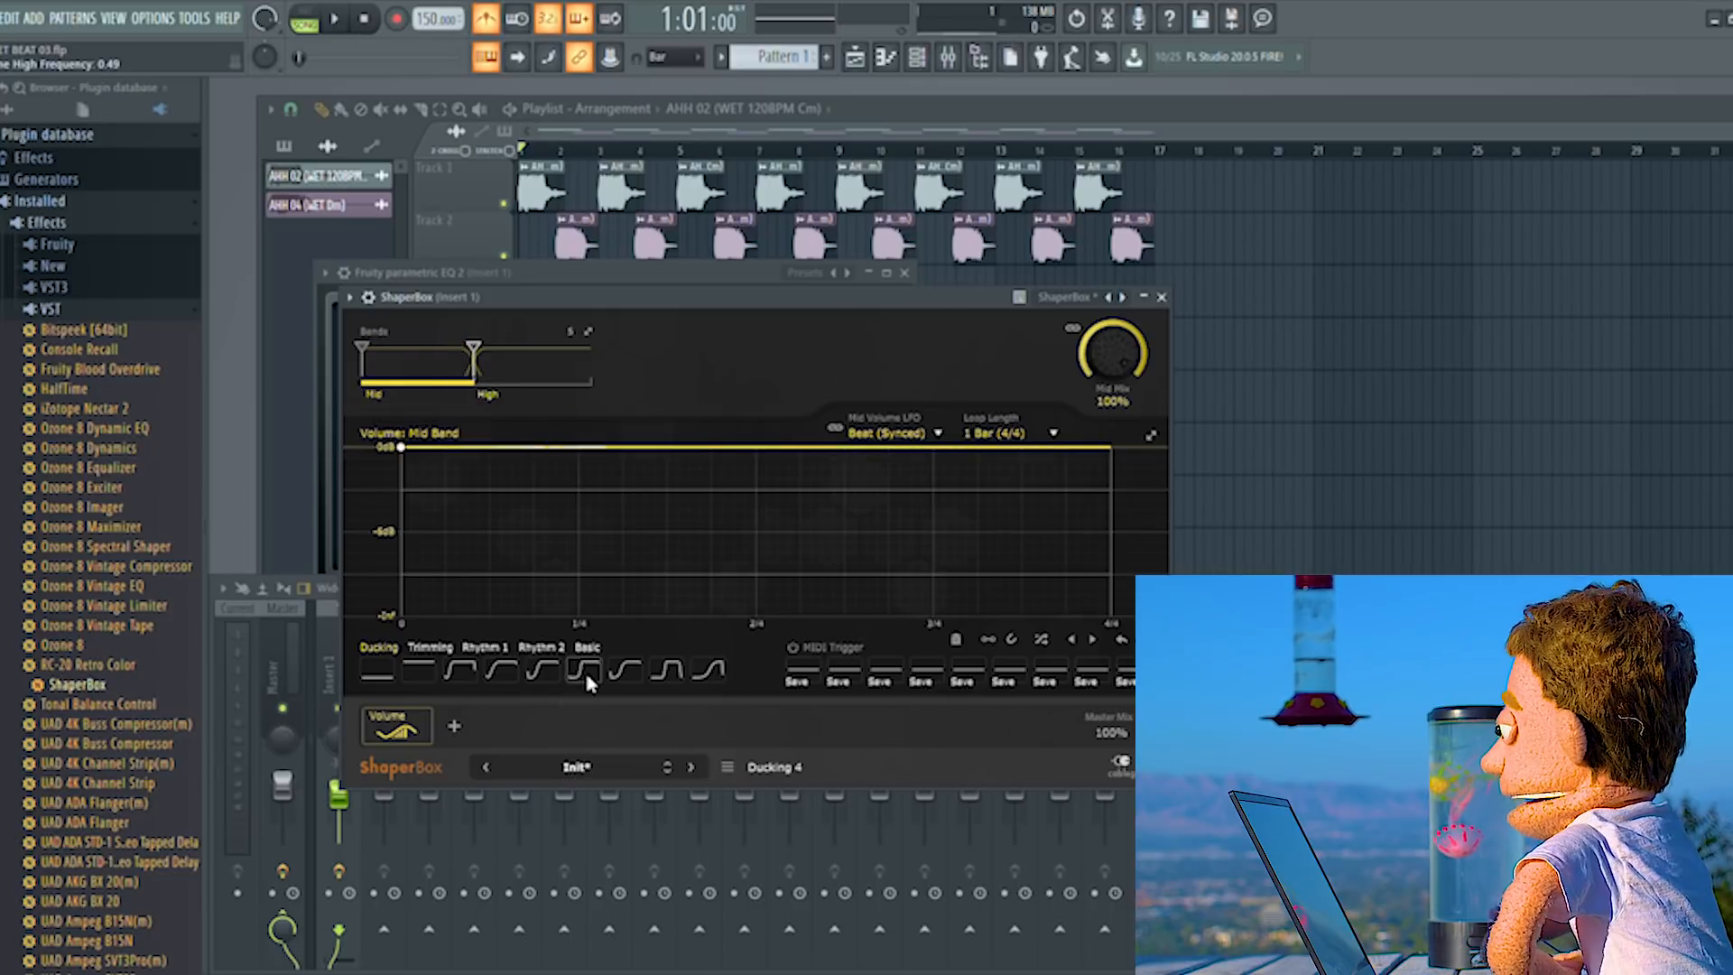
{"action": "left_click", "coordinate": [336, 19]}
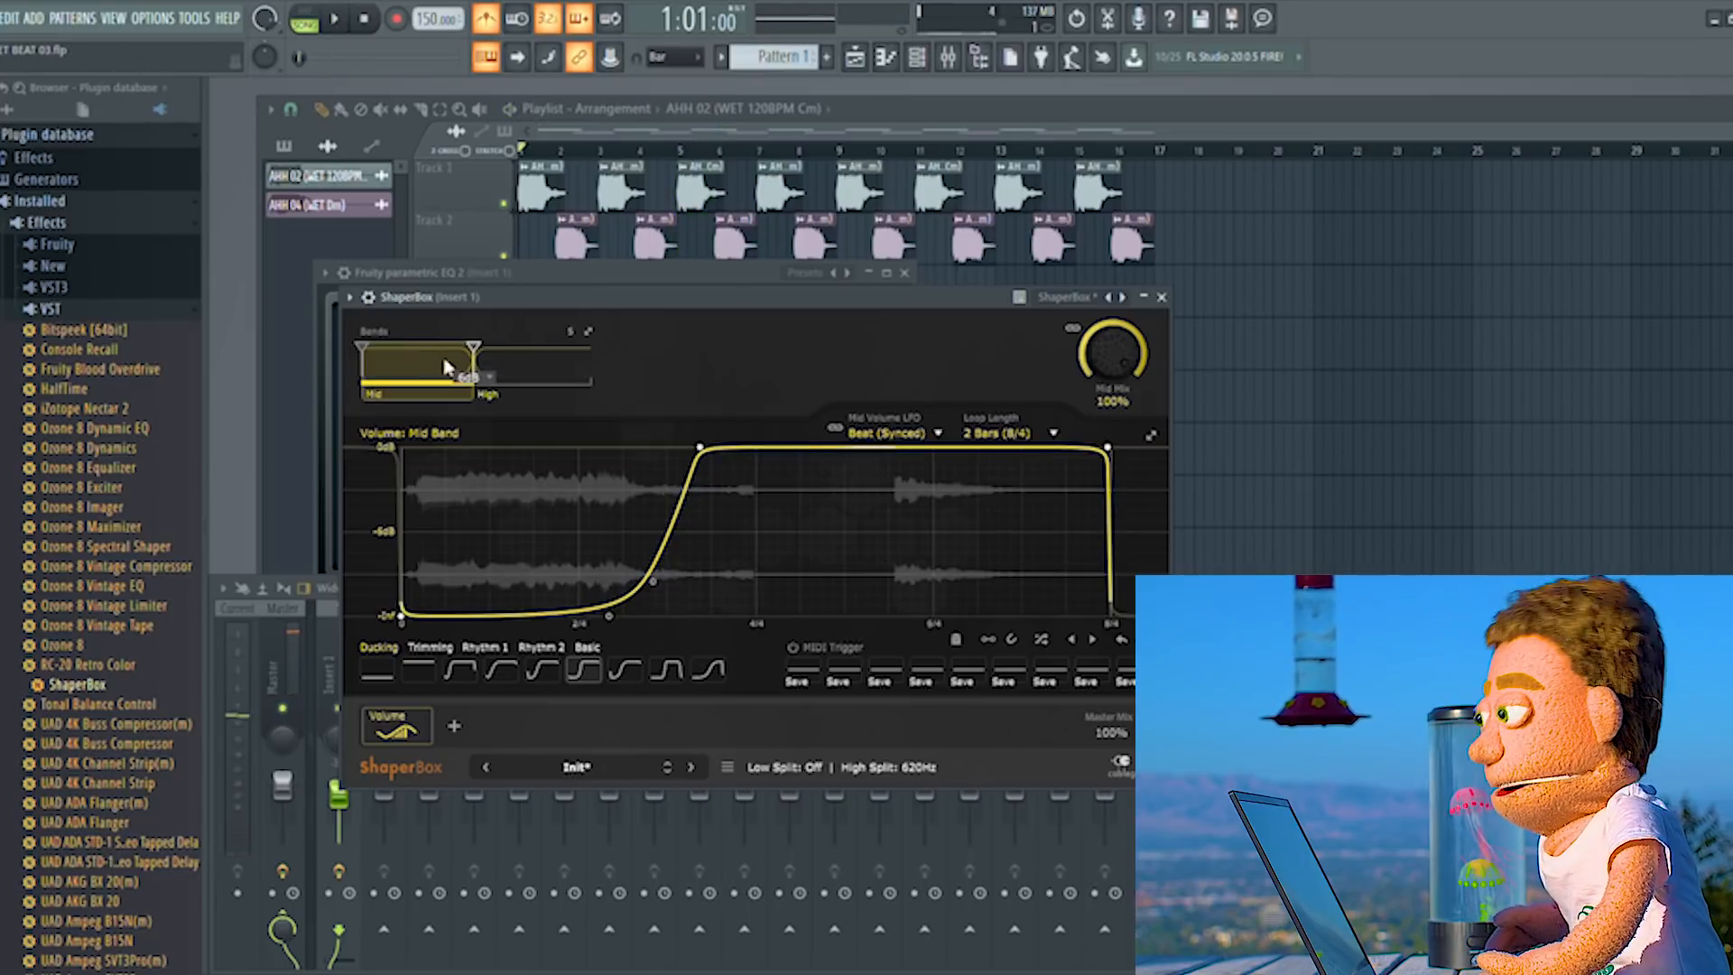
- Draw a volume dip on the High band's curve
{"action": "left_click", "coordinate": [542, 368]}
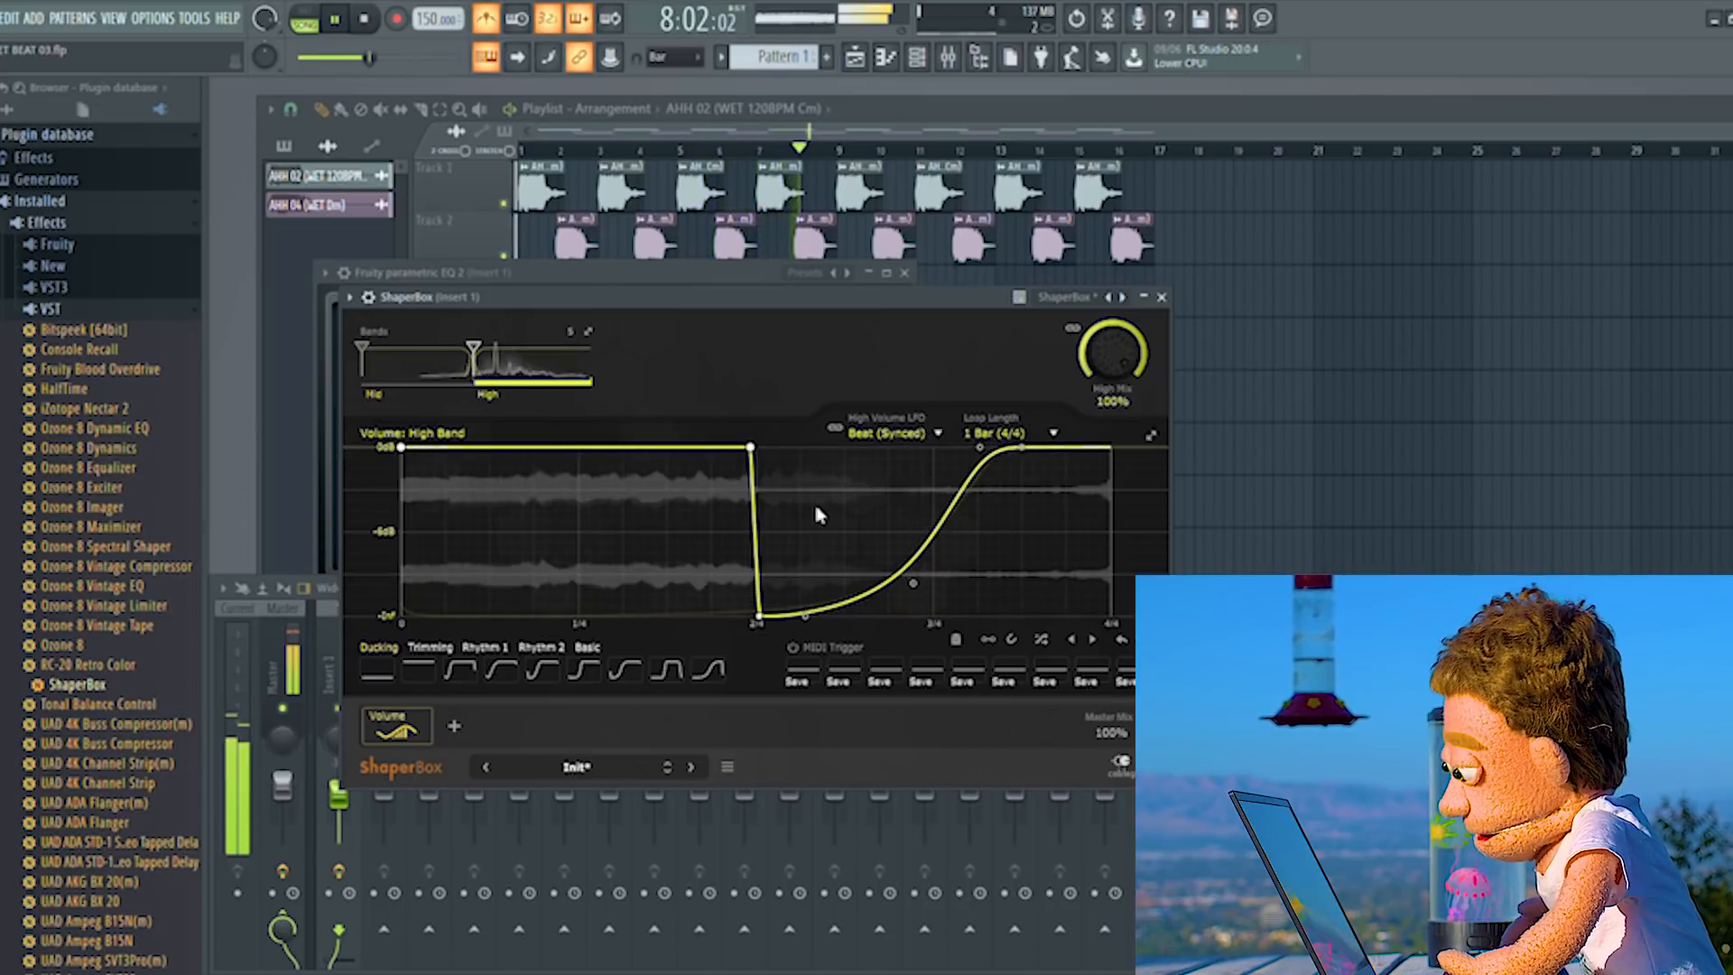
{"action": "left_click_drag", "start_coordinate": [470, 349], "coordinate": [515, 348]}
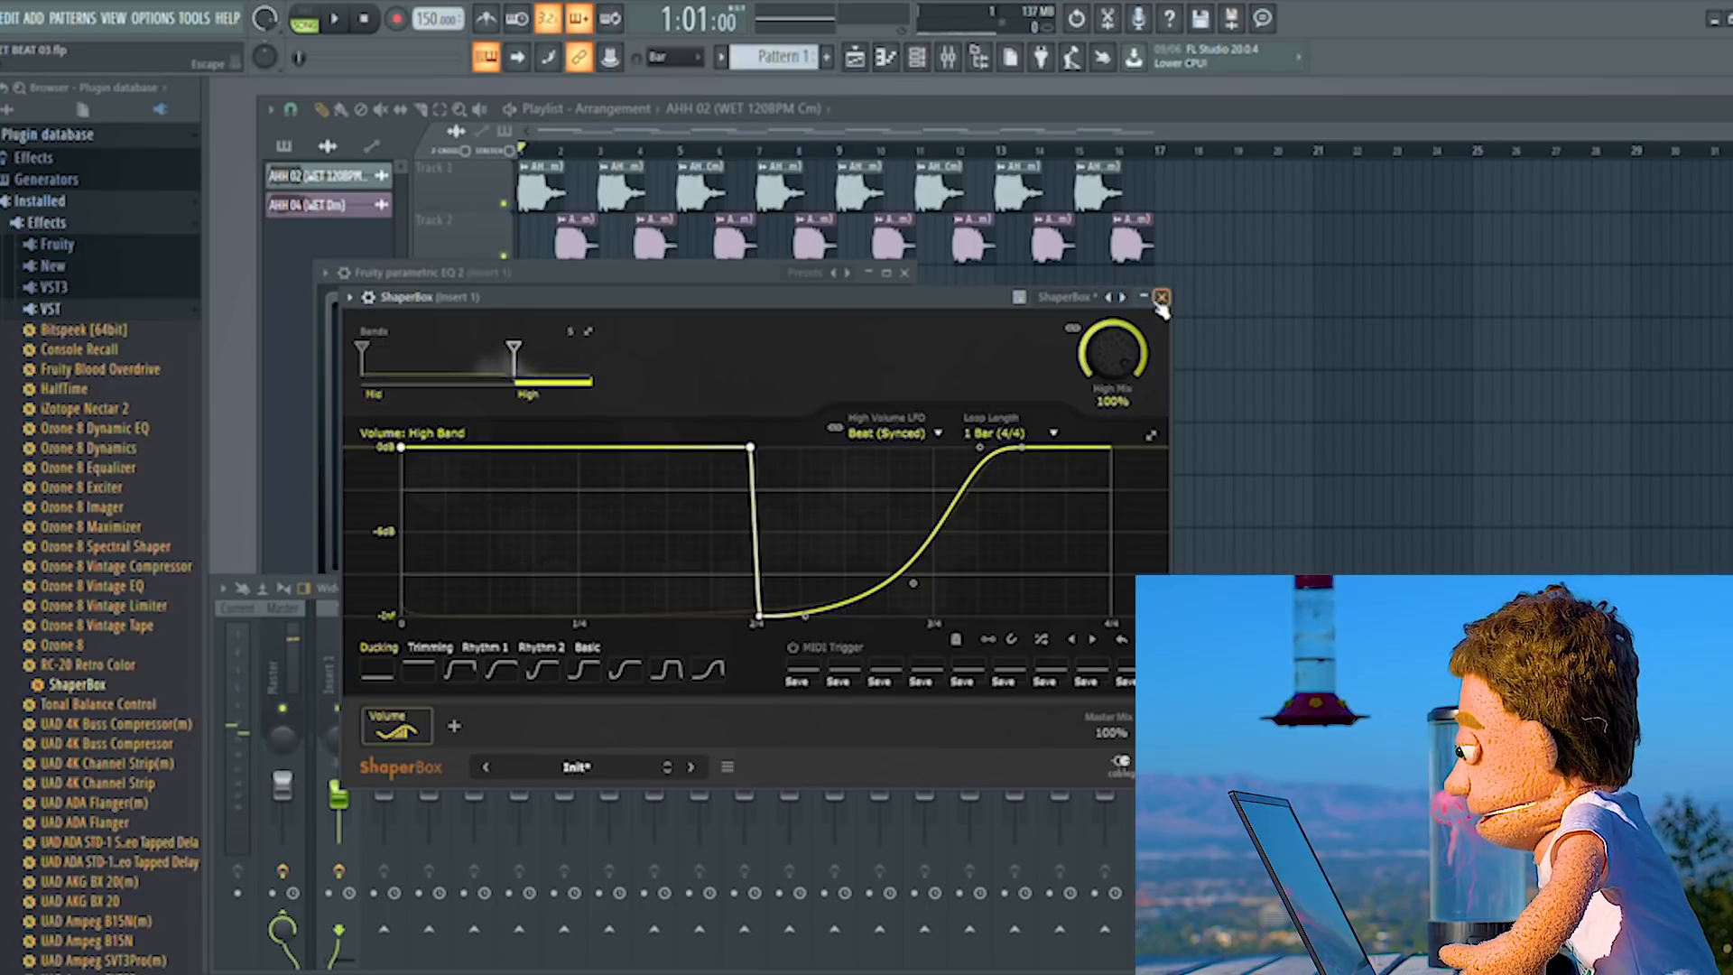
- Load a second ShaperBox with a Trimming preset, Loop Length 1/8 and Mid Mix at 32%
{"action": "left_click", "coordinate": [1161, 298]}
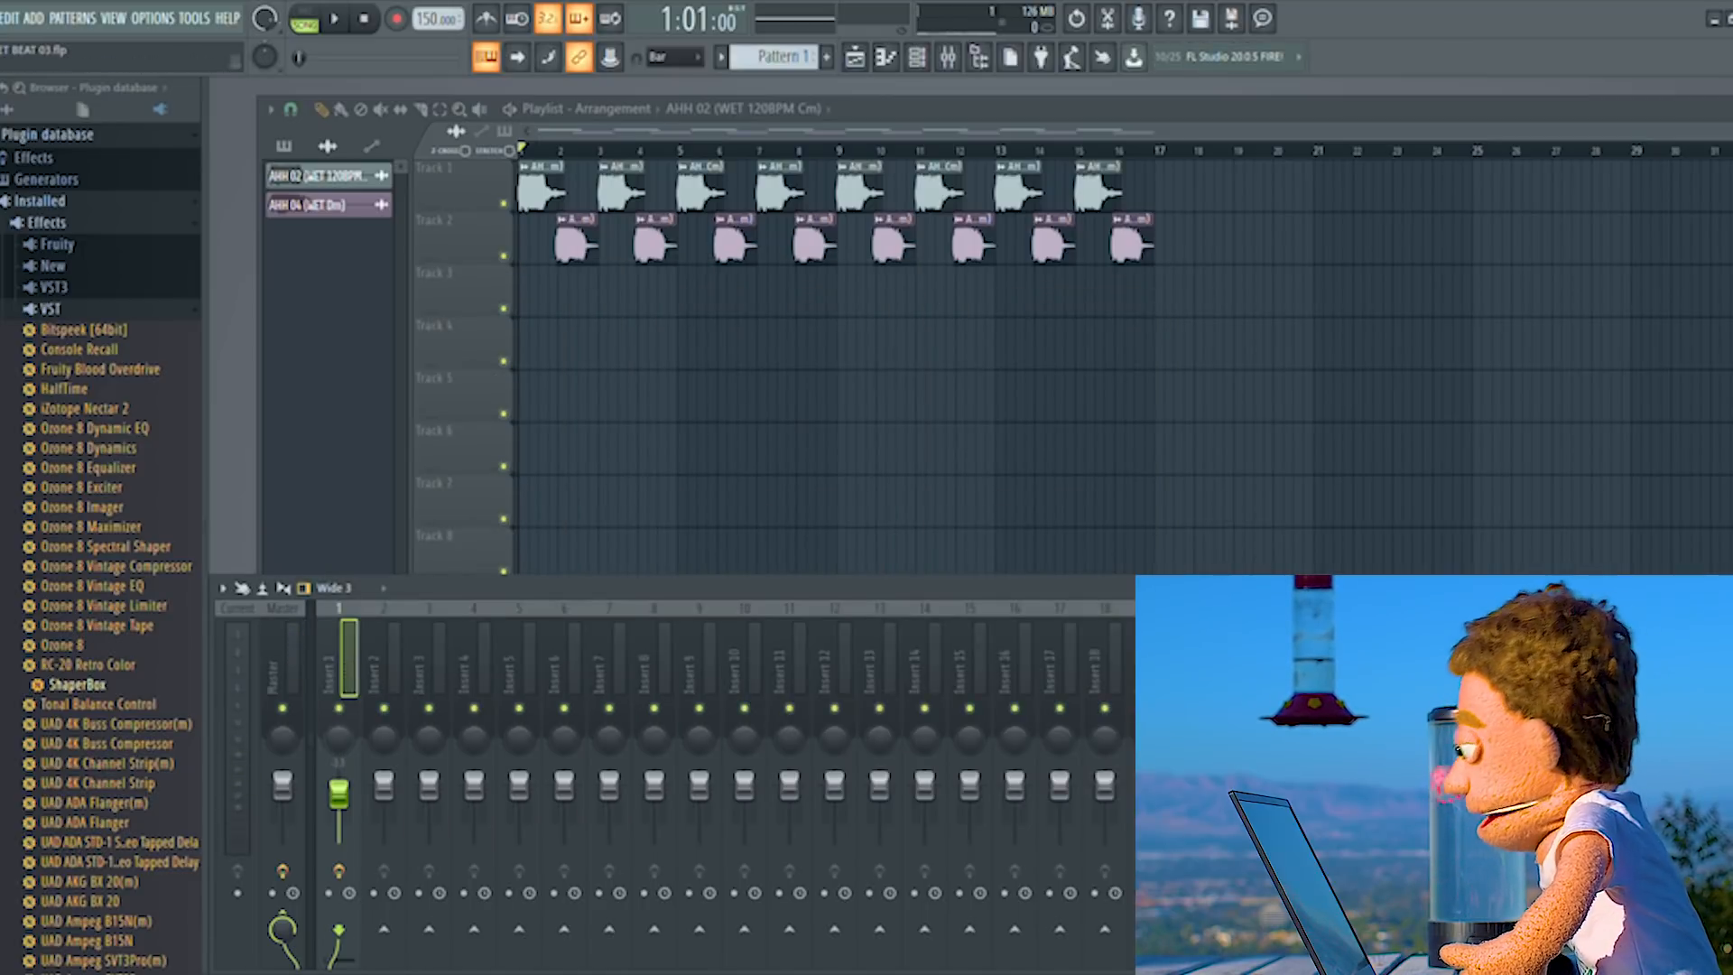
{"action": "mouse_move", "coordinate": [715, 372]}
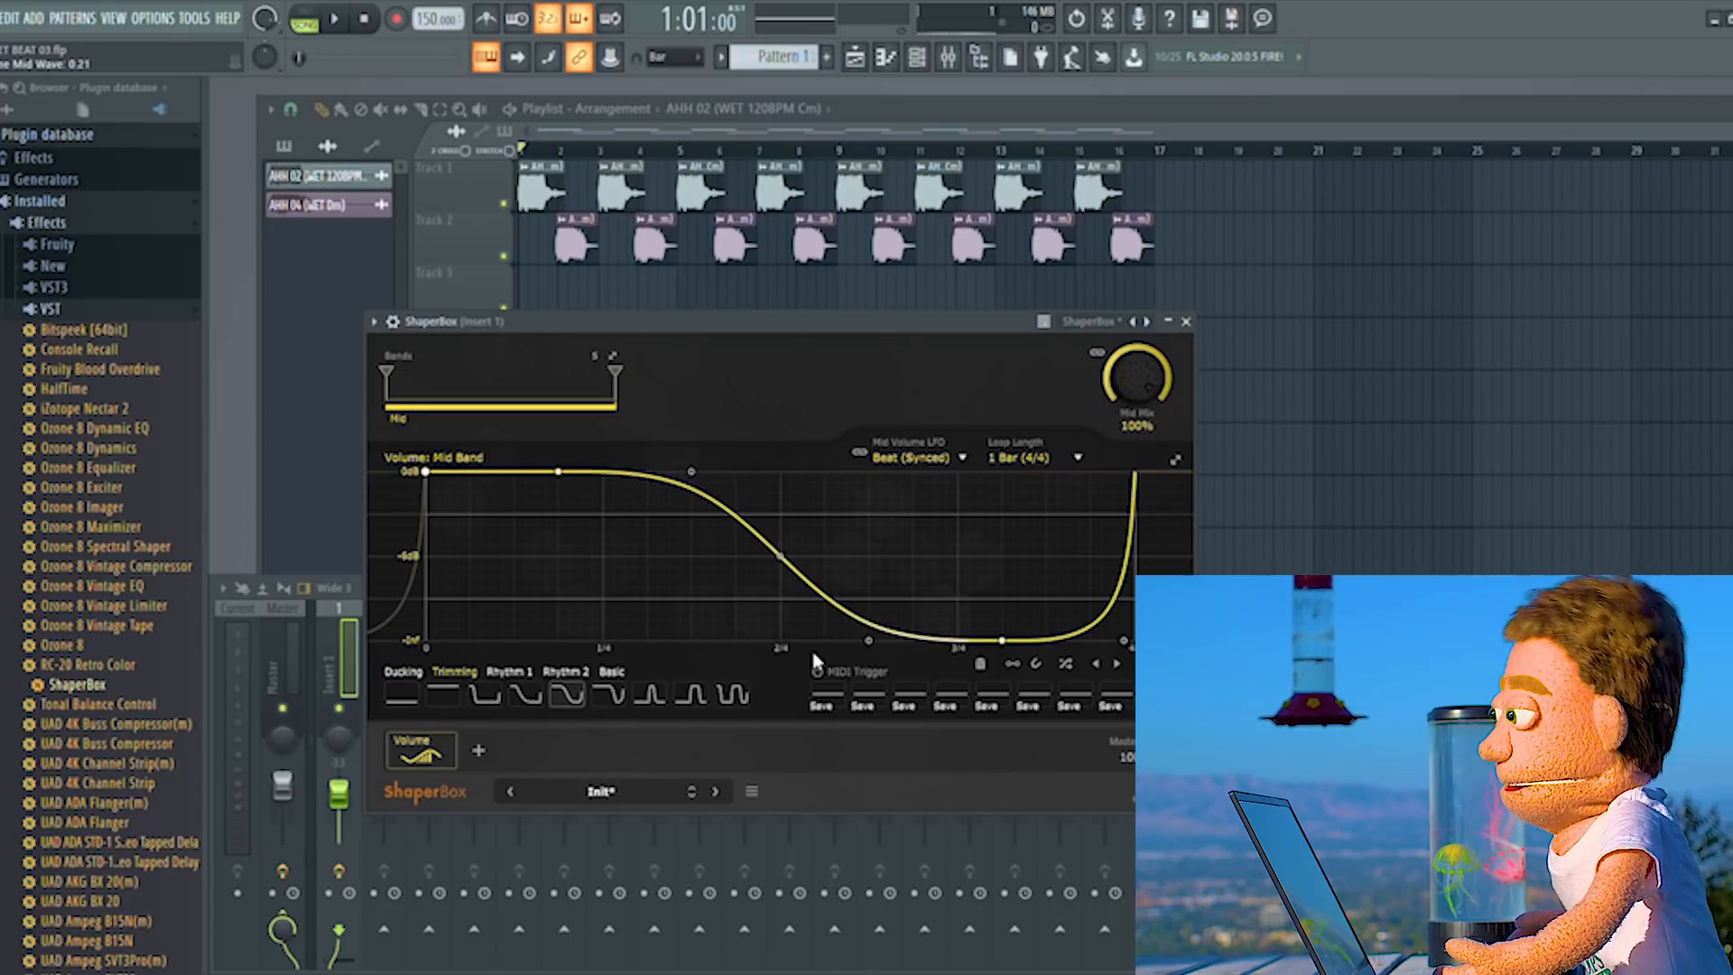
{"action": "left_click", "coordinate": [1036, 456]}
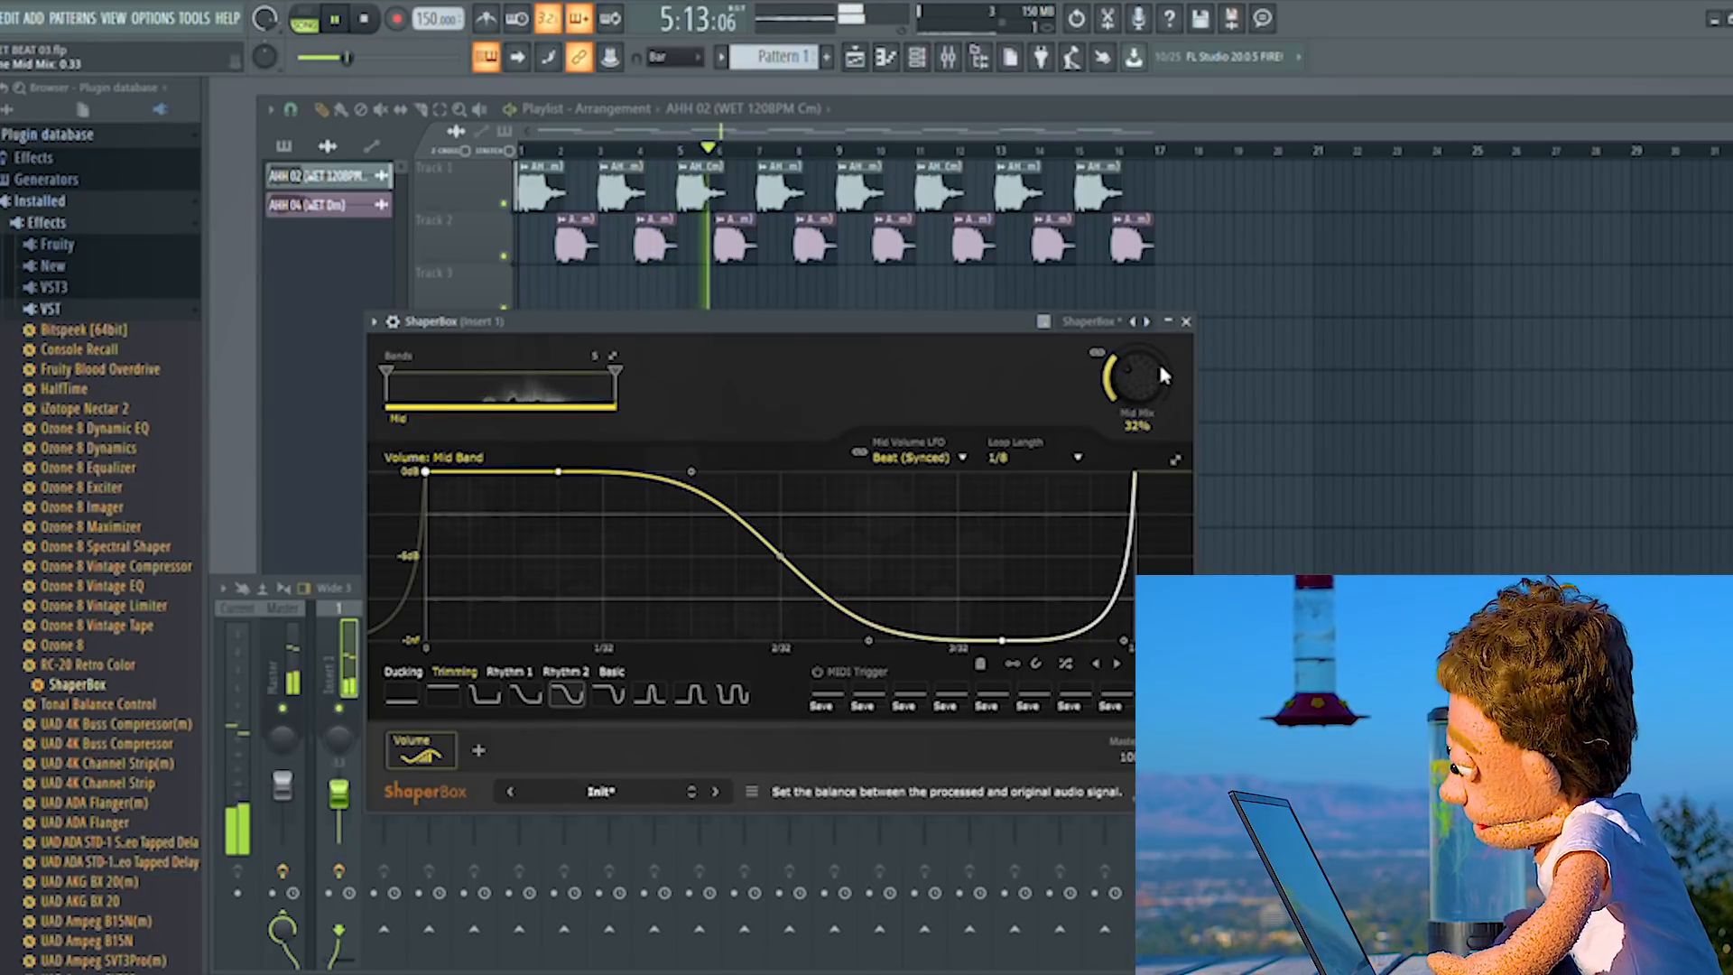
{"action": "left_click", "coordinate": [1187, 321]}
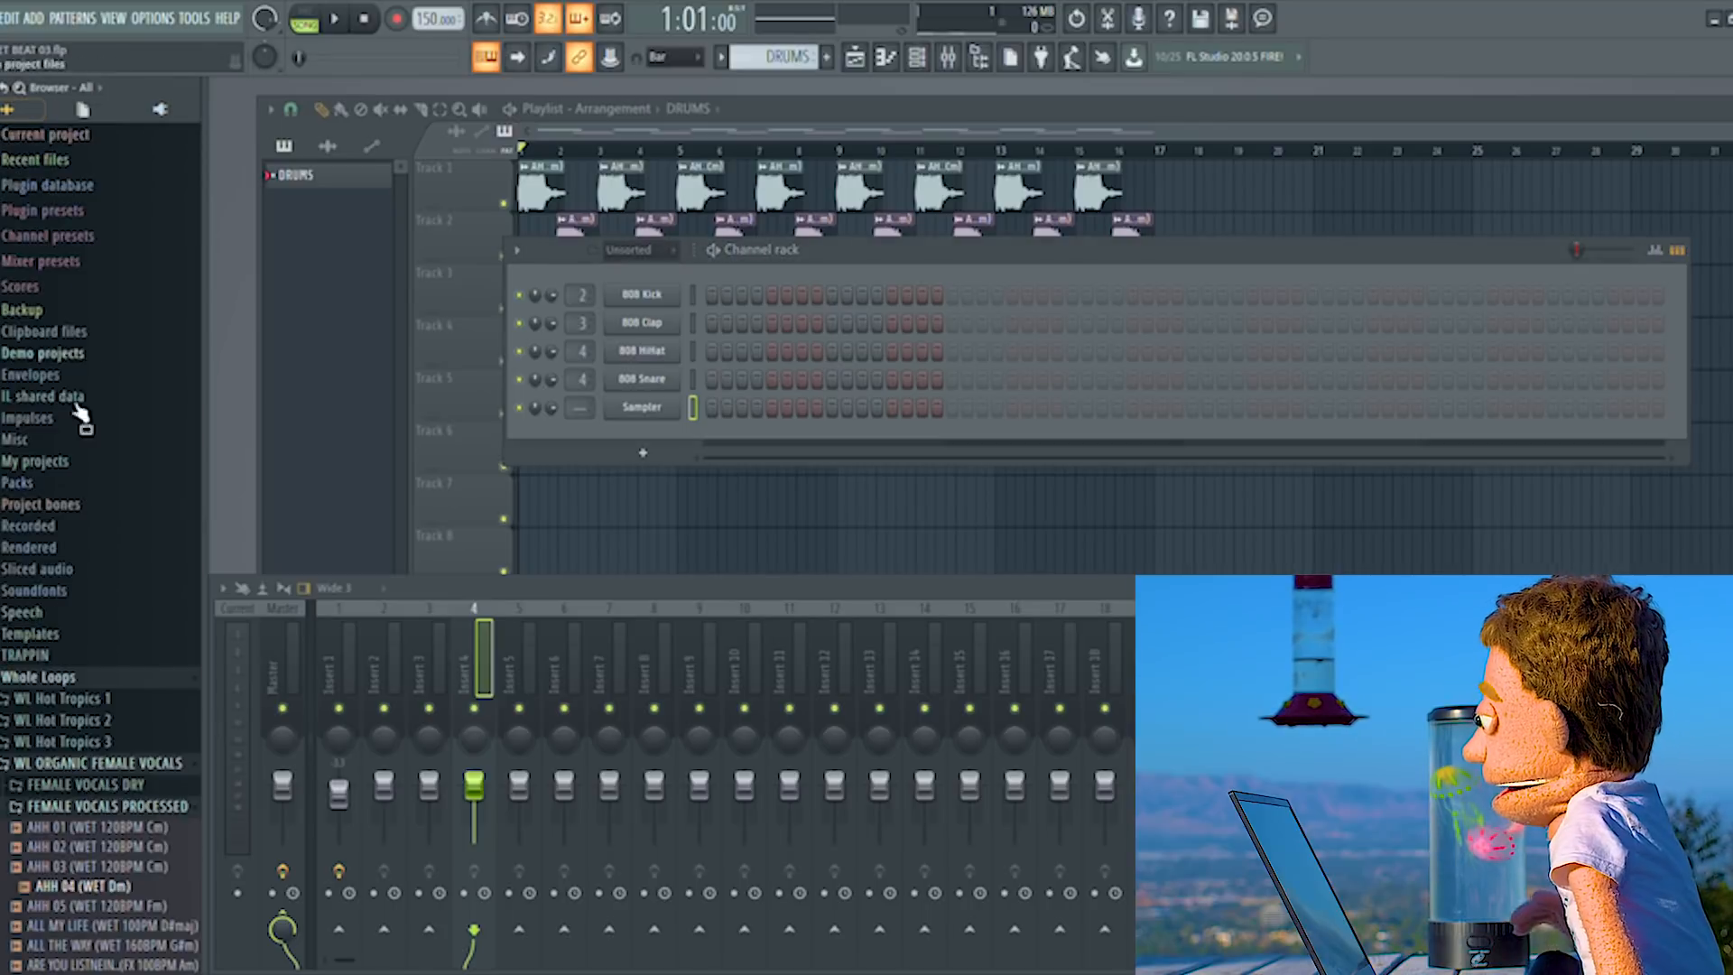
- Browse to Urban Drum Shots > Disrespectful 808s and audition the 808 samples for the DRUMS kick
{"action": "scroll", "scroll_direction": "down", "scroll_amount": 3}
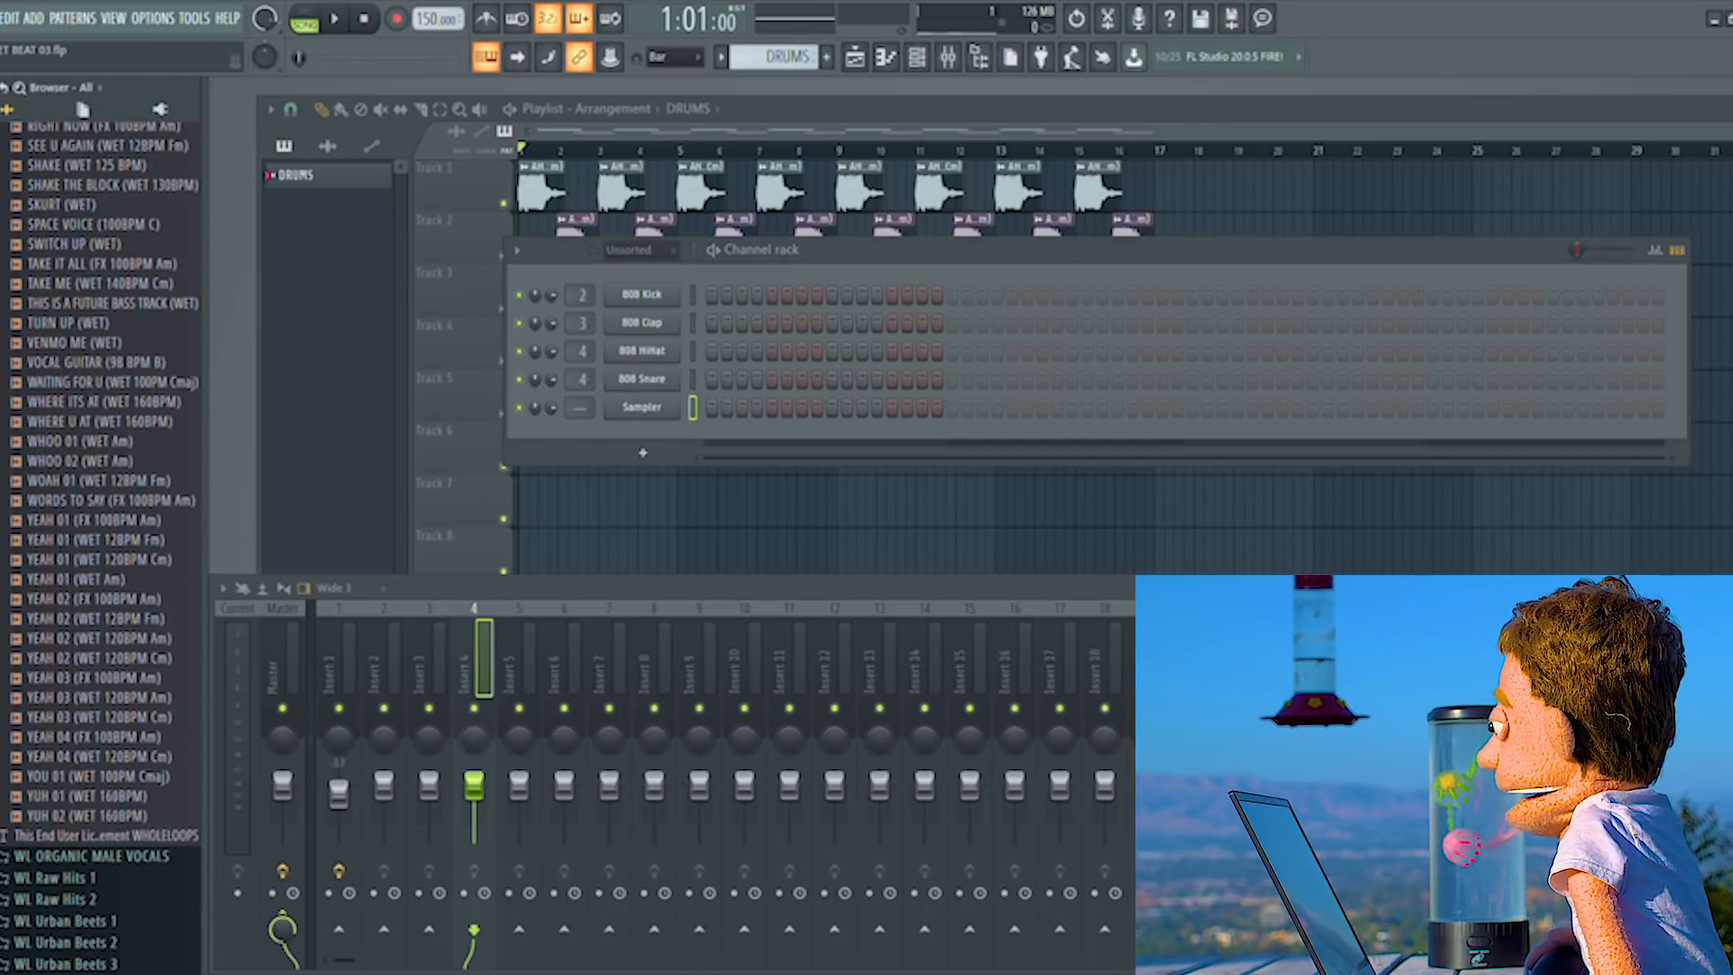
{"action": "scroll", "scroll_direction": "up", "scroll_amount": 3}
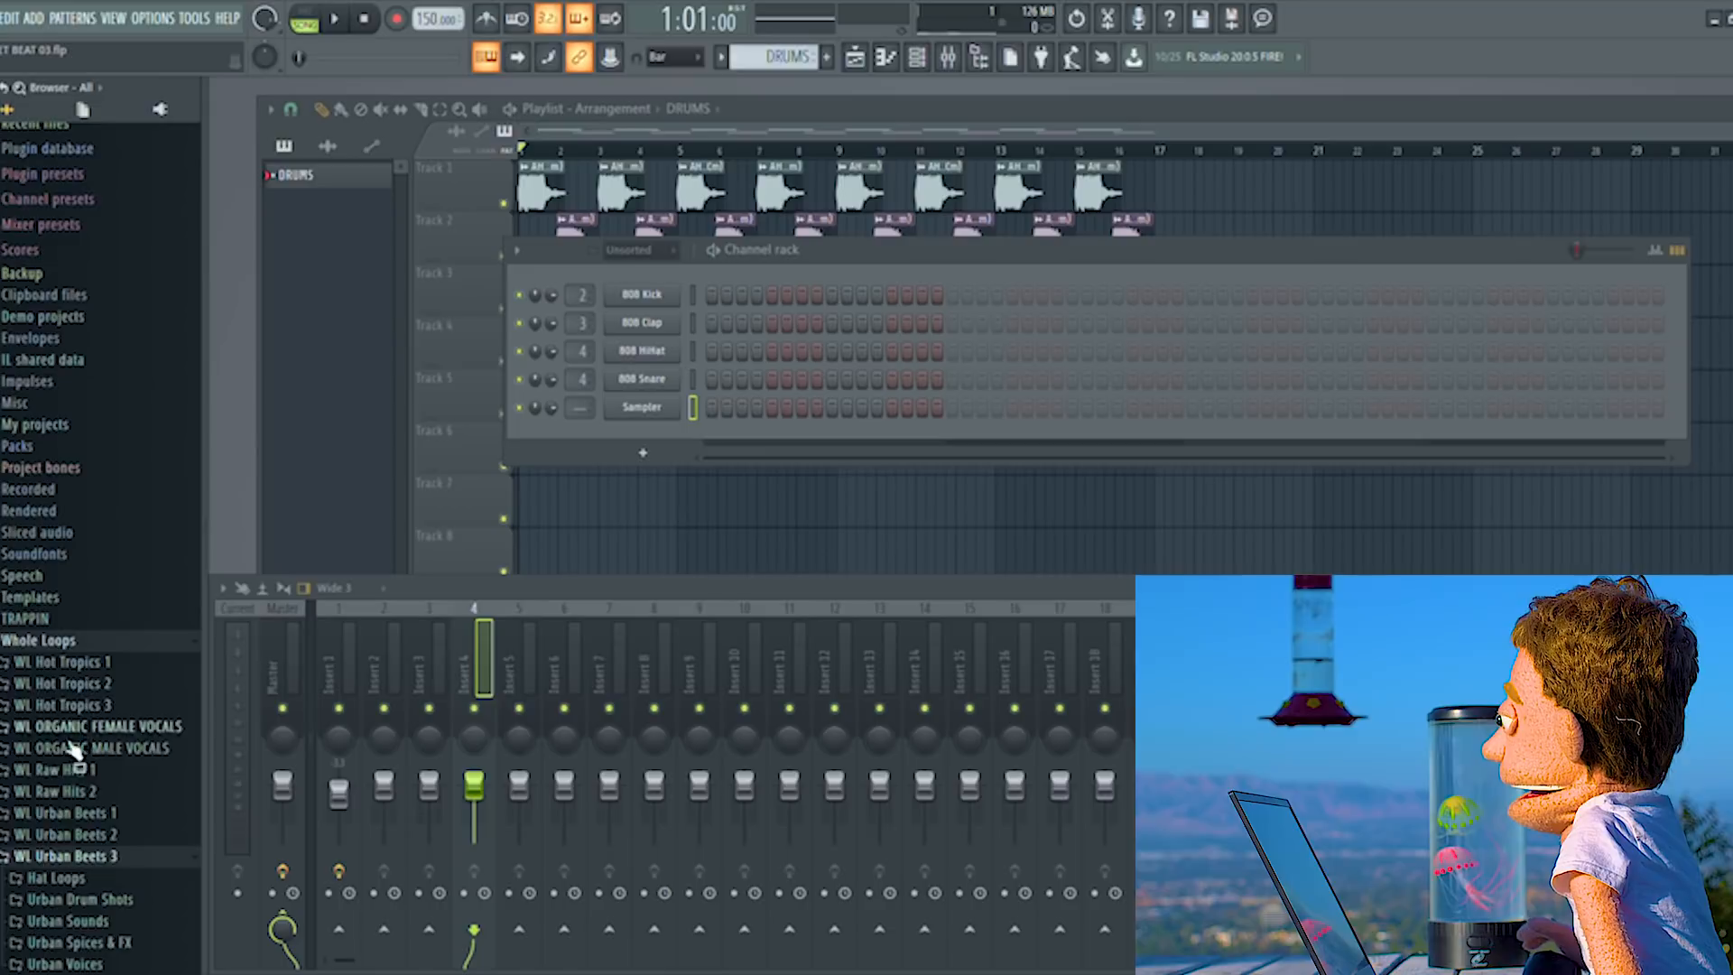
{"action": "left_click", "coordinate": [78, 897]}
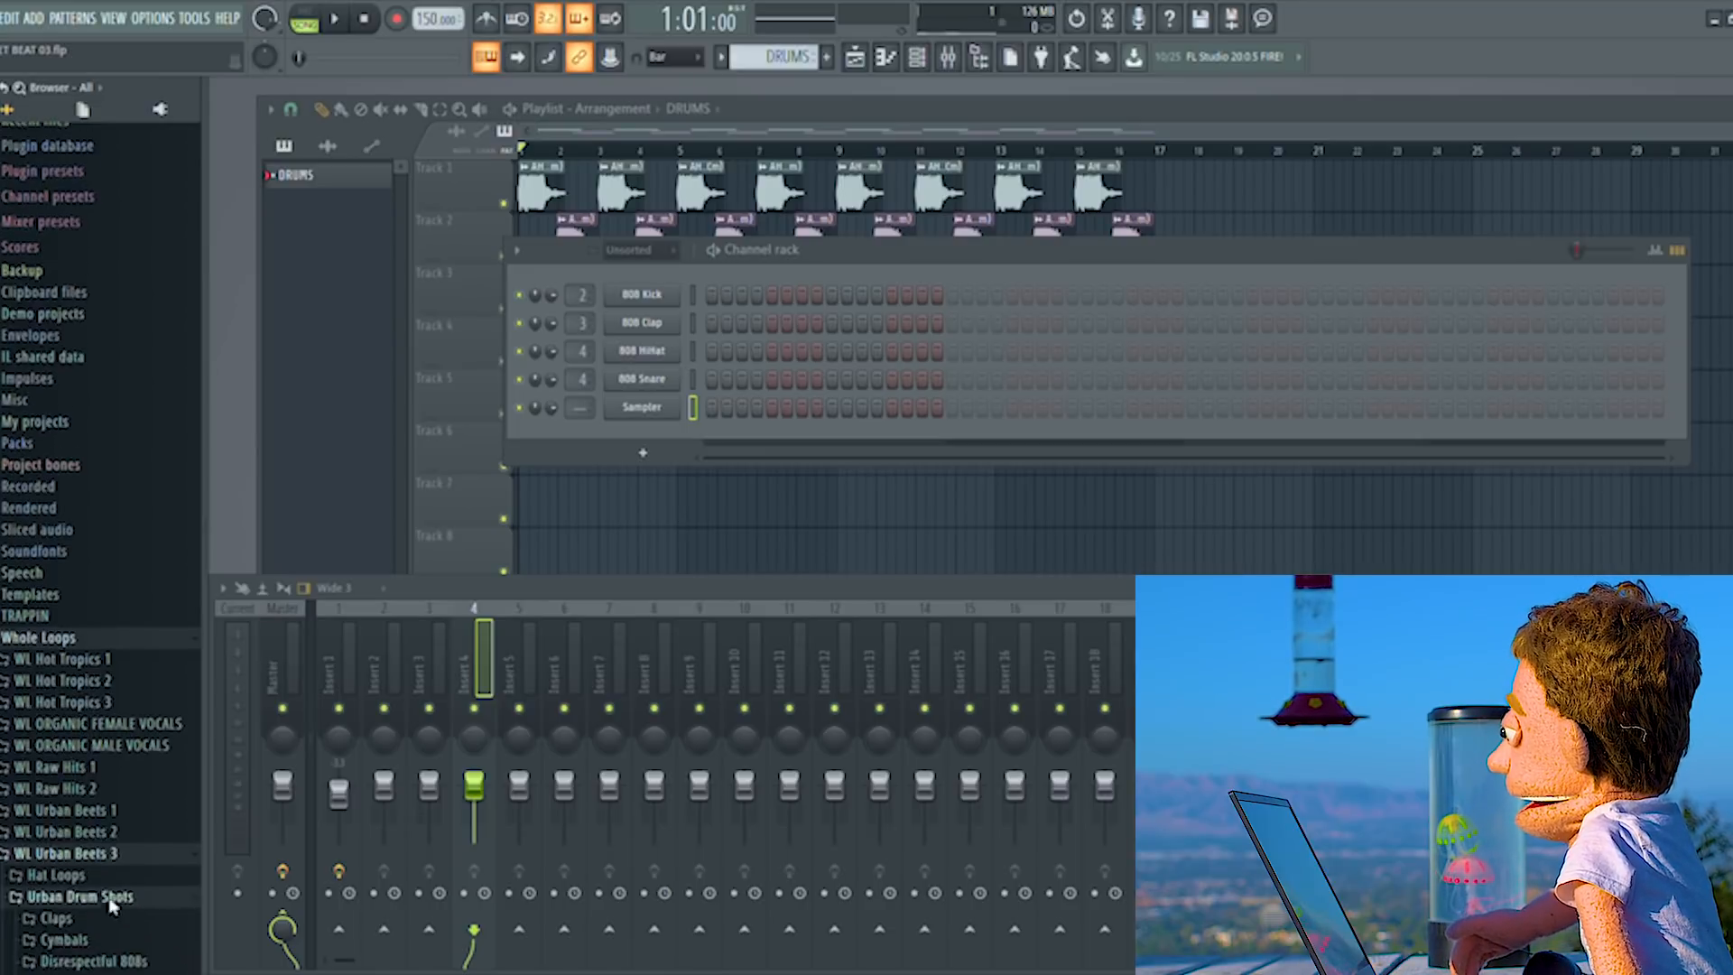
{"action": "left_click", "coordinate": [92, 275]}
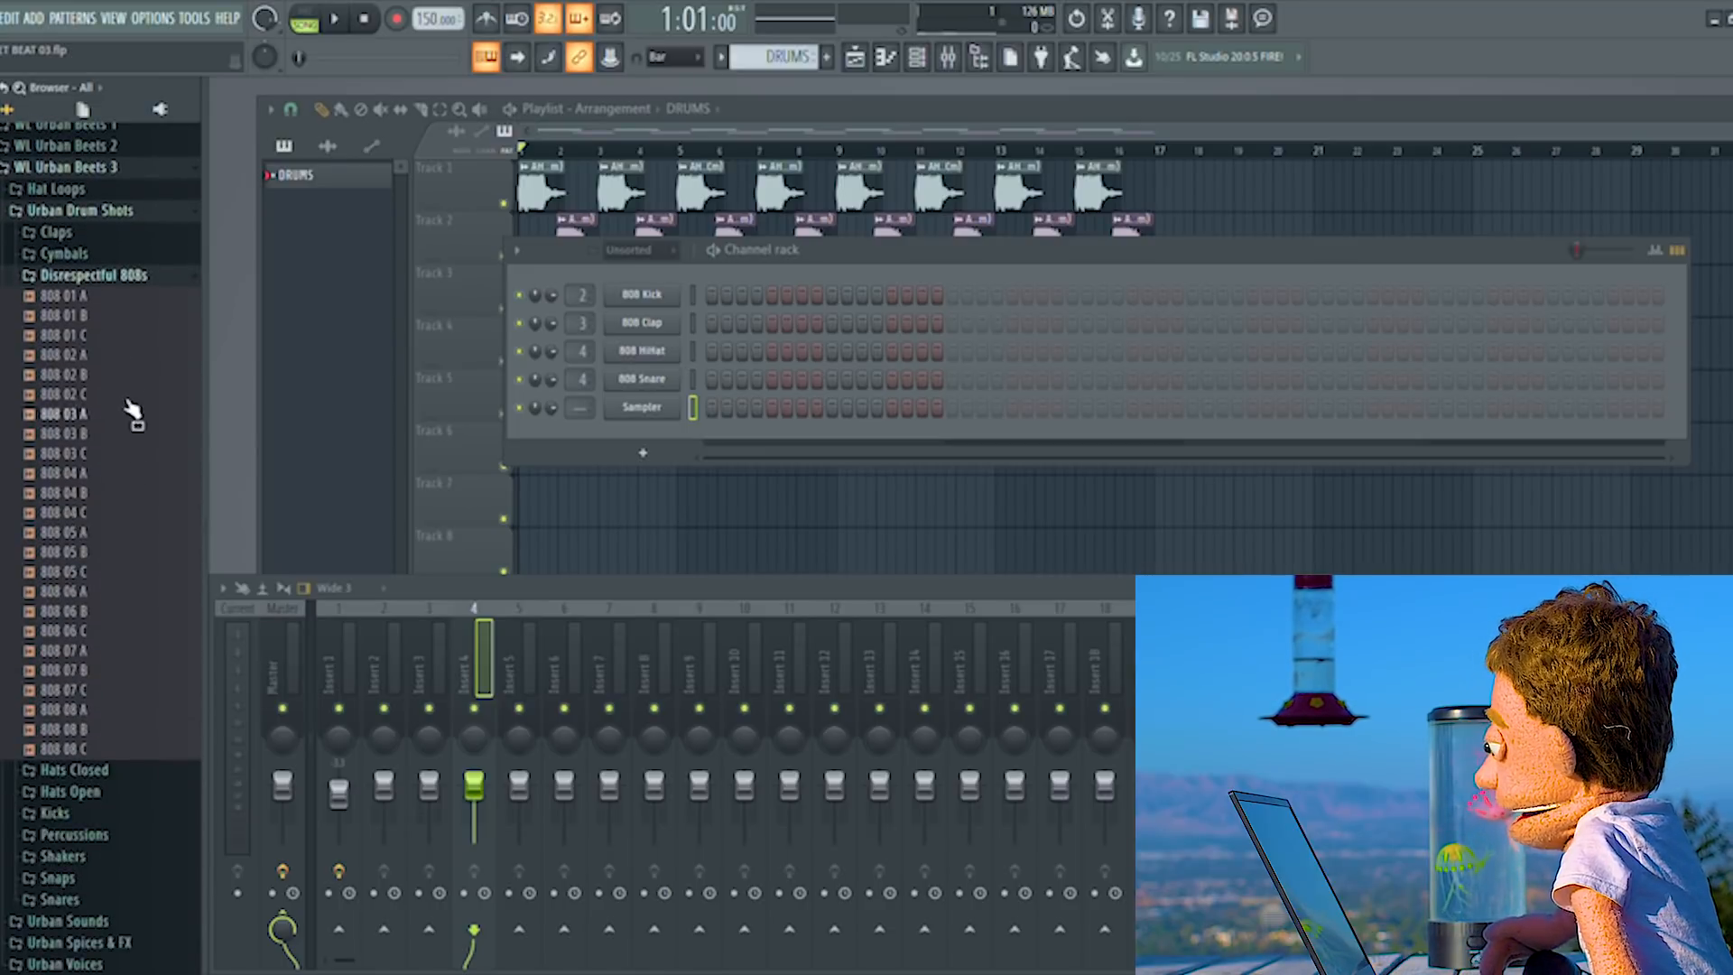
{"action": "left_click", "coordinate": [68, 334]}
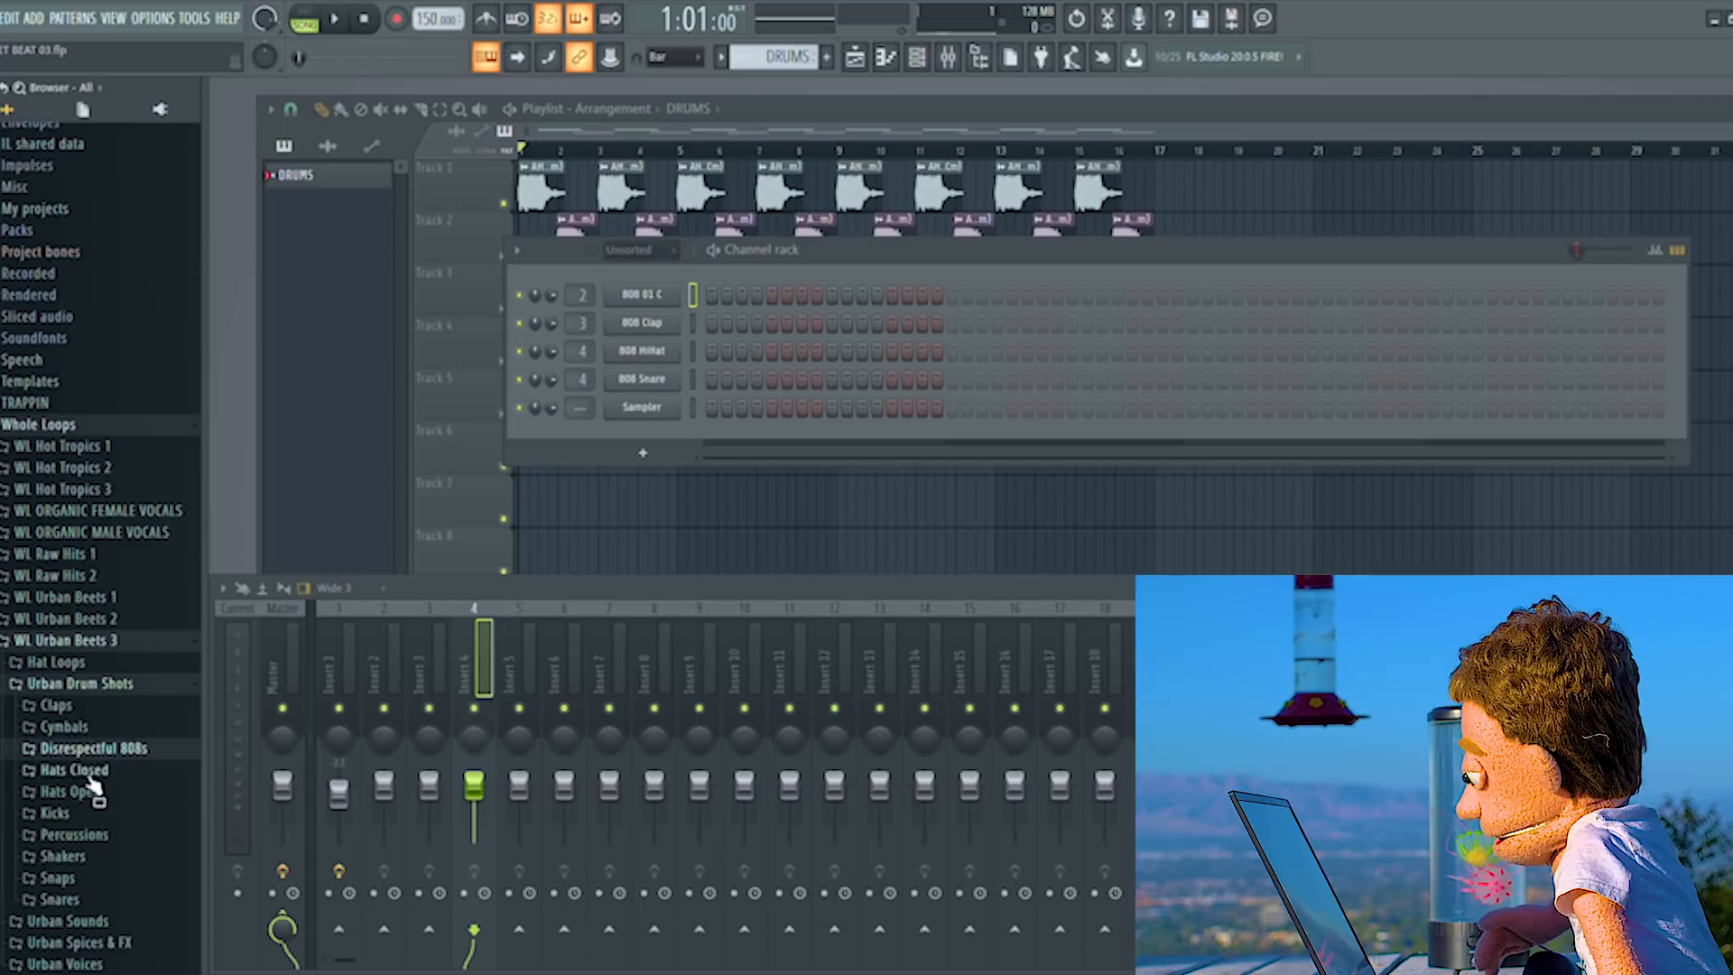
- Load CLAP URBAN 28 and PERC URBAN 20, program their steps and paint DRUMS clips on Track 3
{"action": "left_click", "coordinate": [56, 704]}
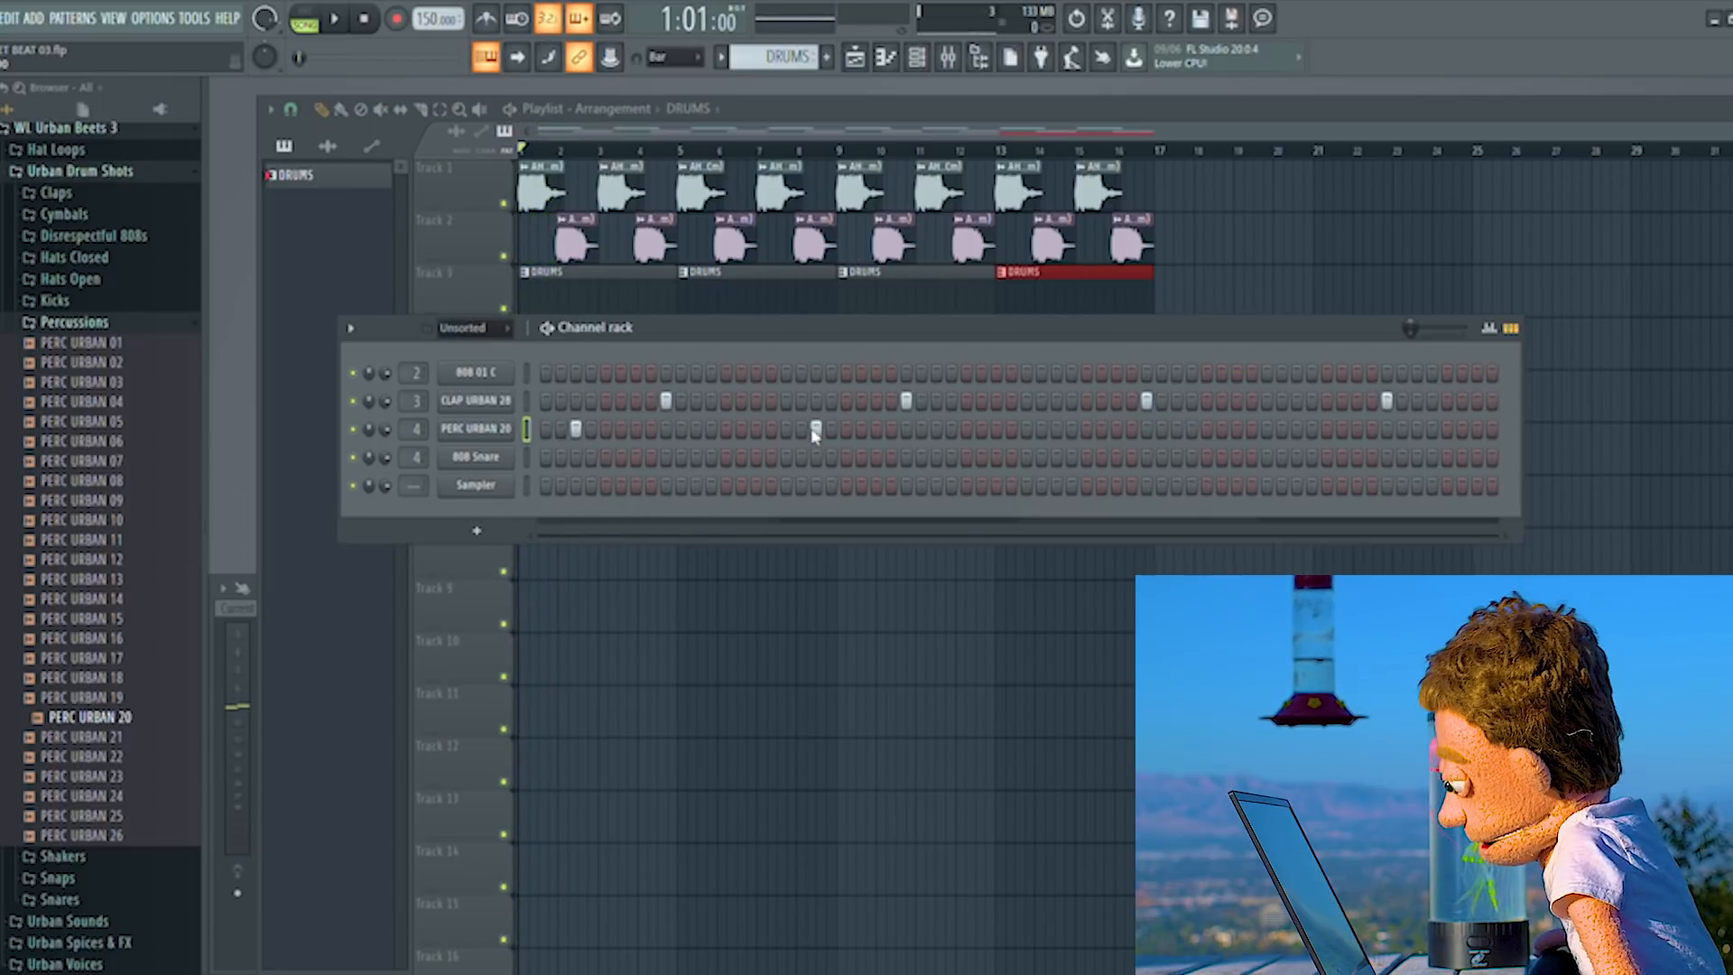
{"action": "left_click", "coordinate": [334, 18]}
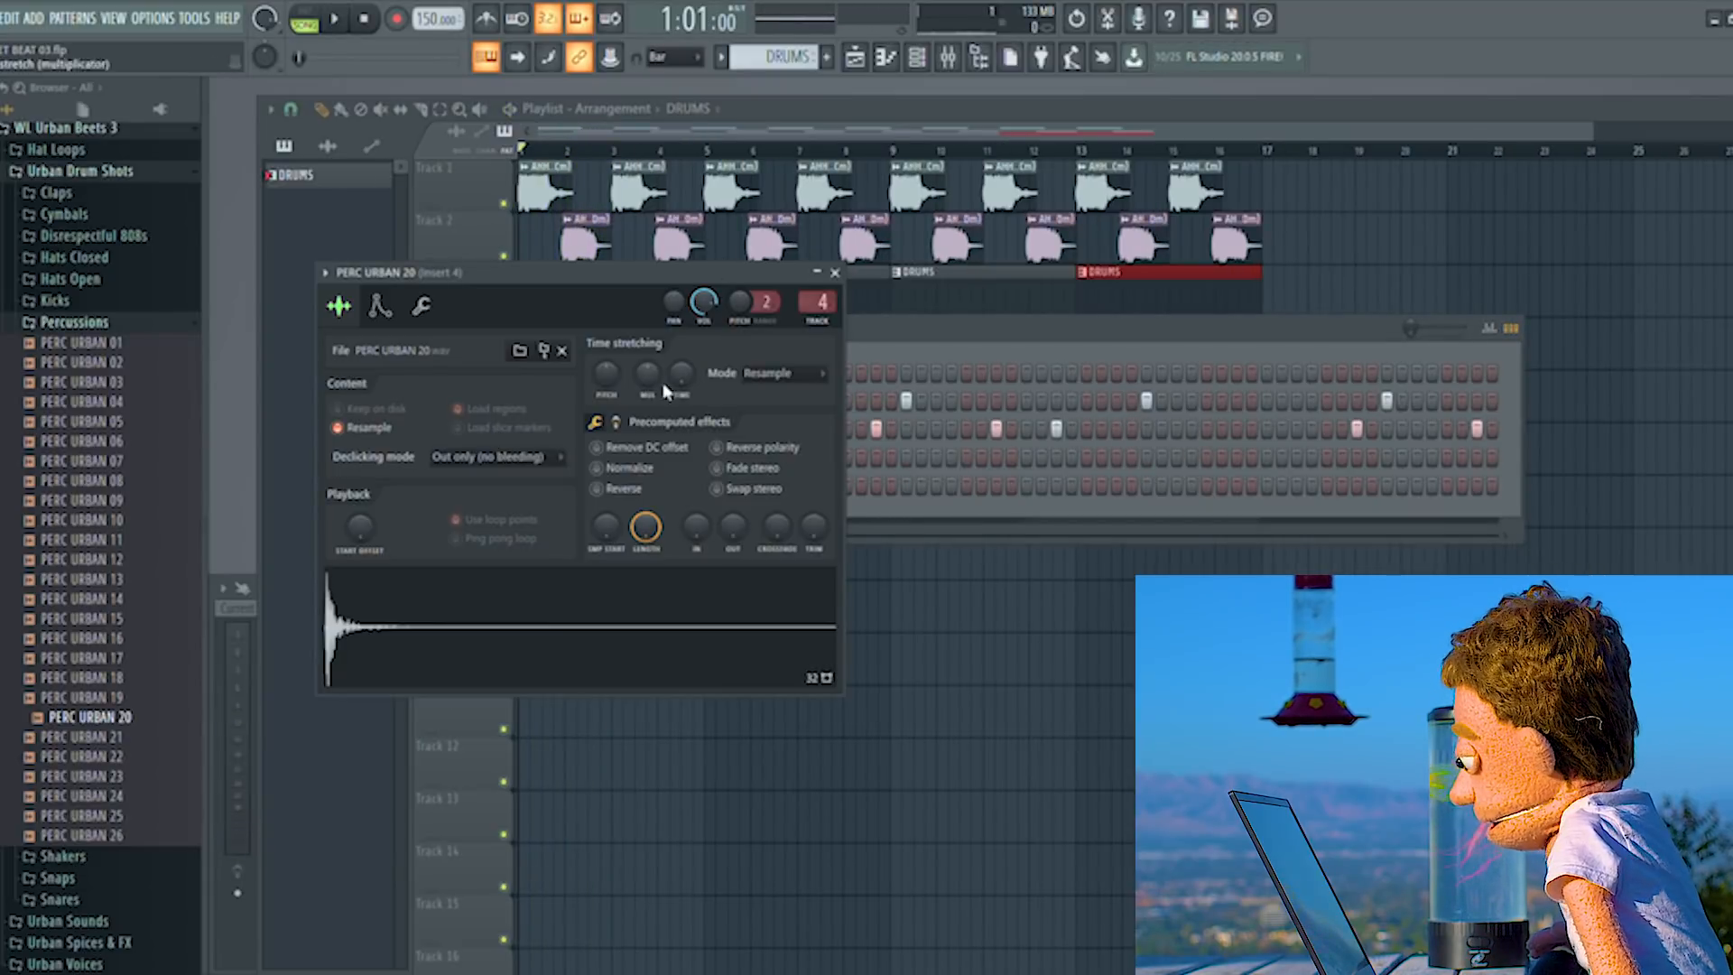
- Adjust PERC URBAN 20's sample and Miscellaneous settings, preview it, and close its Channel Settings
{"action": "left_click", "coordinate": [421, 307]}
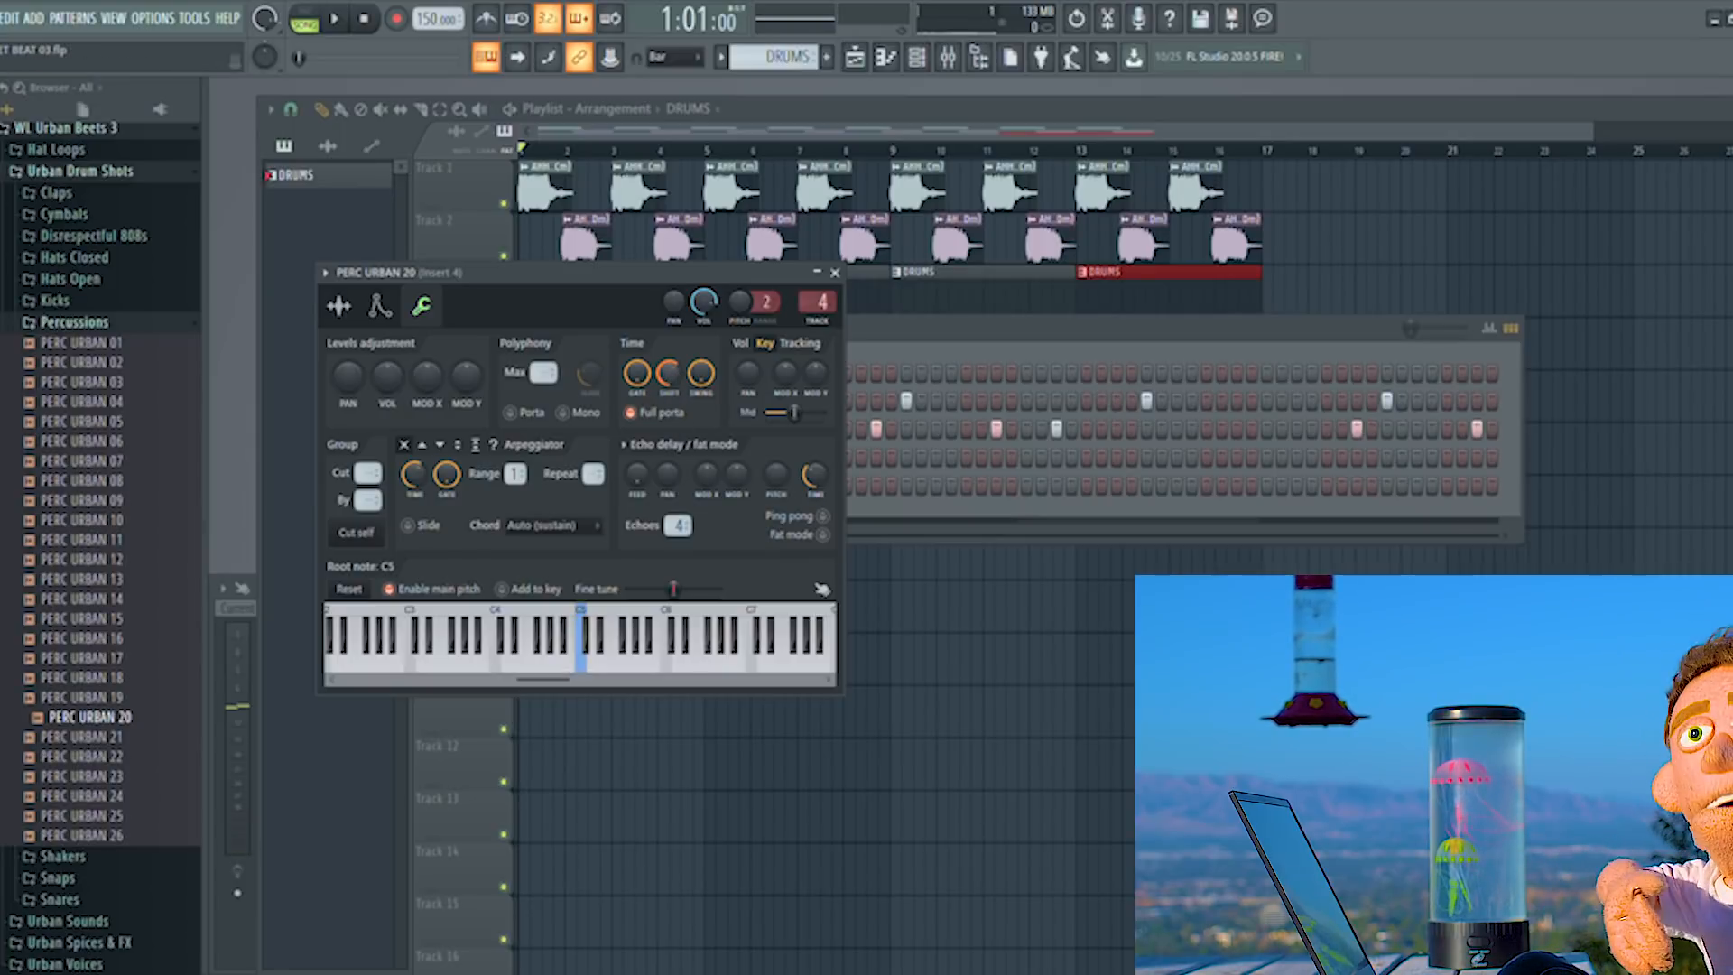
{"action": "left_click", "coordinate": [334, 20]}
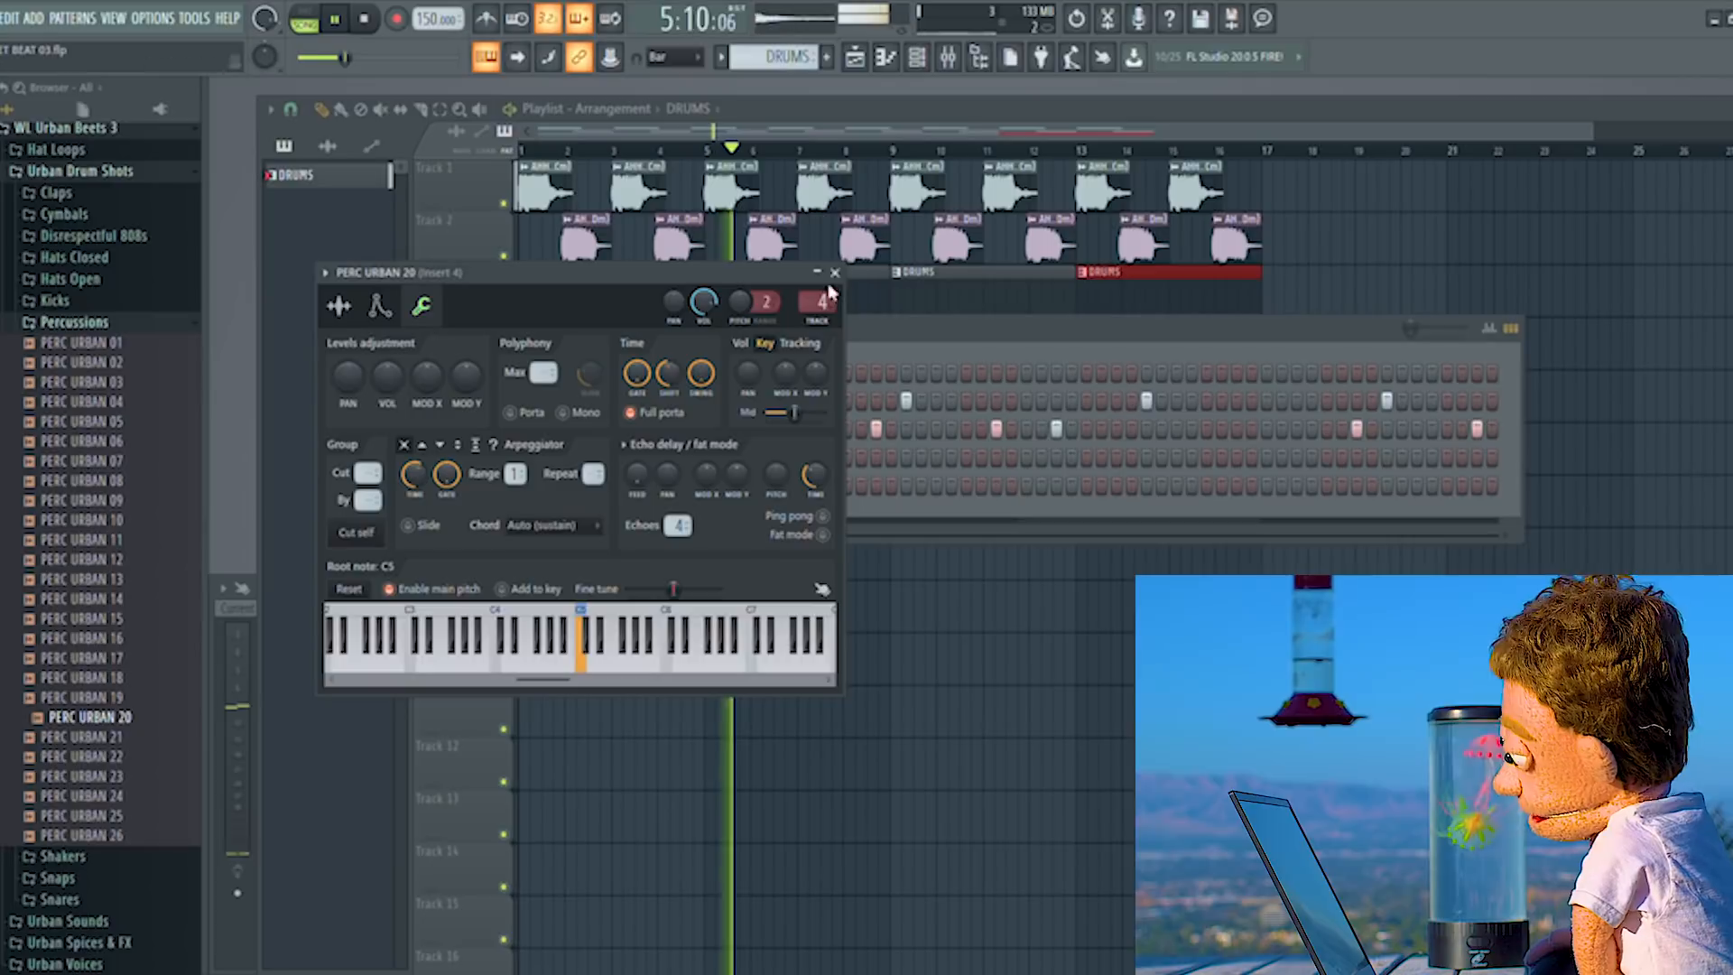
{"action": "left_click", "coordinate": [834, 273]}
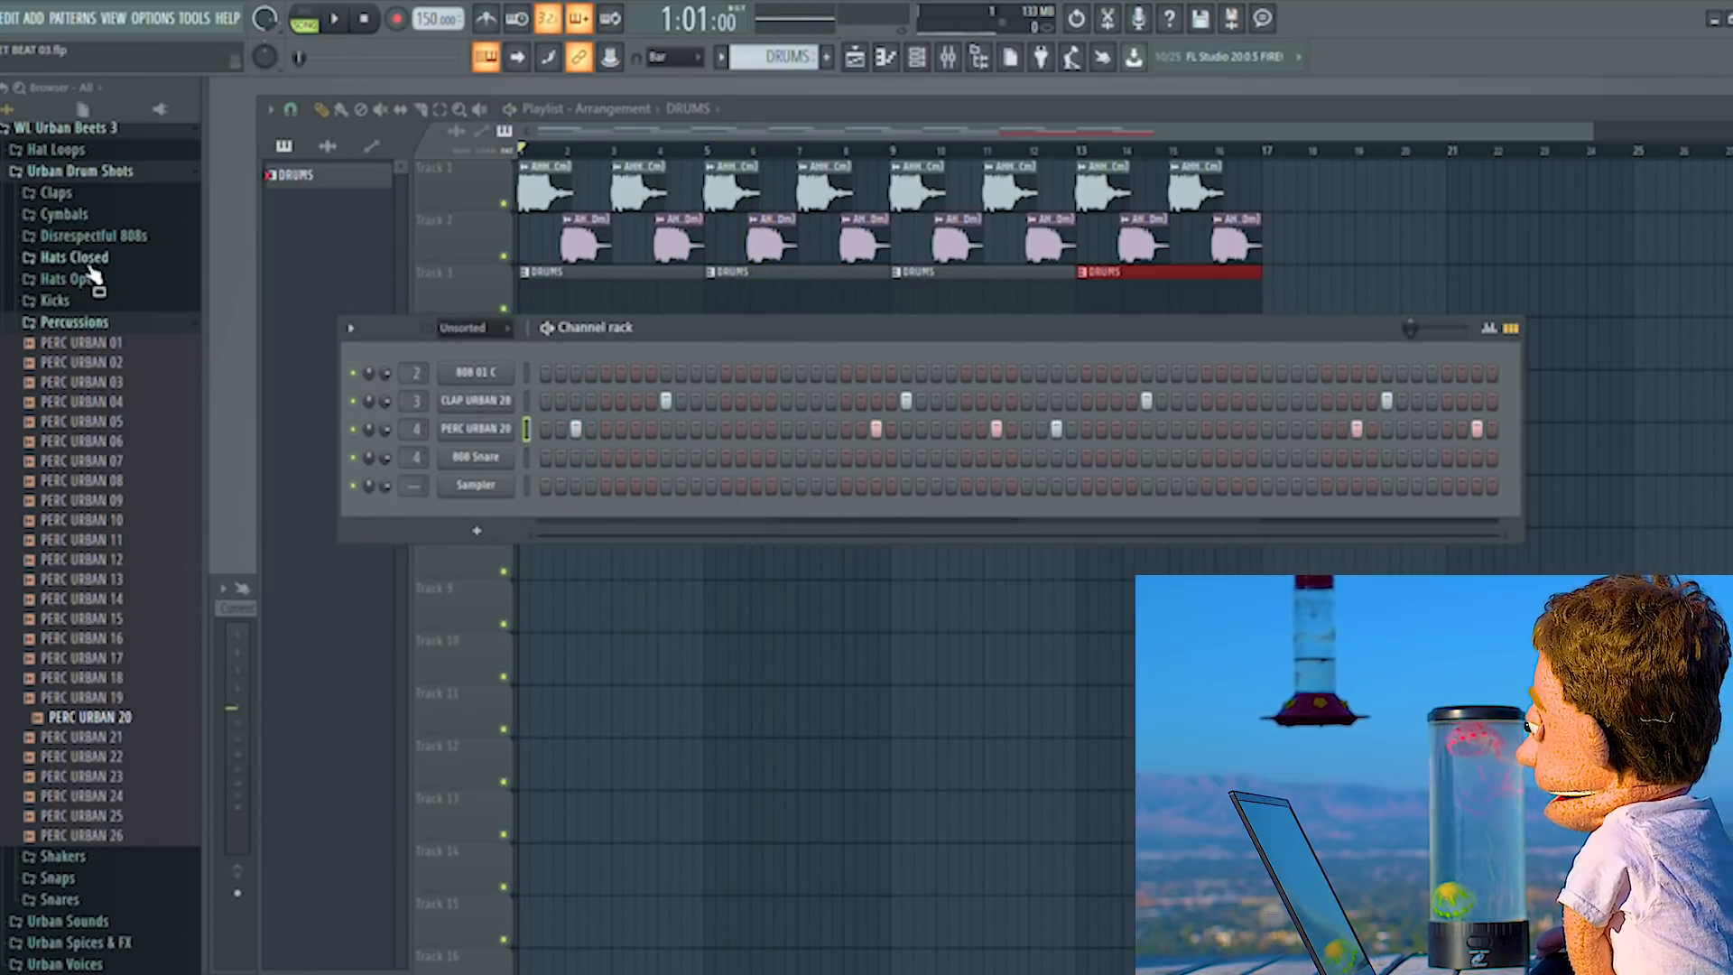
- Load HHCL URBAN 03 from Hats Closed into the fourth DRUMS channel and program dense hi-hat steps
{"action": "left_click", "coordinate": [72, 256]}
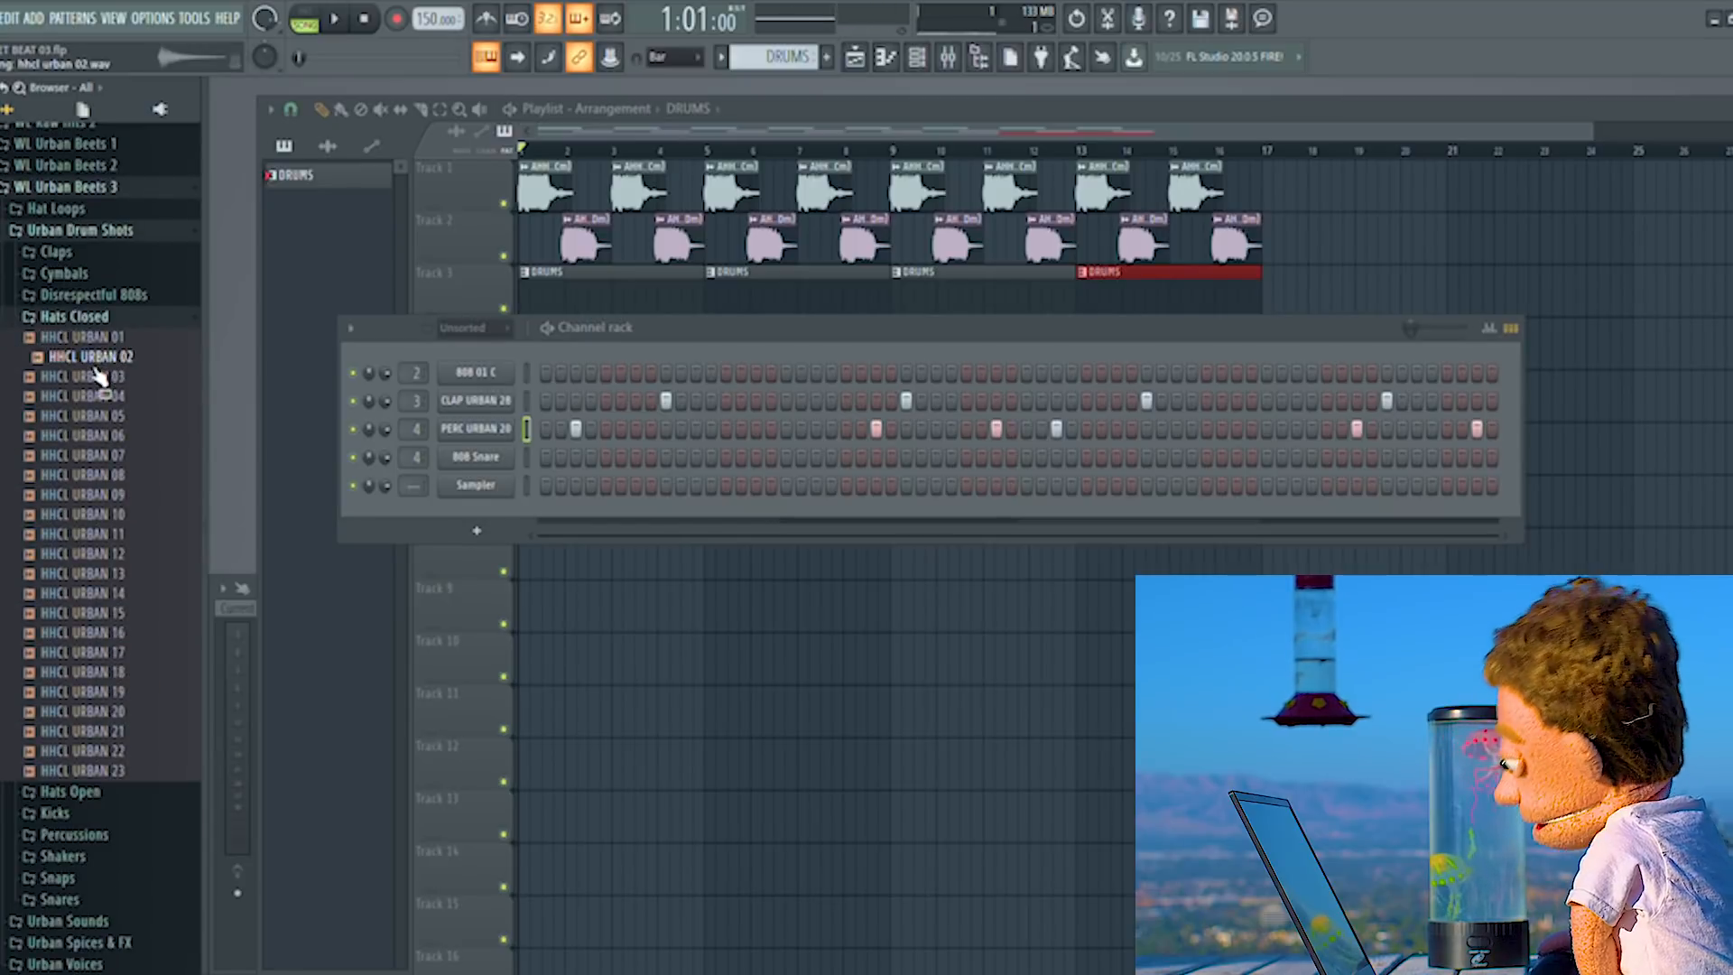
{"action": "left_click", "coordinate": [81, 376]}
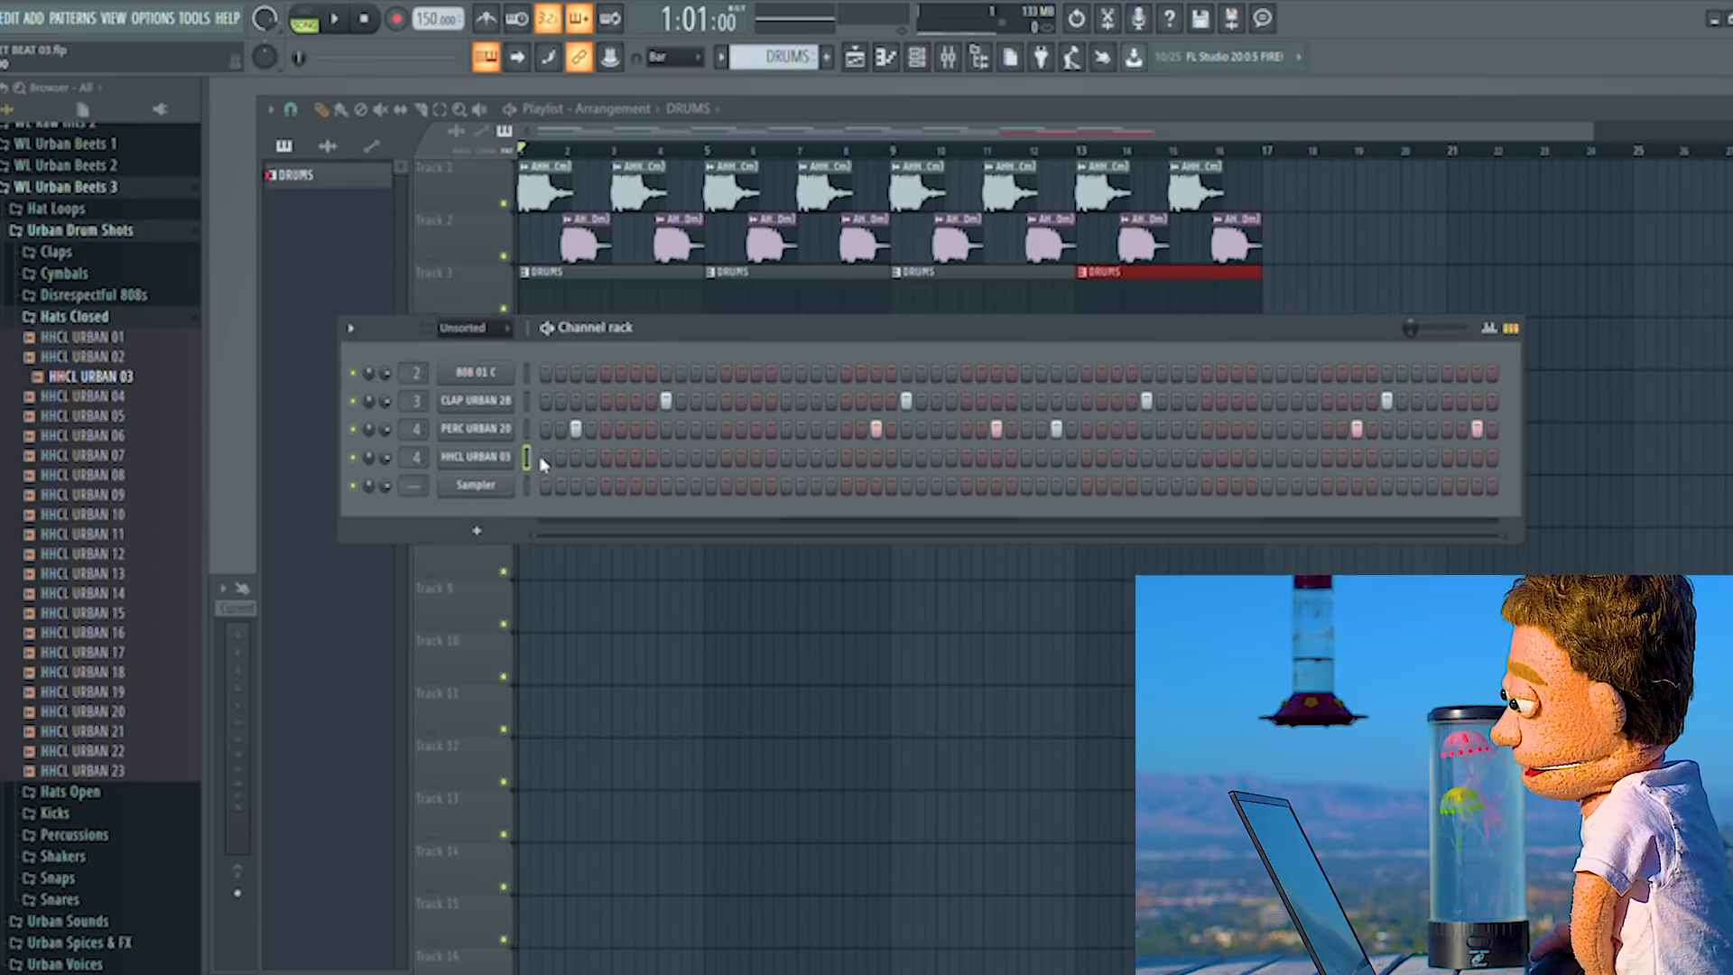
{"action": "left_click", "coordinate": [334, 18]}
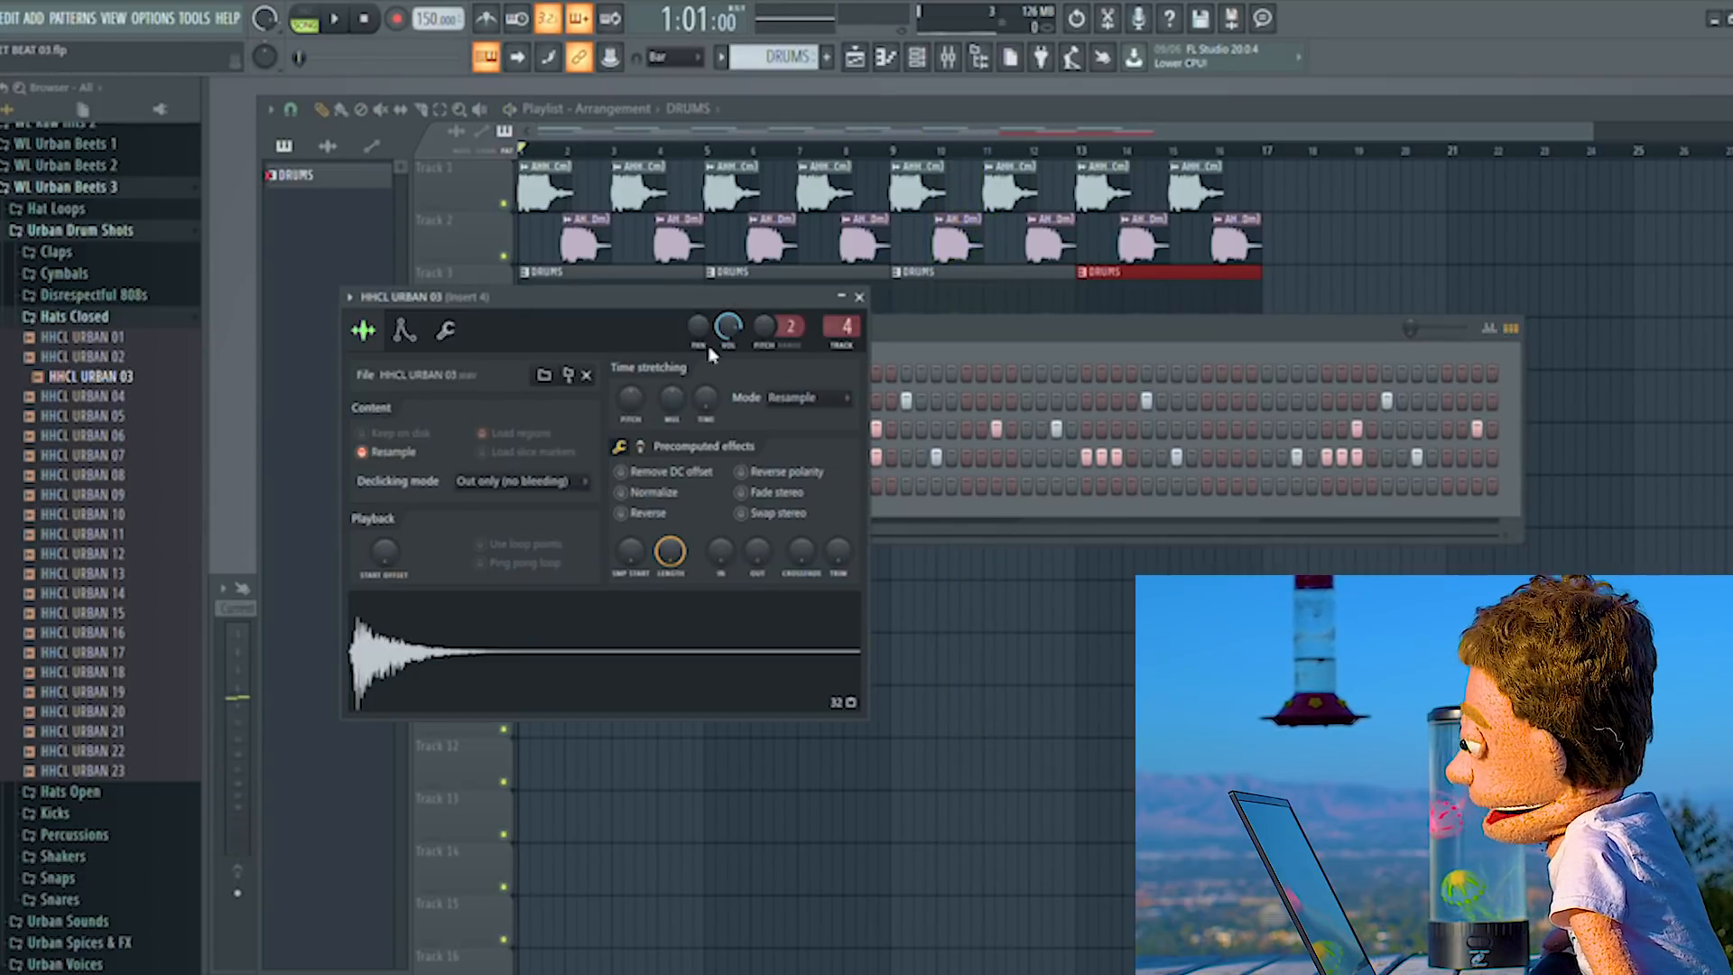
- Add HHOP URBAN 22 with a few sparse hits and shorten its volume envelope
{"action": "left_click", "coordinate": [446, 330]}
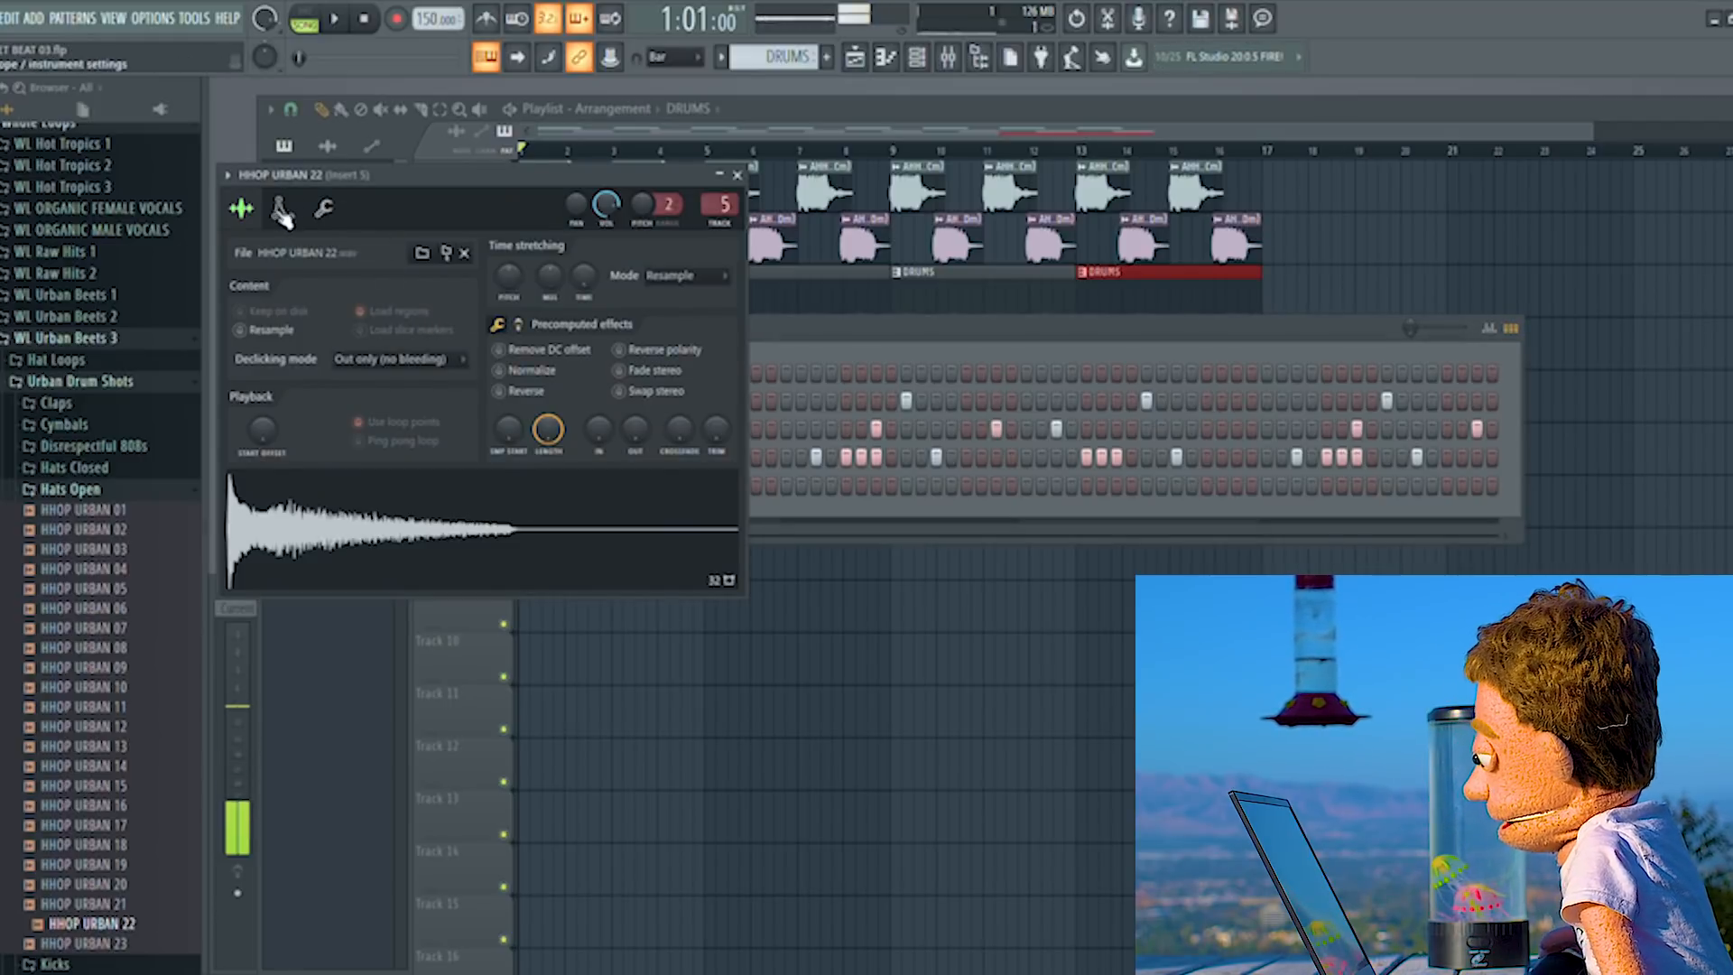
{"action": "left_click", "coordinate": [282, 209]}
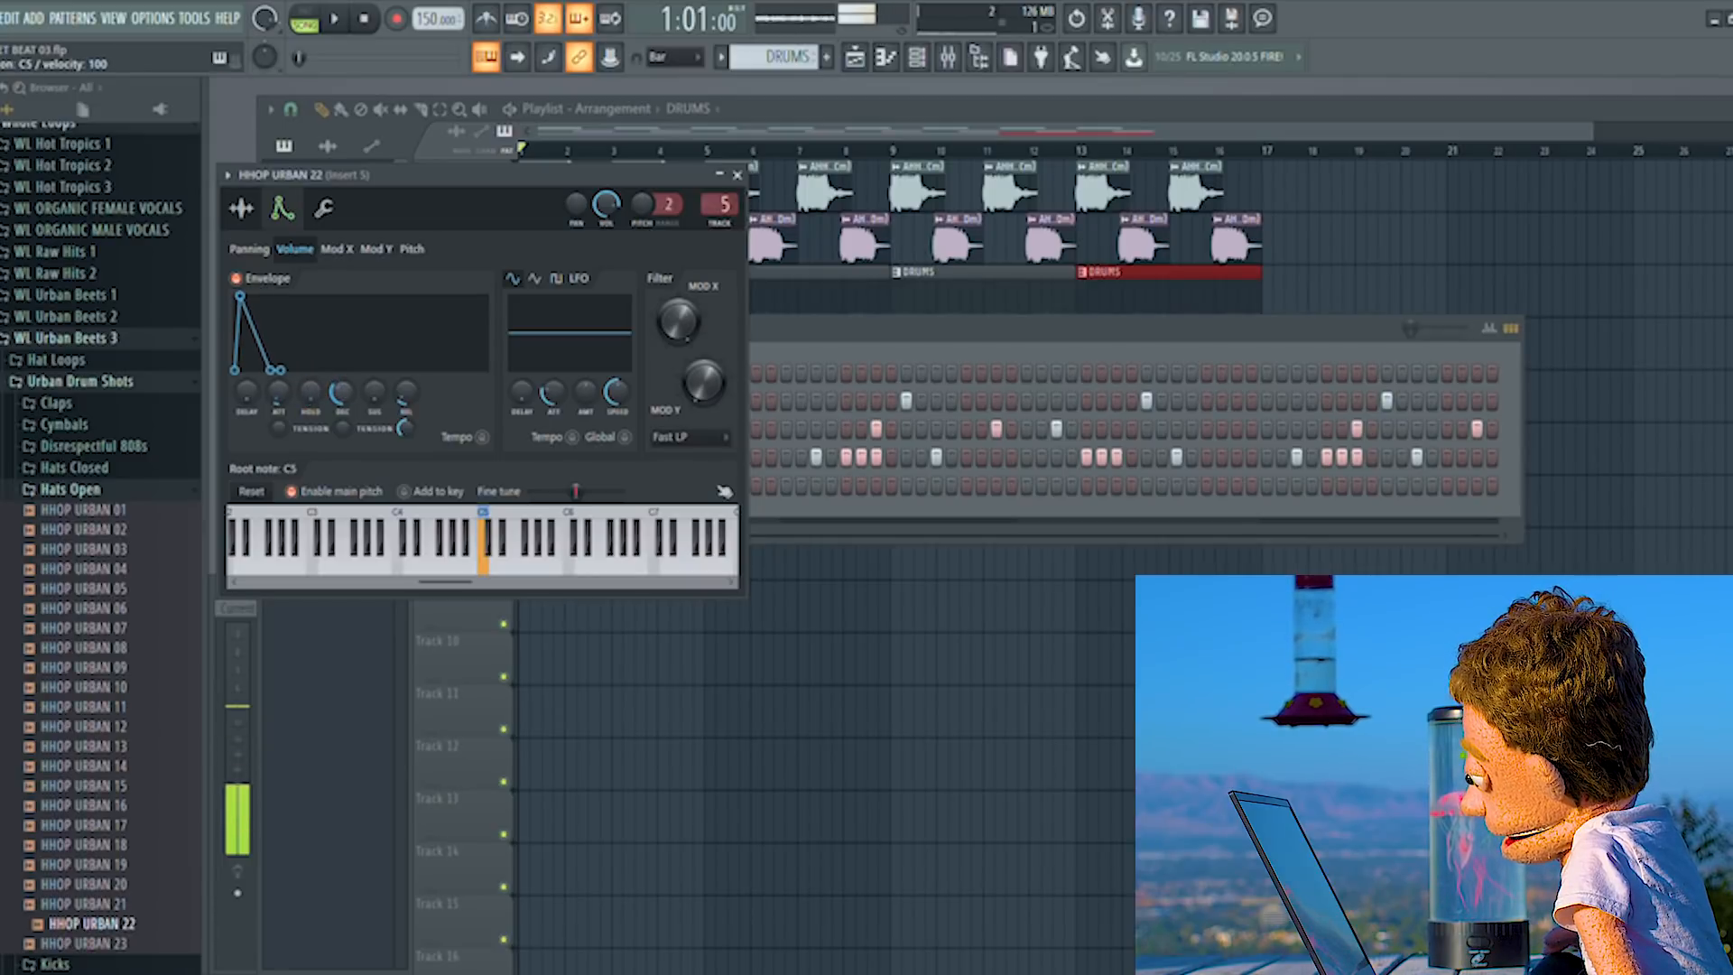
{"action": "left_click", "coordinate": [735, 176]}
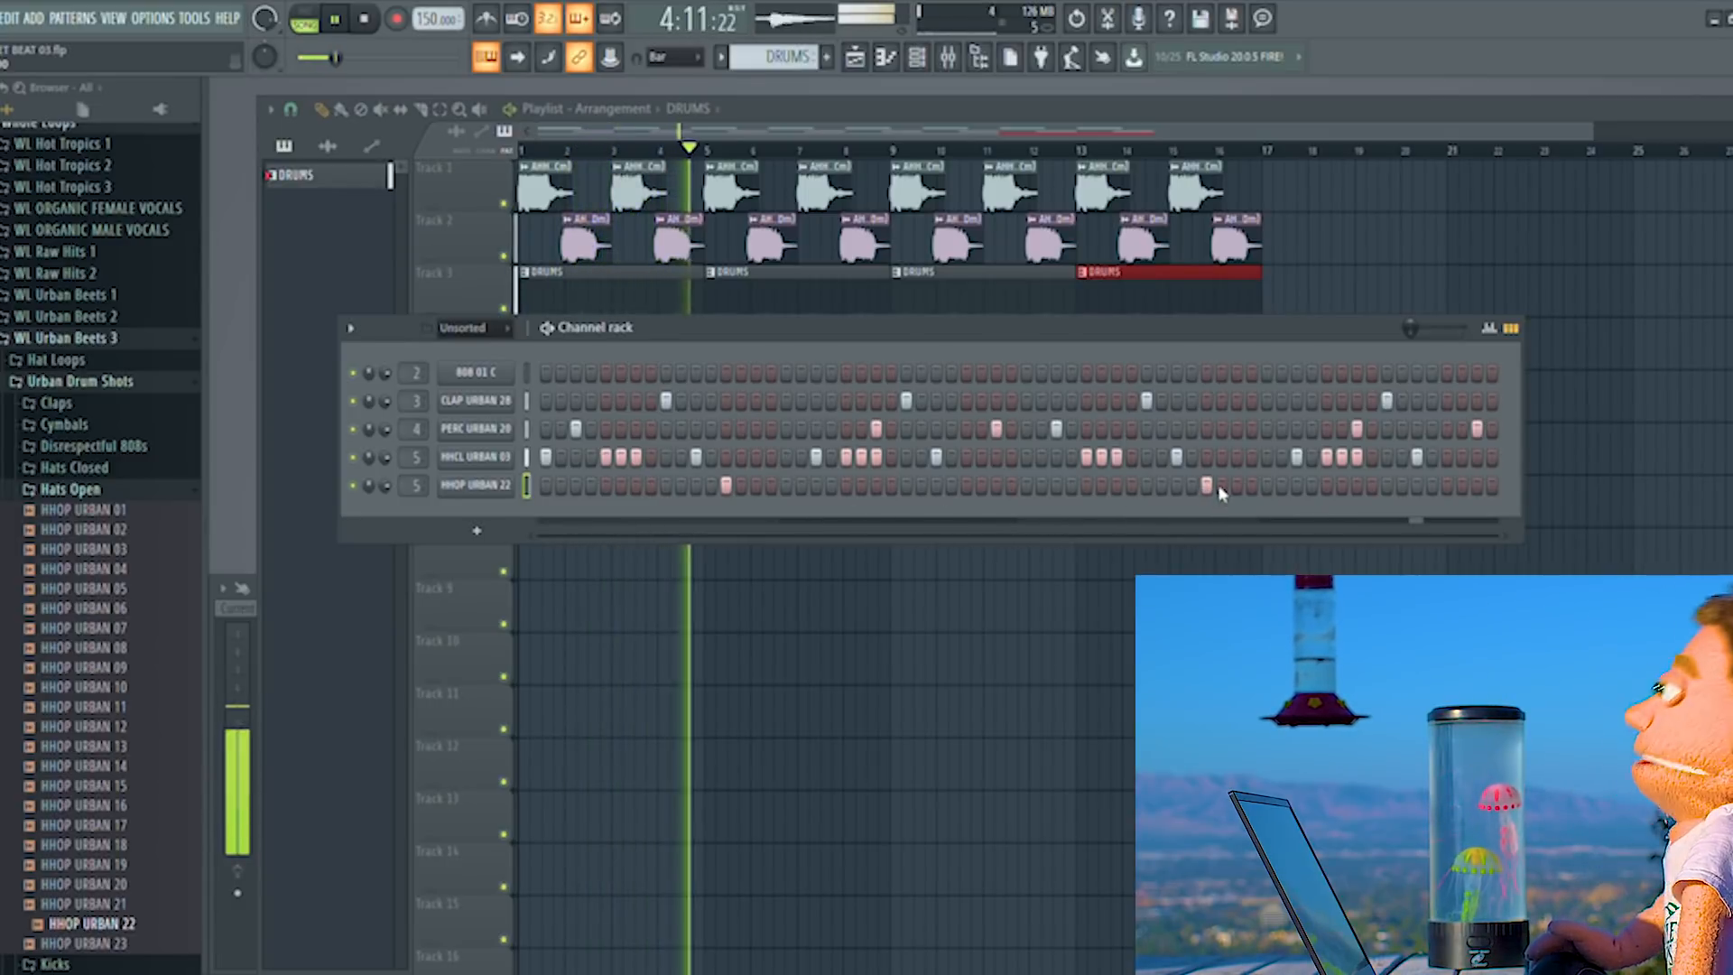
{"action": "left_click", "coordinate": [365, 18]}
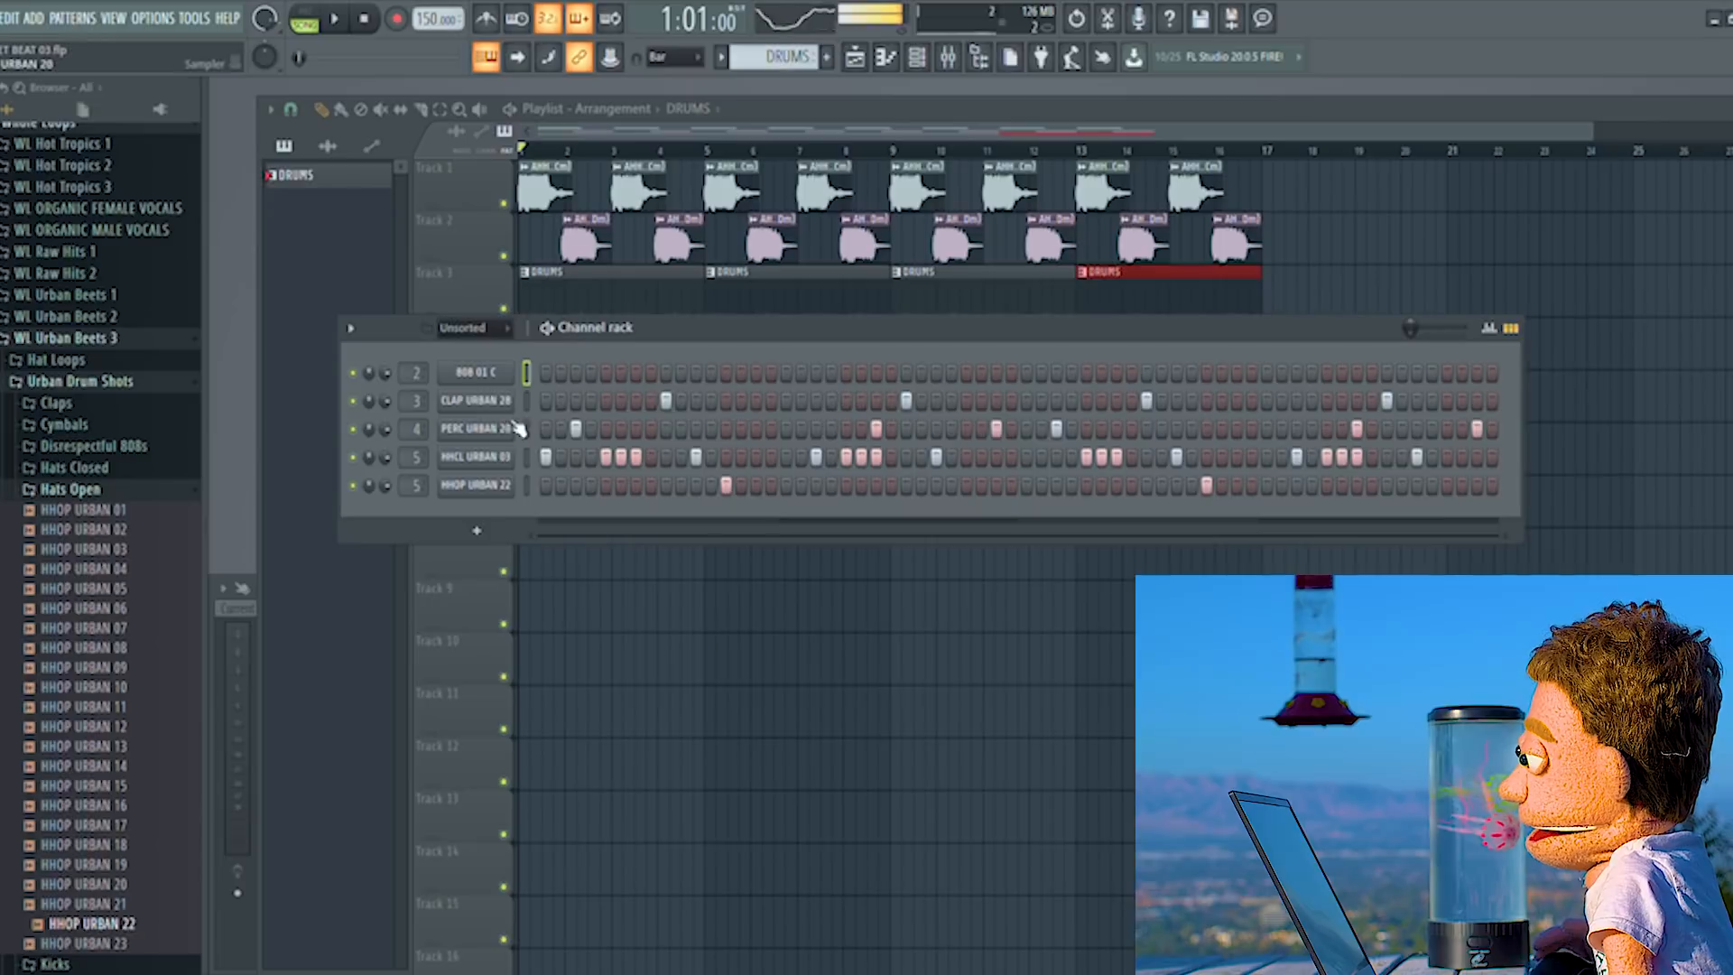
{"action": "left_click", "coordinate": [477, 399]}
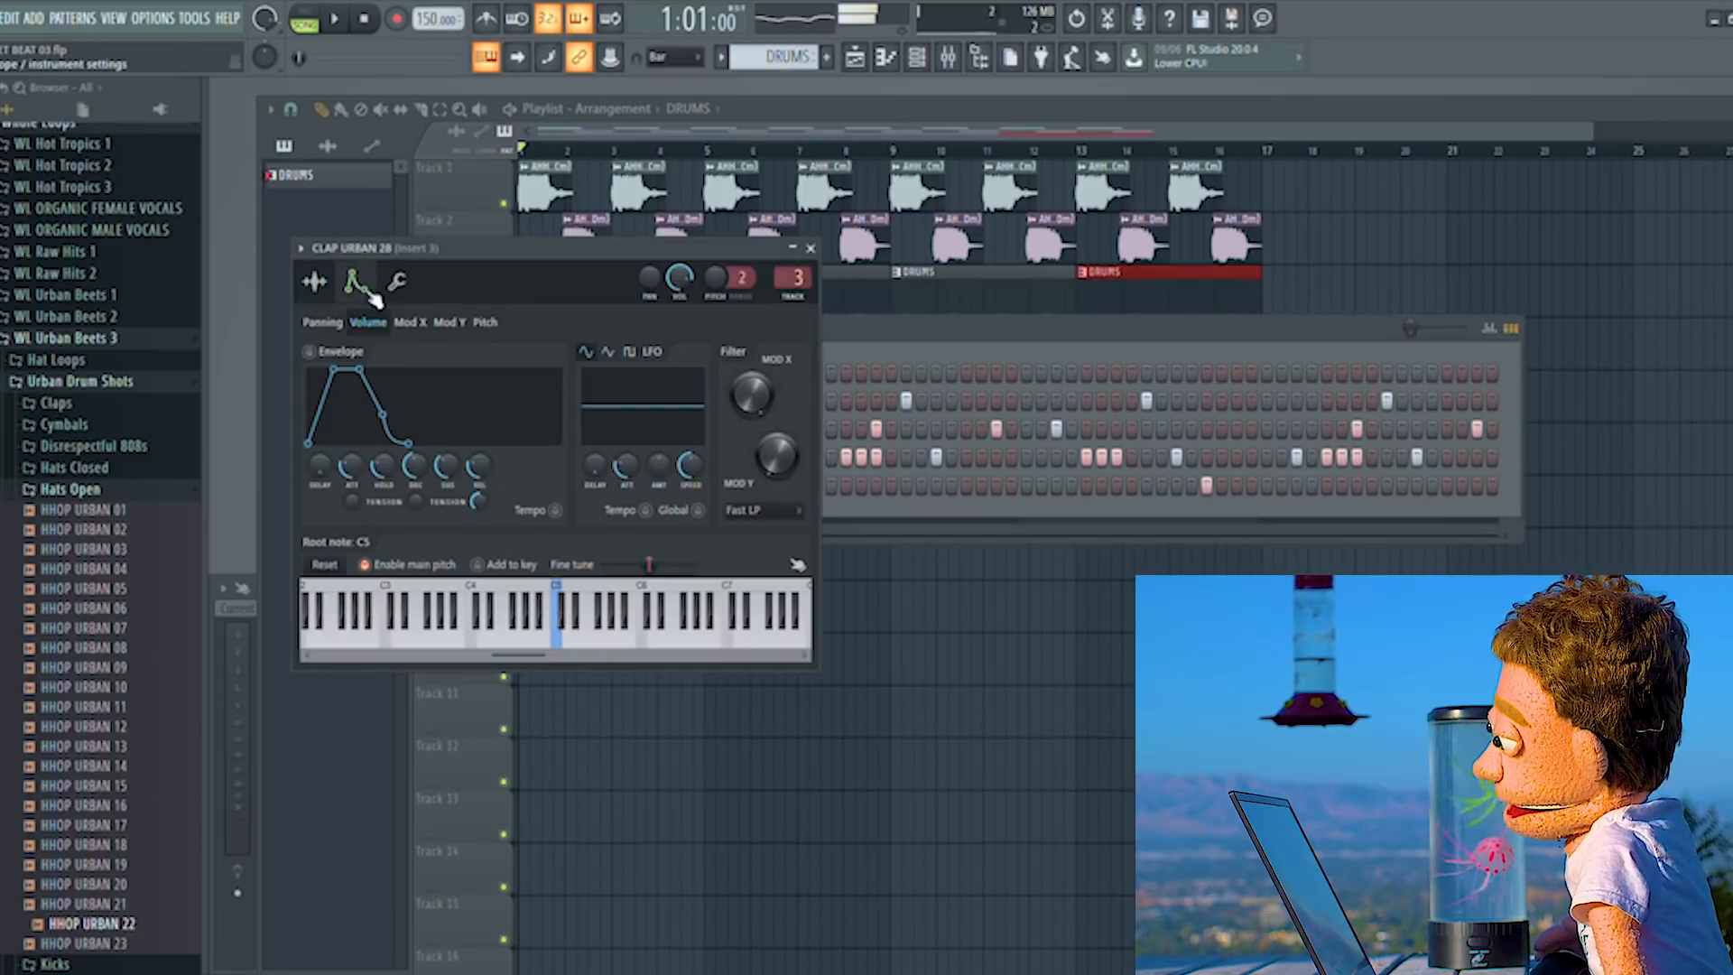
{"action": "left_click", "coordinate": [395, 280]}
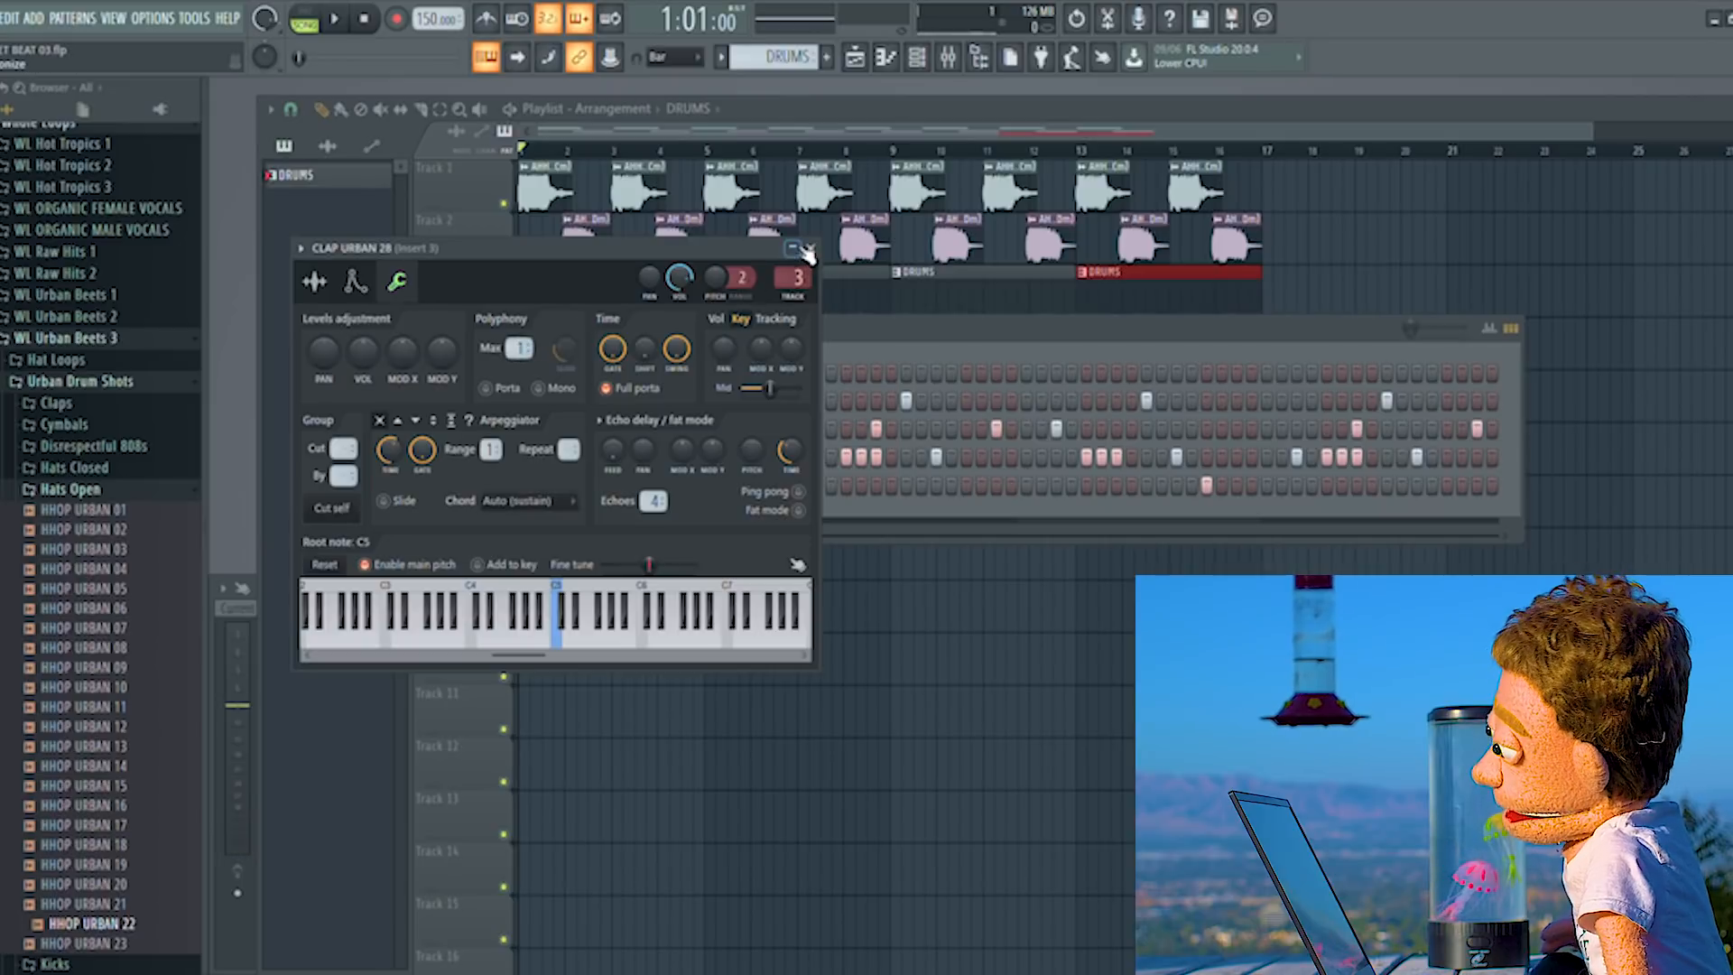
{"action": "left_click", "coordinate": [805, 249]}
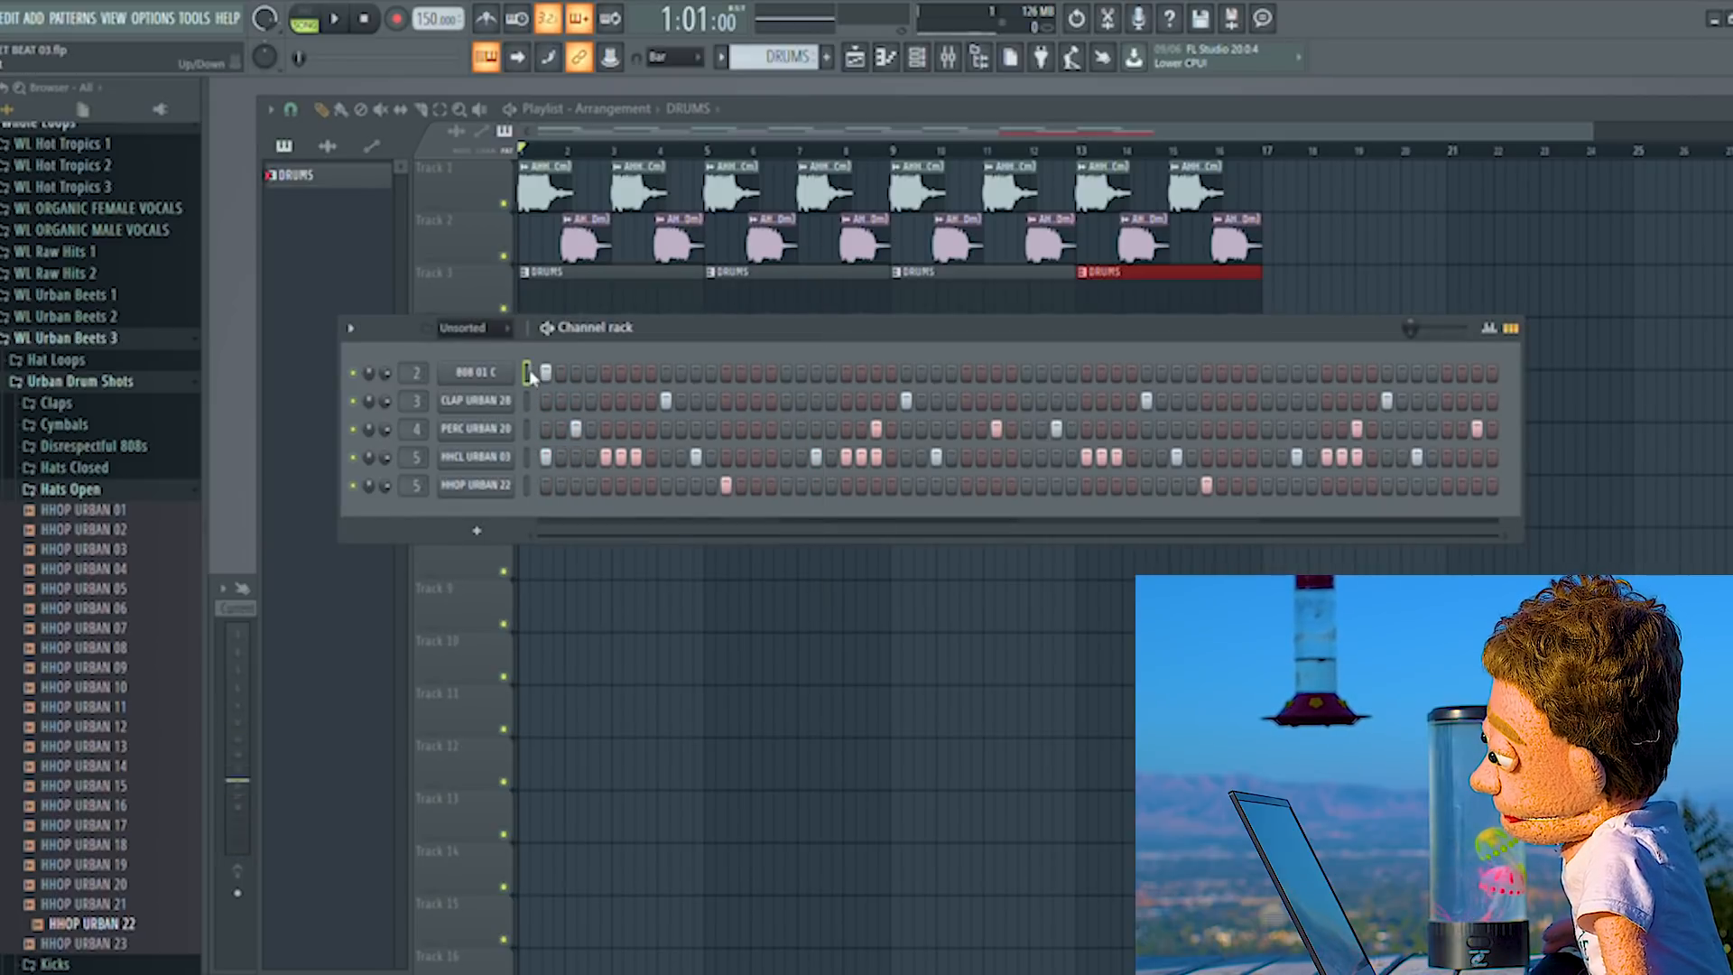
{"action": "left_click", "coordinate": [544, 374]}
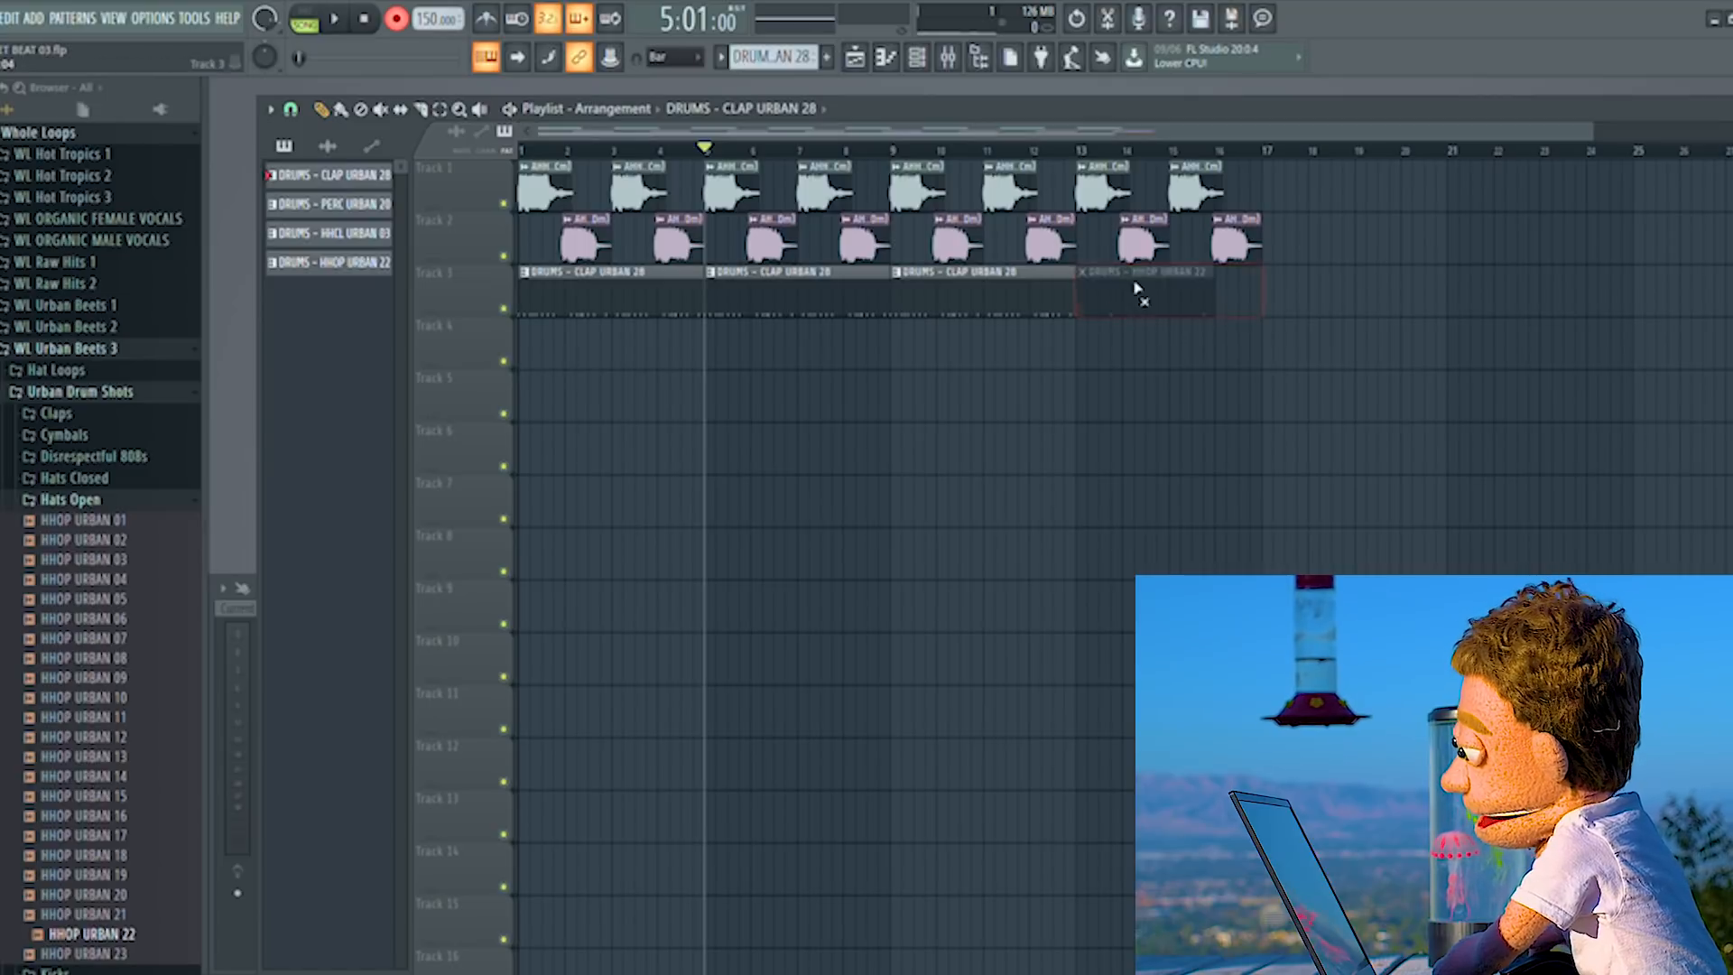
- Delete the track-3 DRUMS clips and lay clap, perc and hat patterns on tracks 4–7
{"action": "left_click", "coordinate": [1086, 273]}
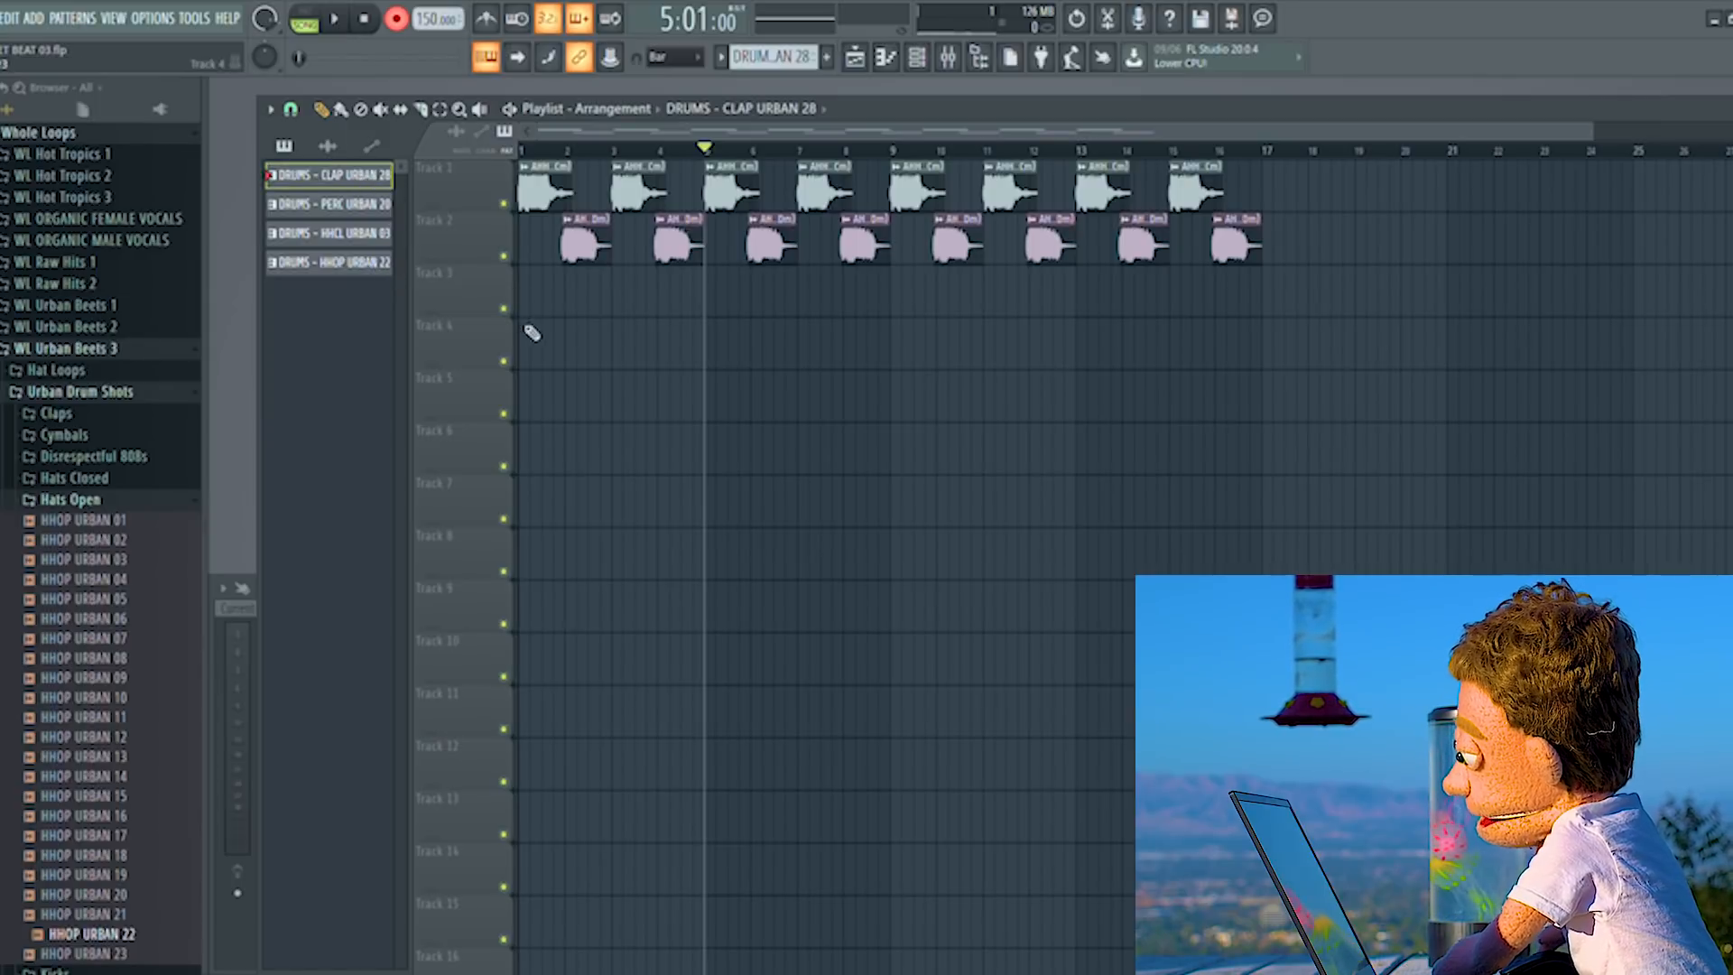
{"action": "left_click", "coordinate": [609, 332]}
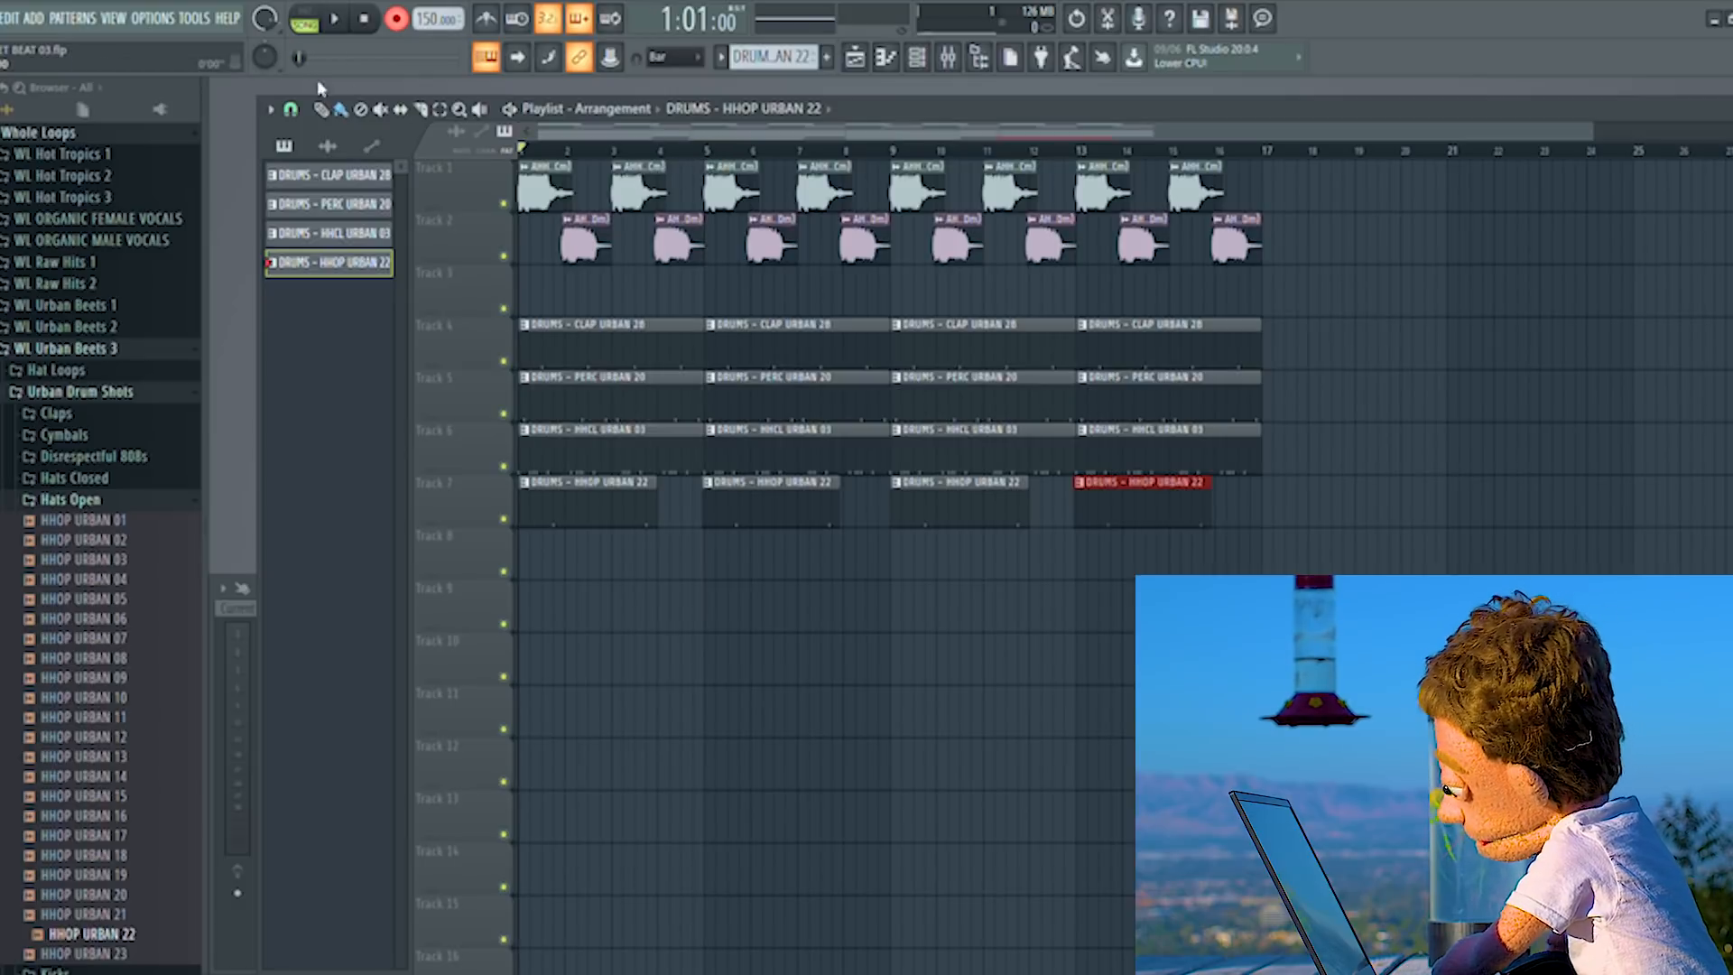
{"action": "left_click", "coordinate": [336, 18]}
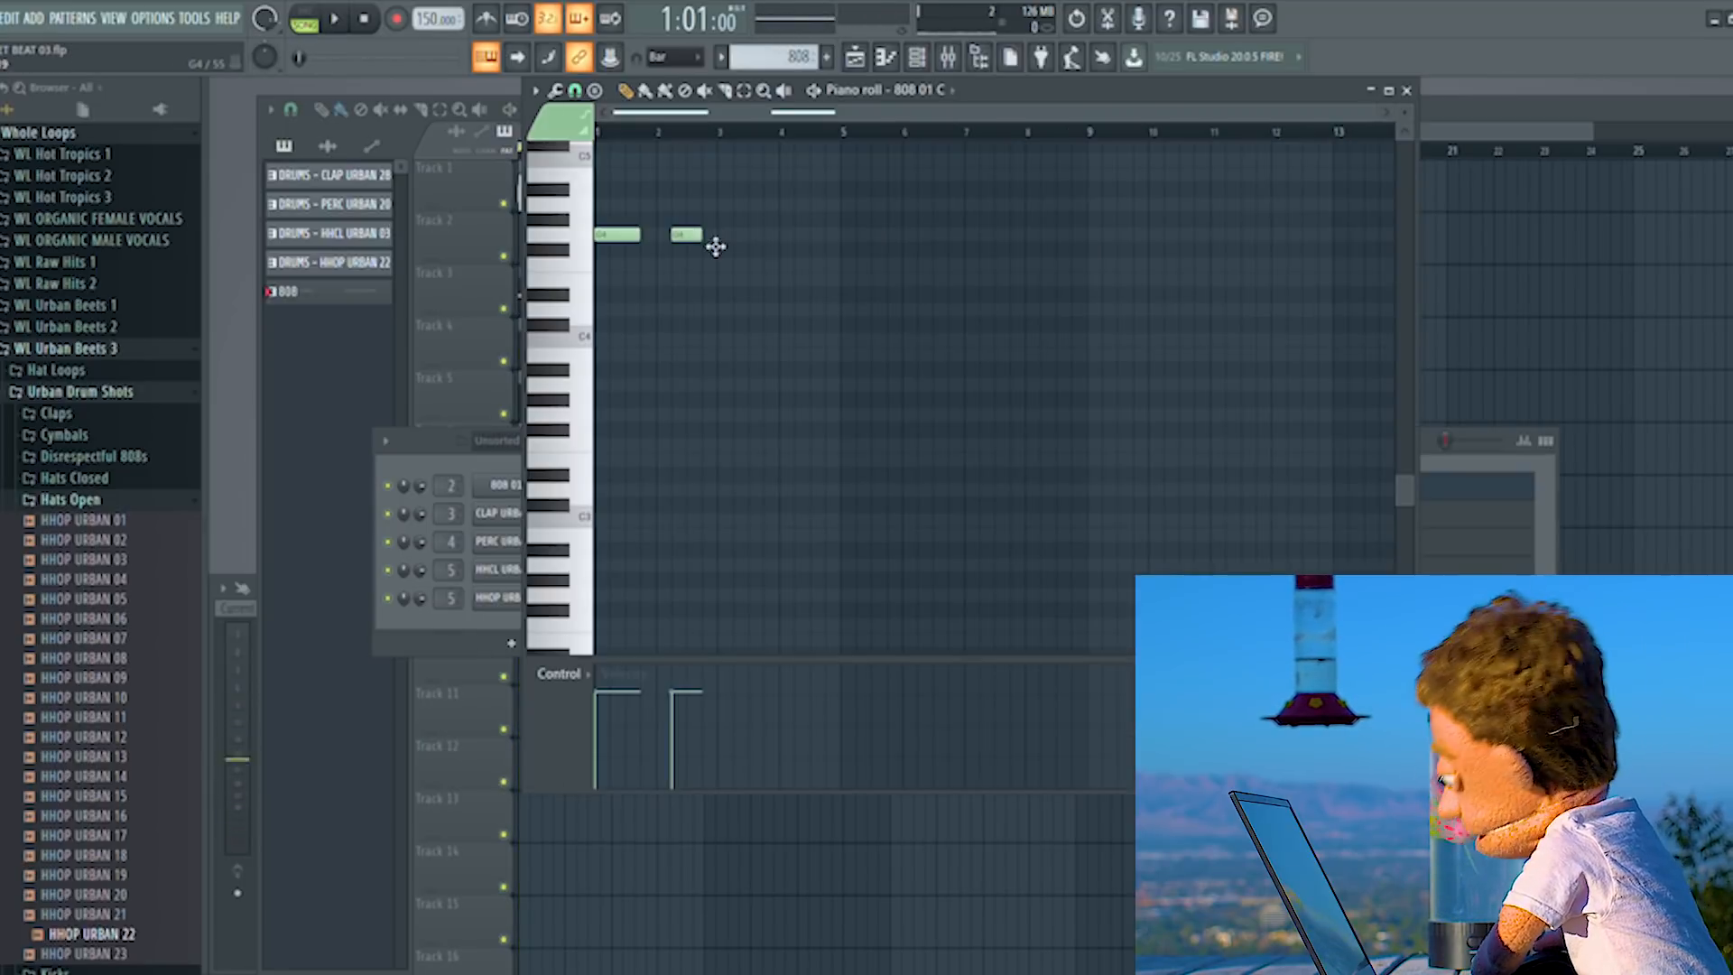
- Draw and lengthen the 808 notes into an eight-bar bass line for 808 01 C
{"action": "left_click", "coordinate": [336, 18]}
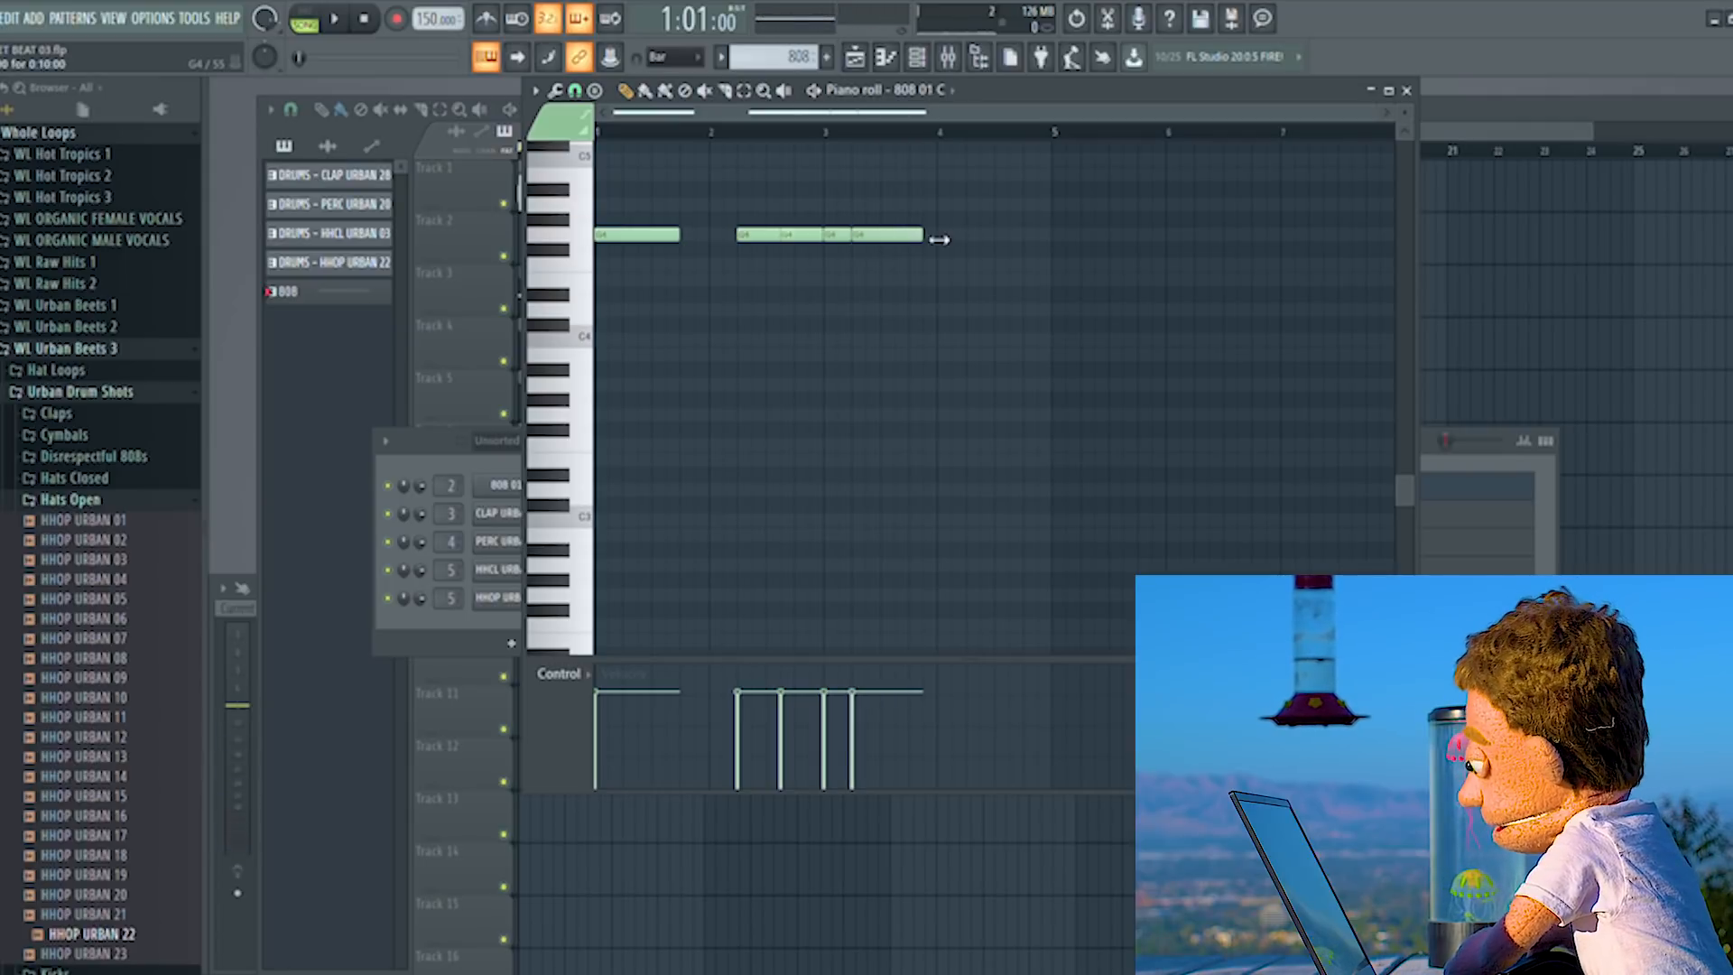
{"action": "left_click", "coordinate": [336, 18]}
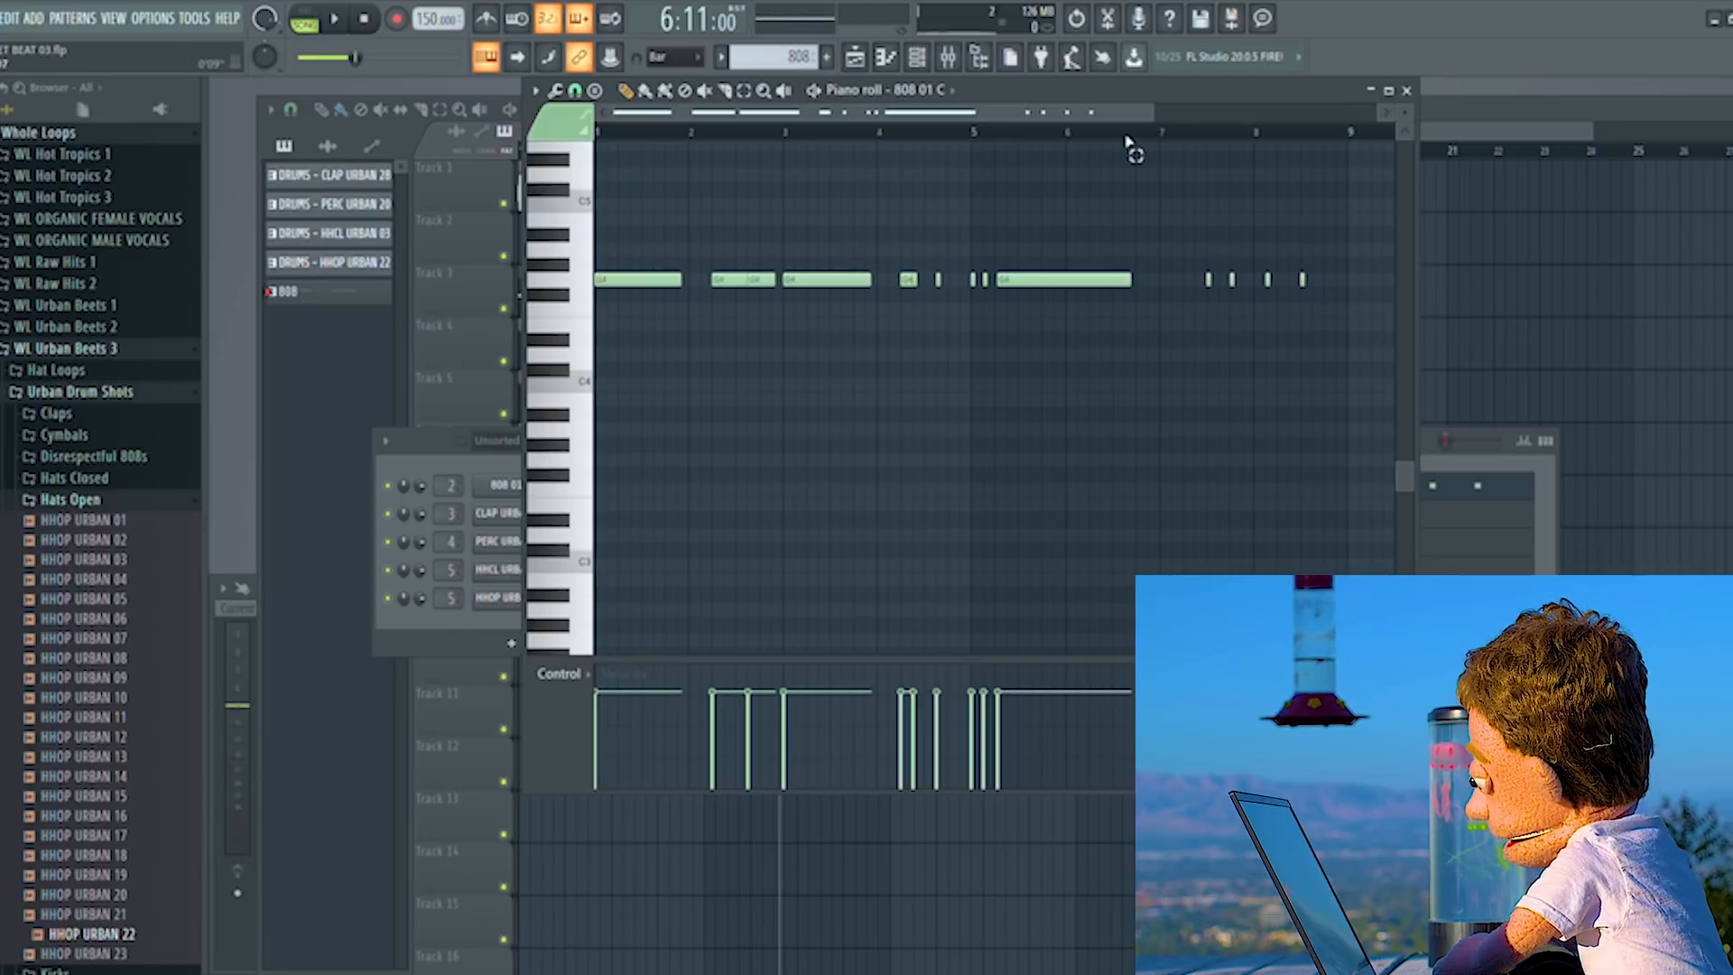
{"action": "left_click", "coordinate": [334, 18]}
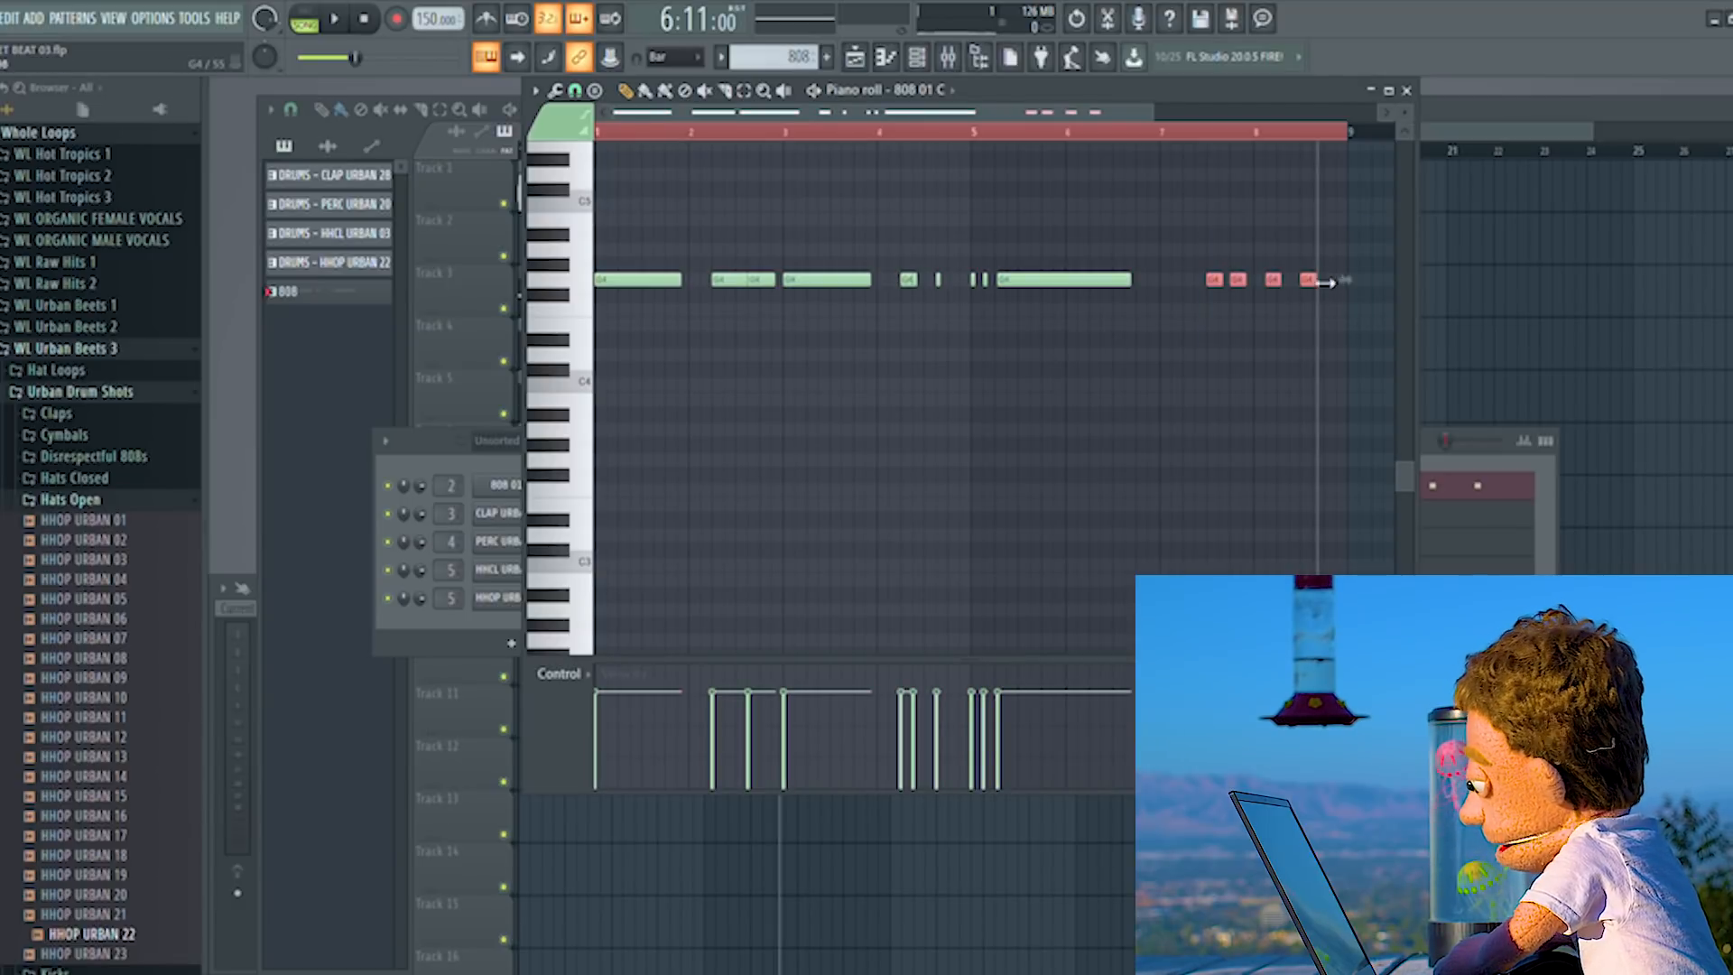
{"action": "left_click", "coordinate": [334, 18]}
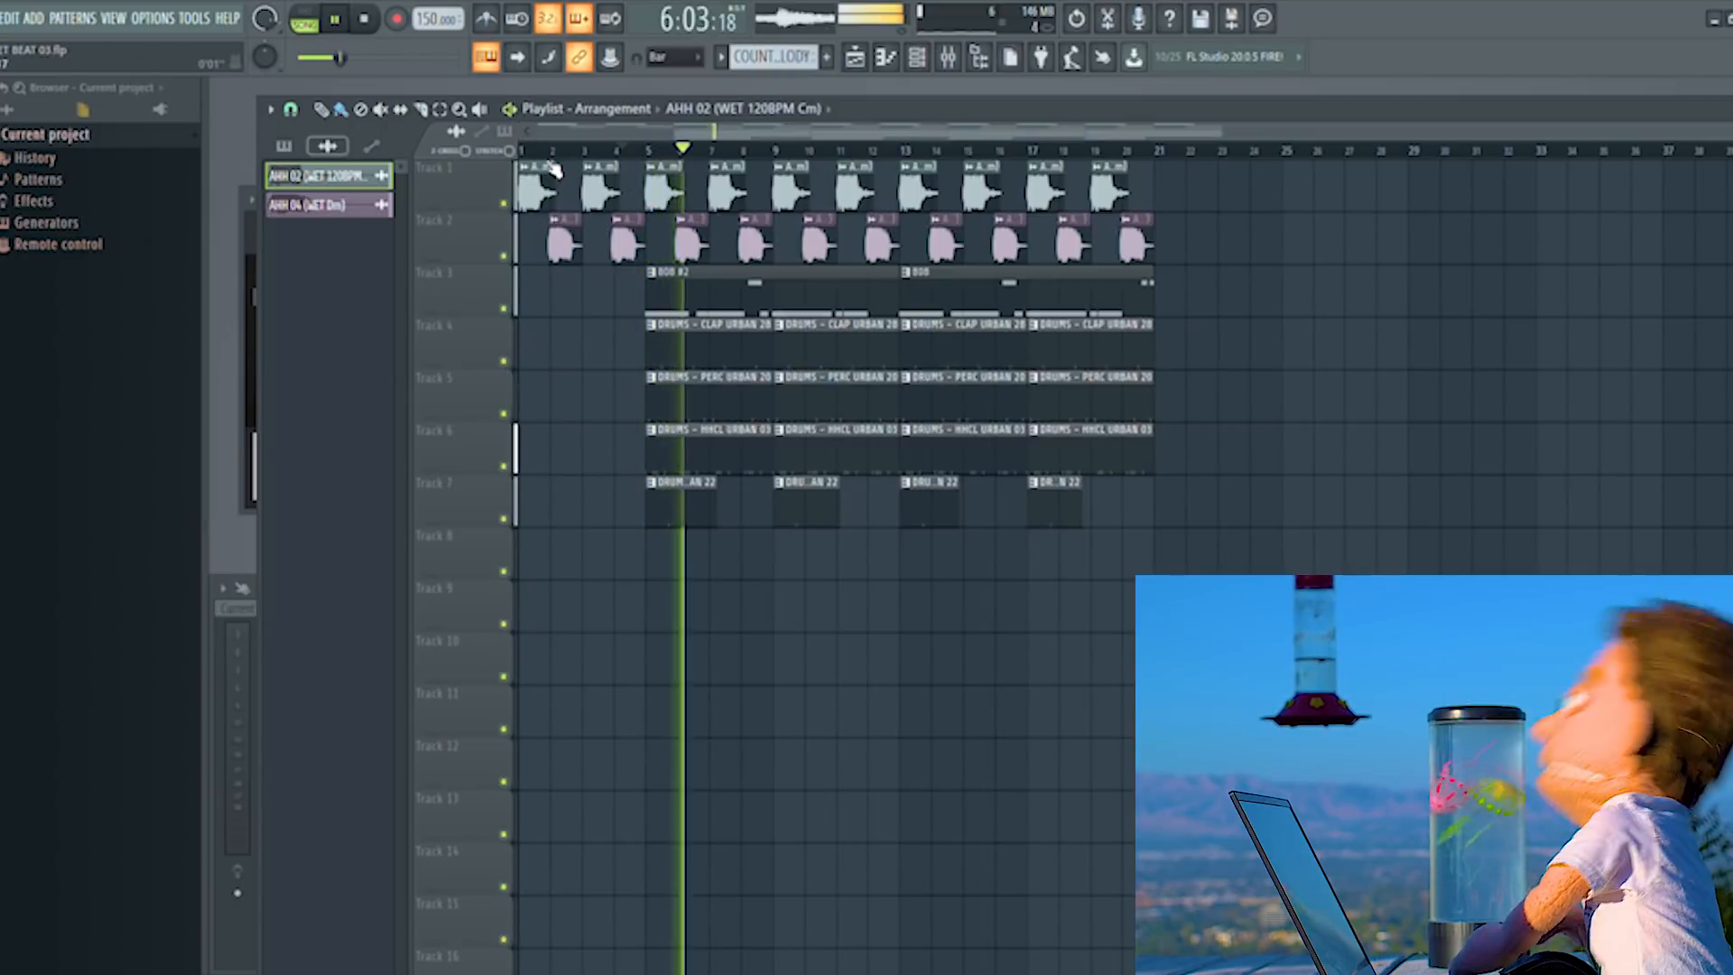
- Make the AHH 04 chop unique and enable Reverse in its sample settings
{"action": "double_click", "coordinate": [542, 182]}
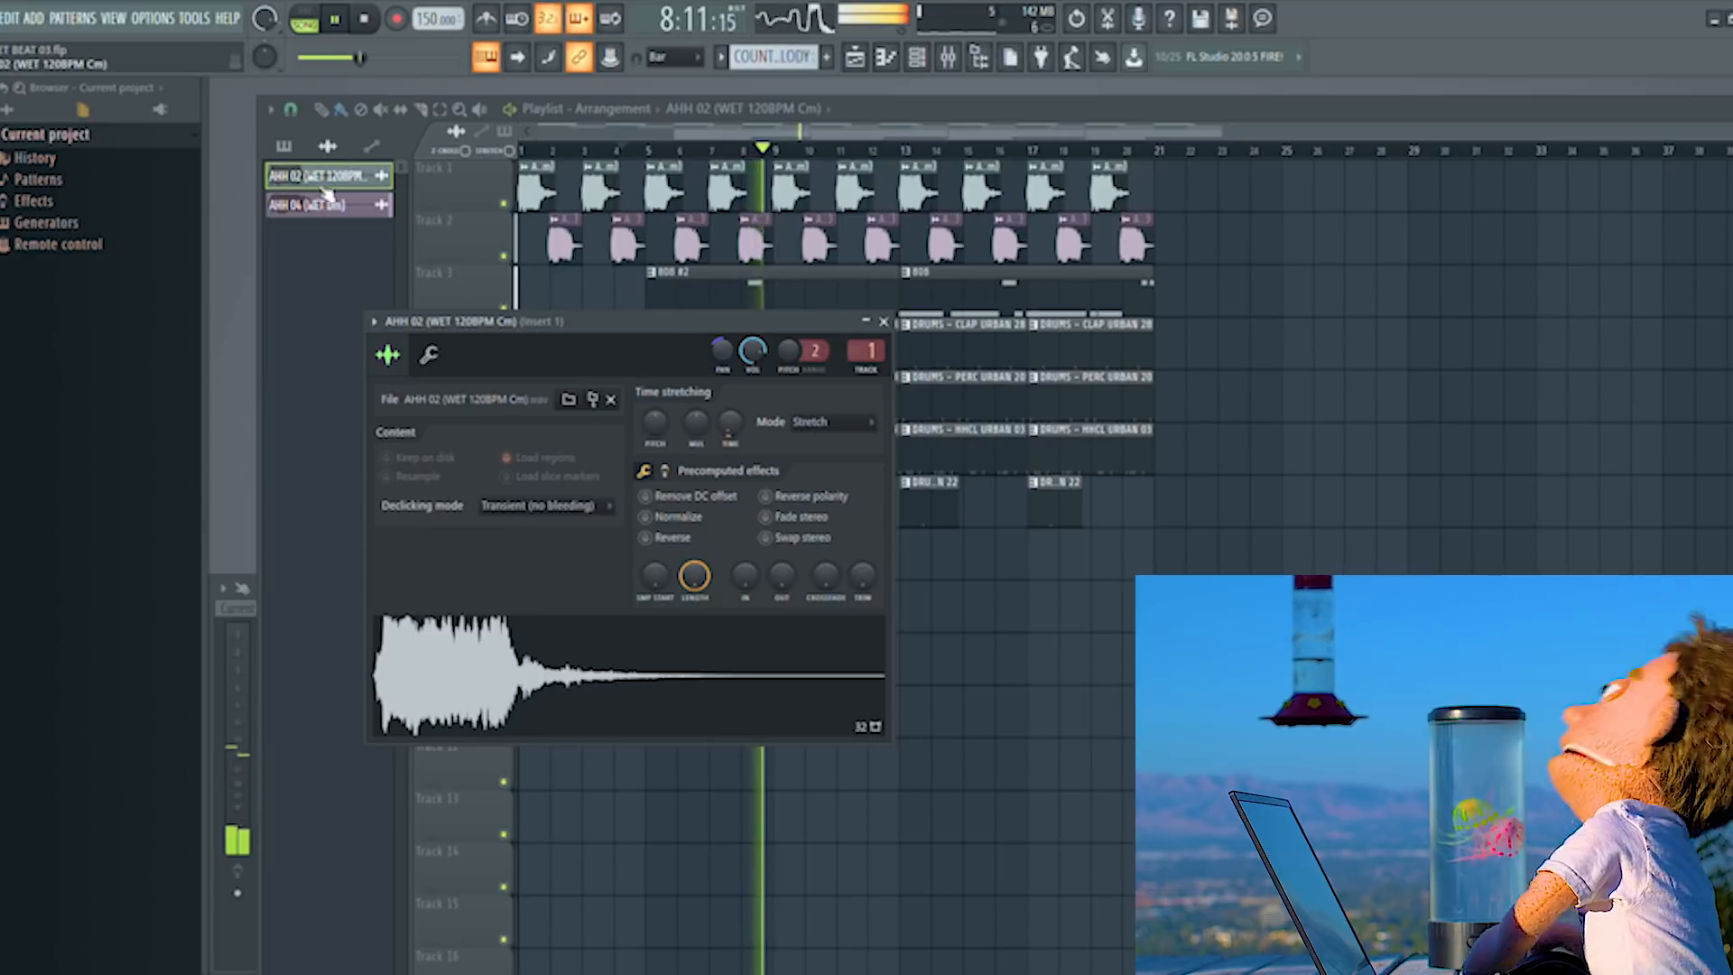
{"action": "left_click", "coordinate": [322, 204]}
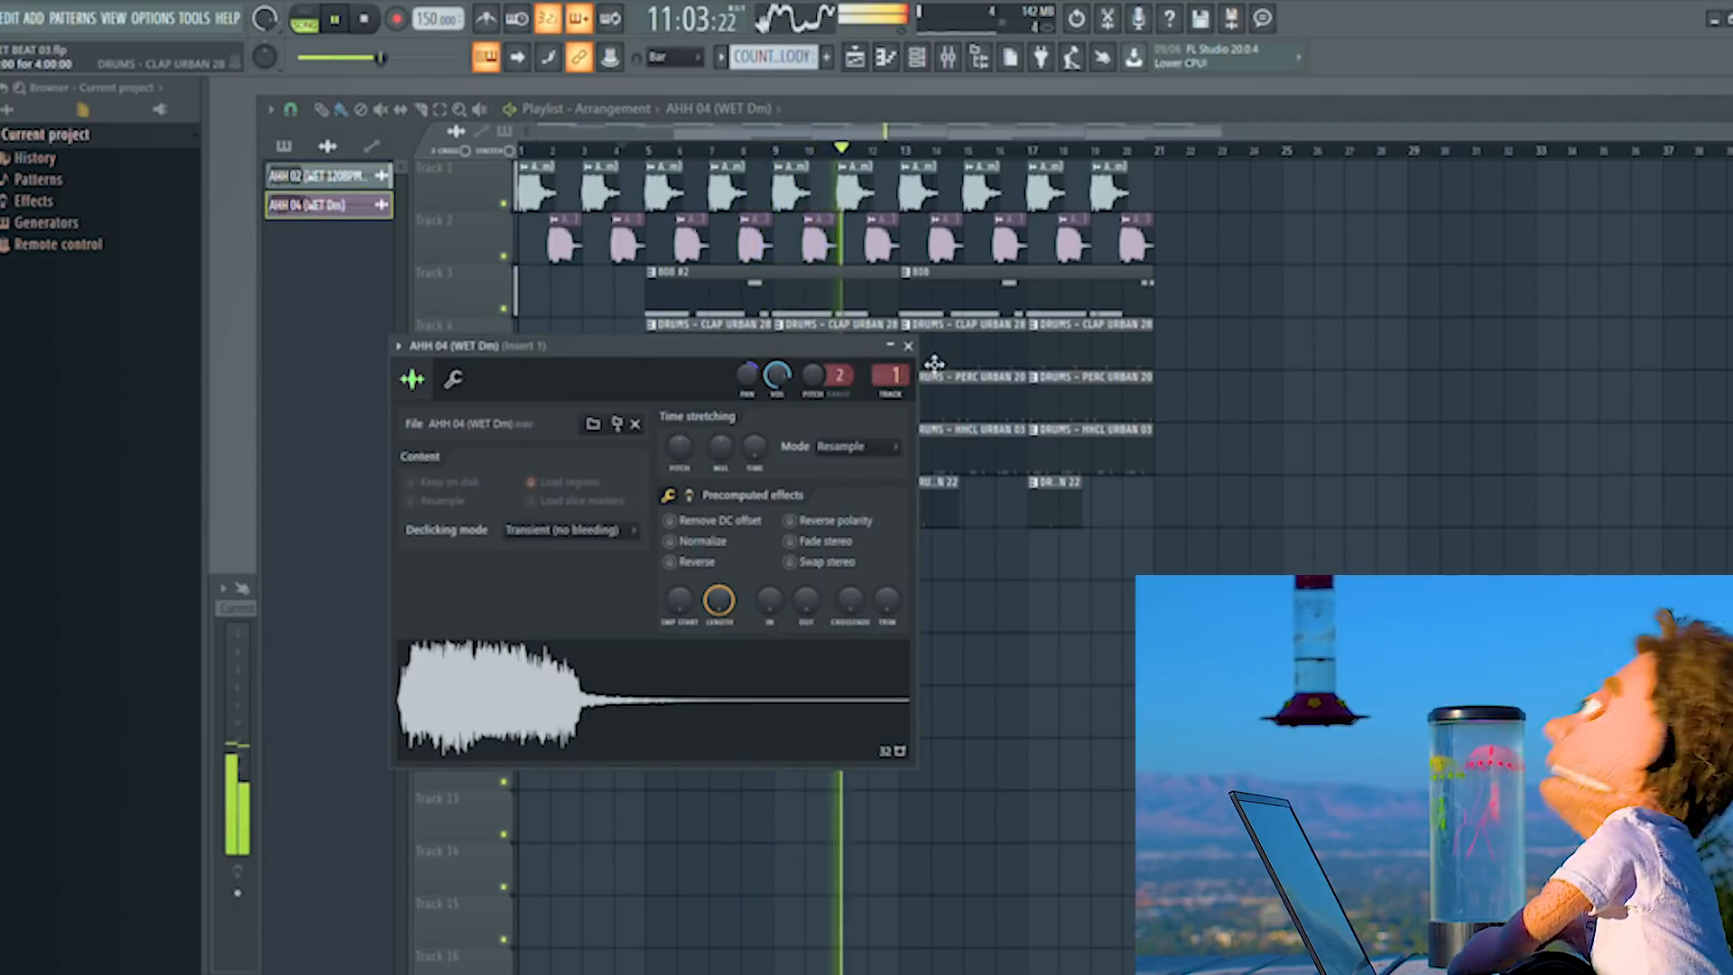
{"action": "left_click", "coordinate": [906, 345]}
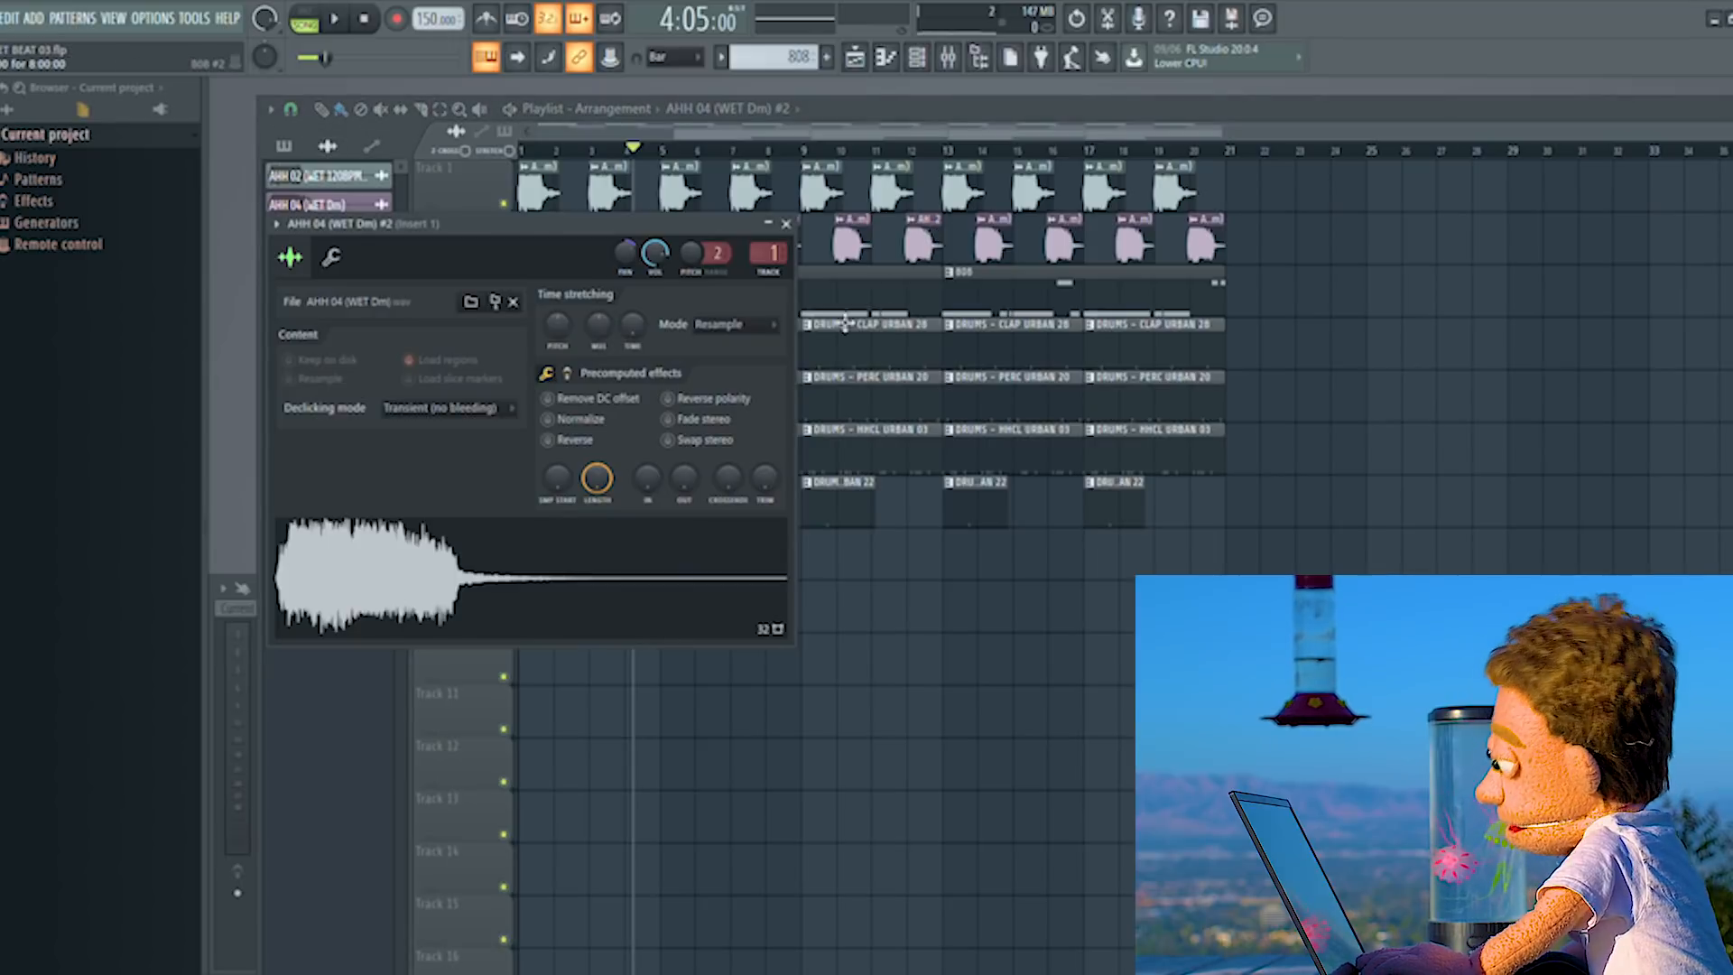
{"action": "left_click", "coordinate": [549, 441]}
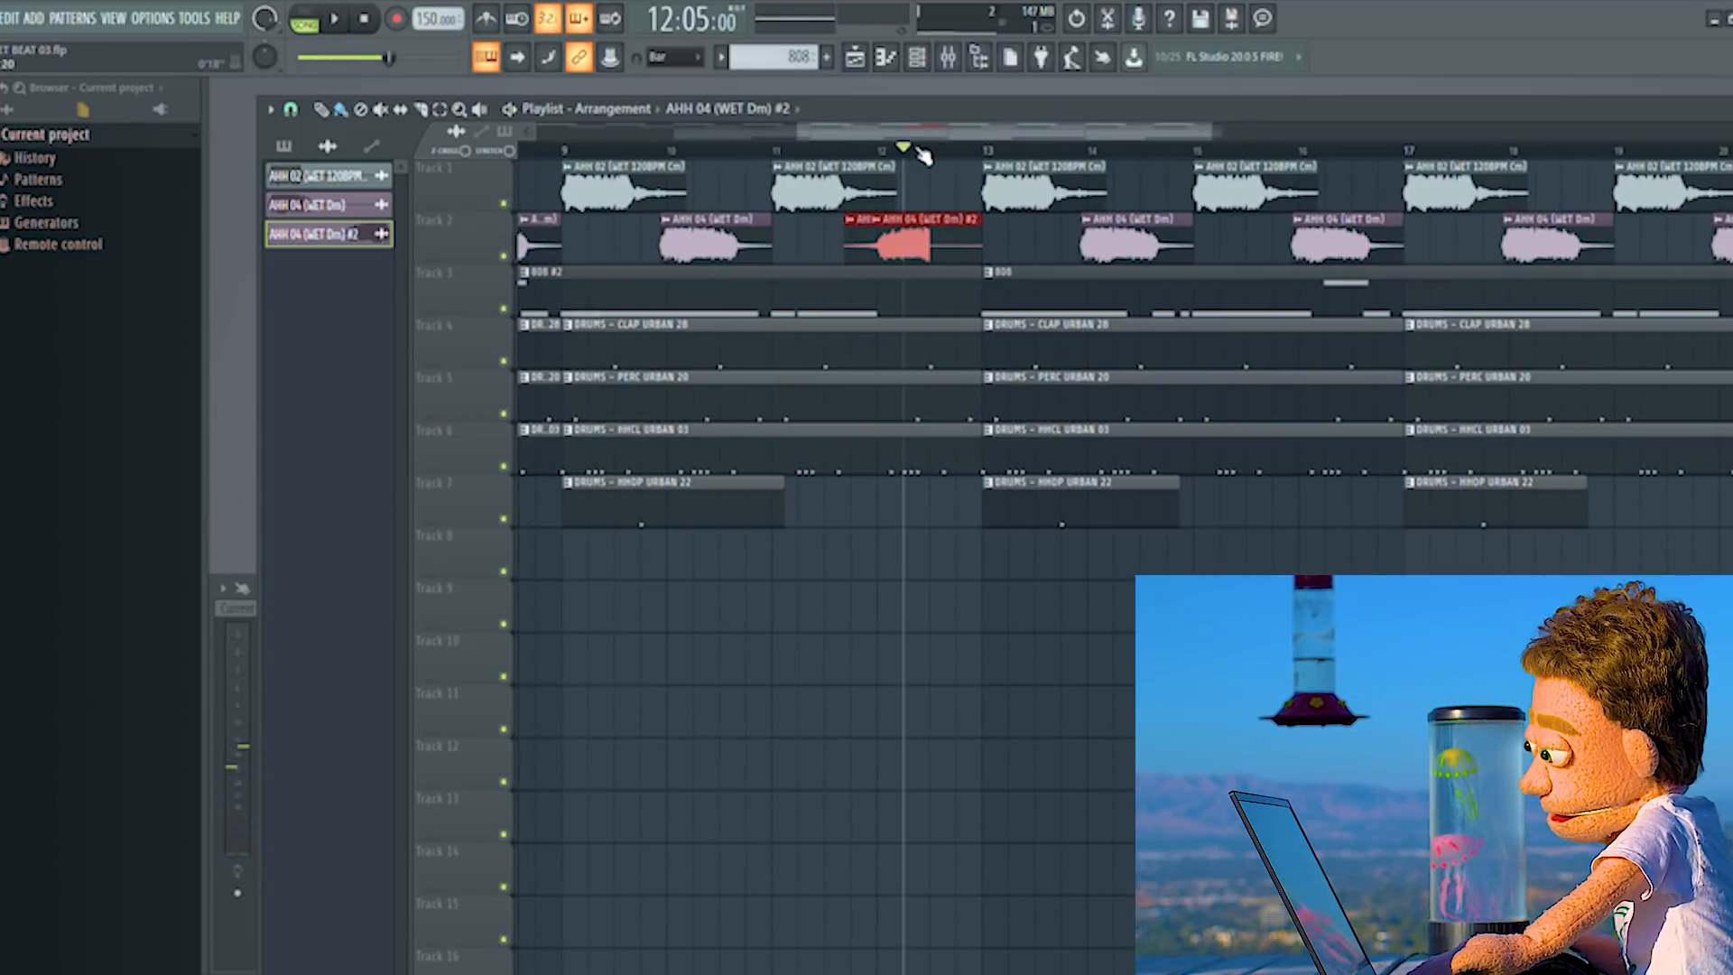
- Move the reversed AHH 04 clip to a new track and repeat it every four bars
{"action": "left_click", "coordinate": [334, 18]}
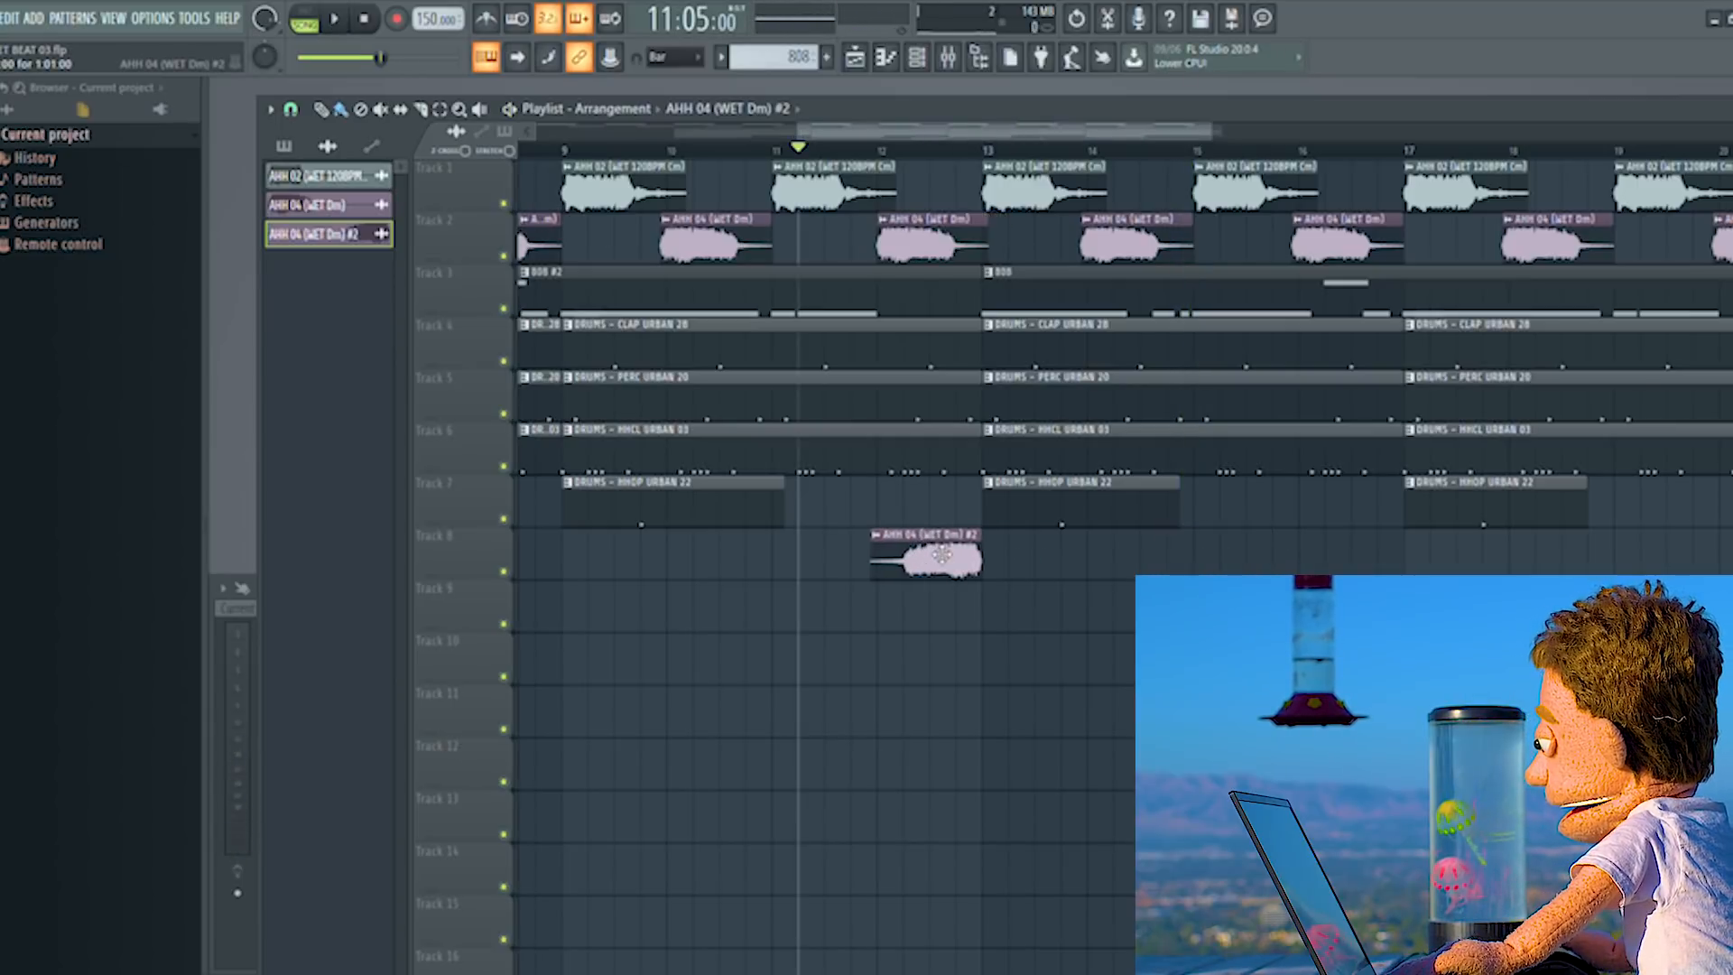
{"action": "left_click", "coordinate": [336, 18]}
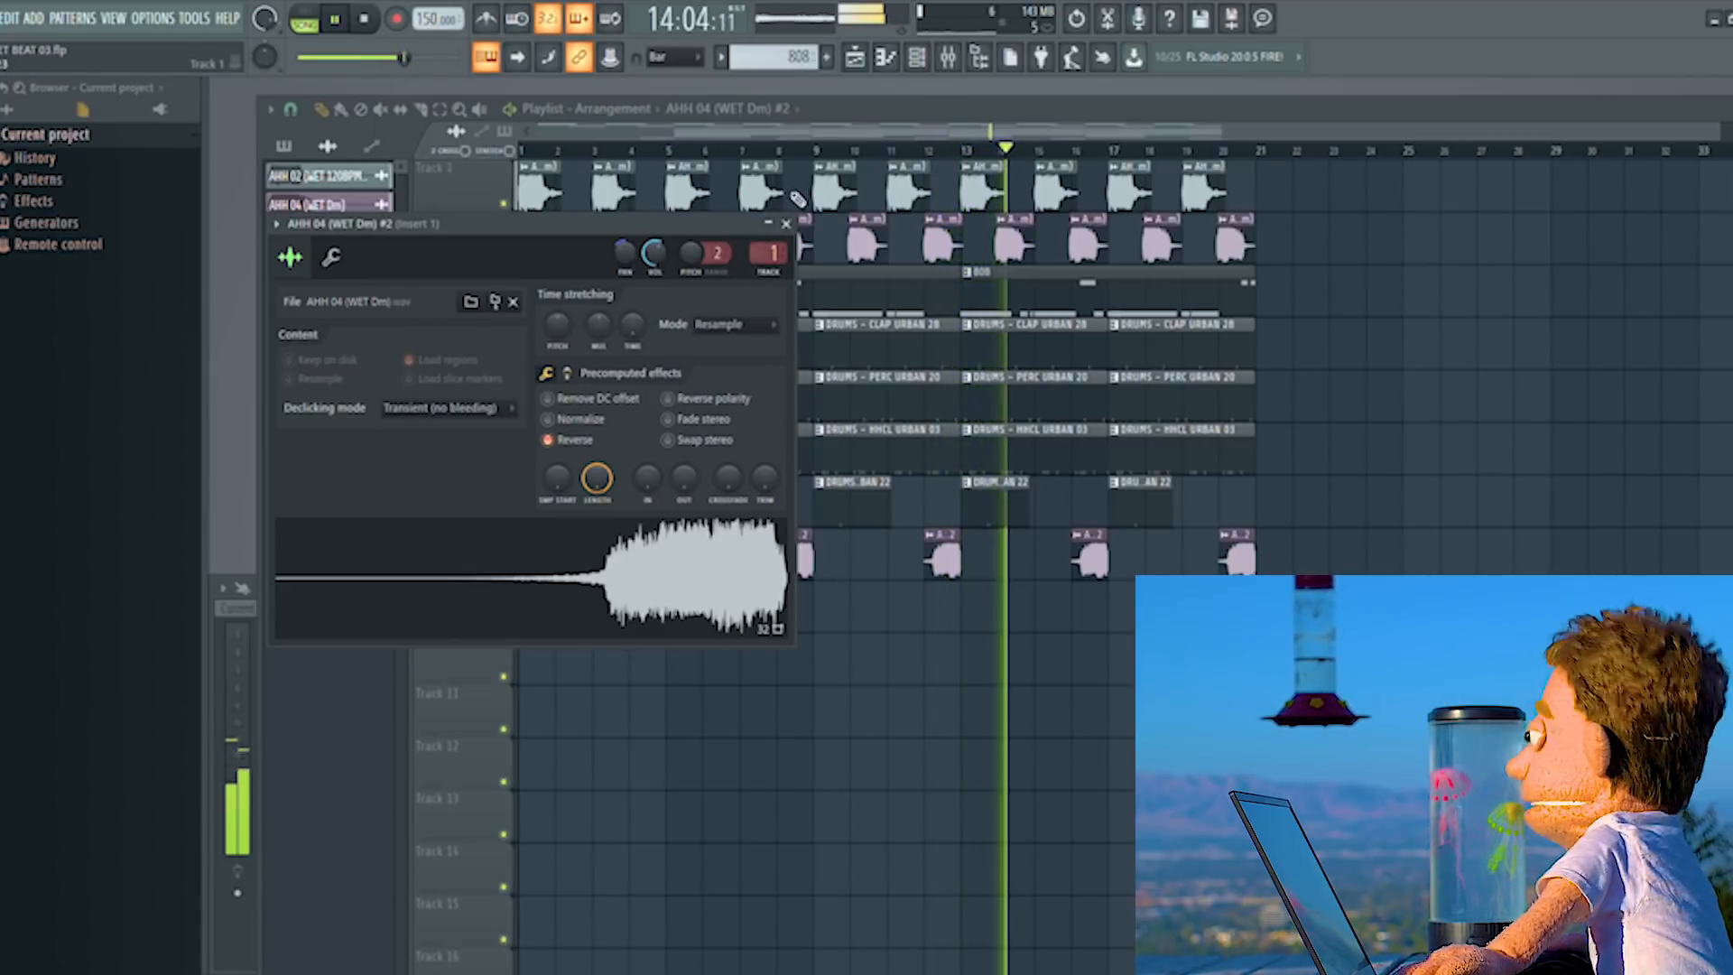
{"action": "left_click", "coordinate": [786, 224]}
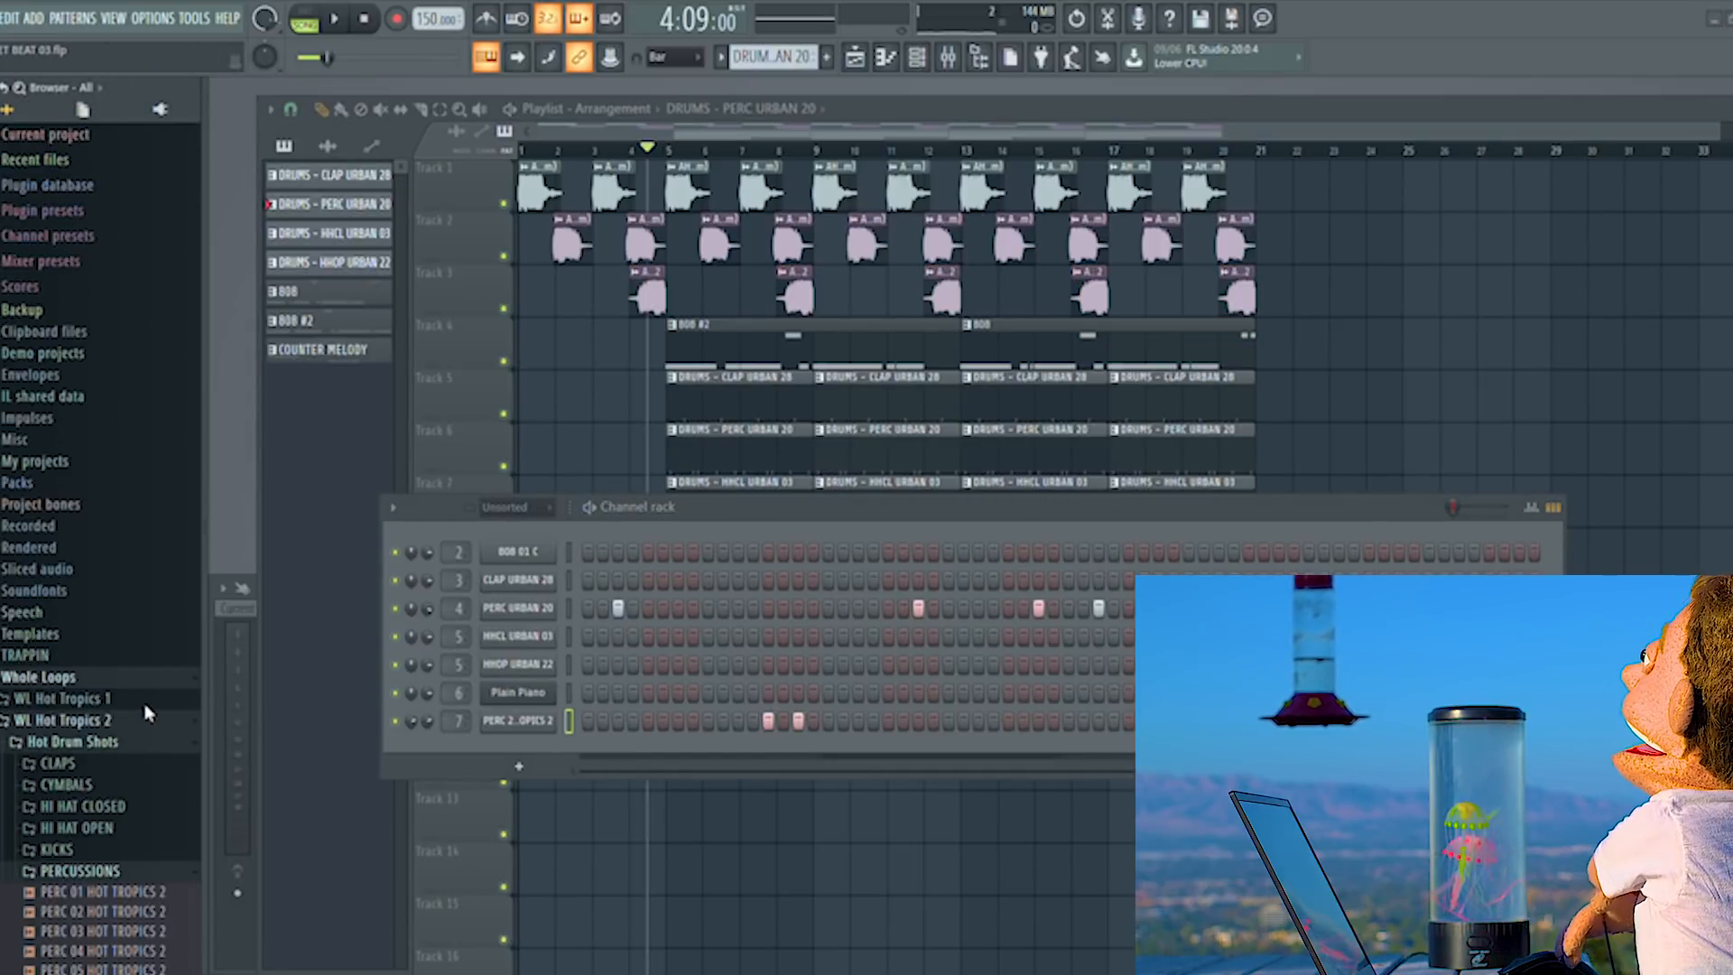
- Load WLRH1 Metal 08 from Triangles & Metal onto percussion channel 7
{"action": "scroll", "scroll_direction": "down", "scroll_amount": 3}
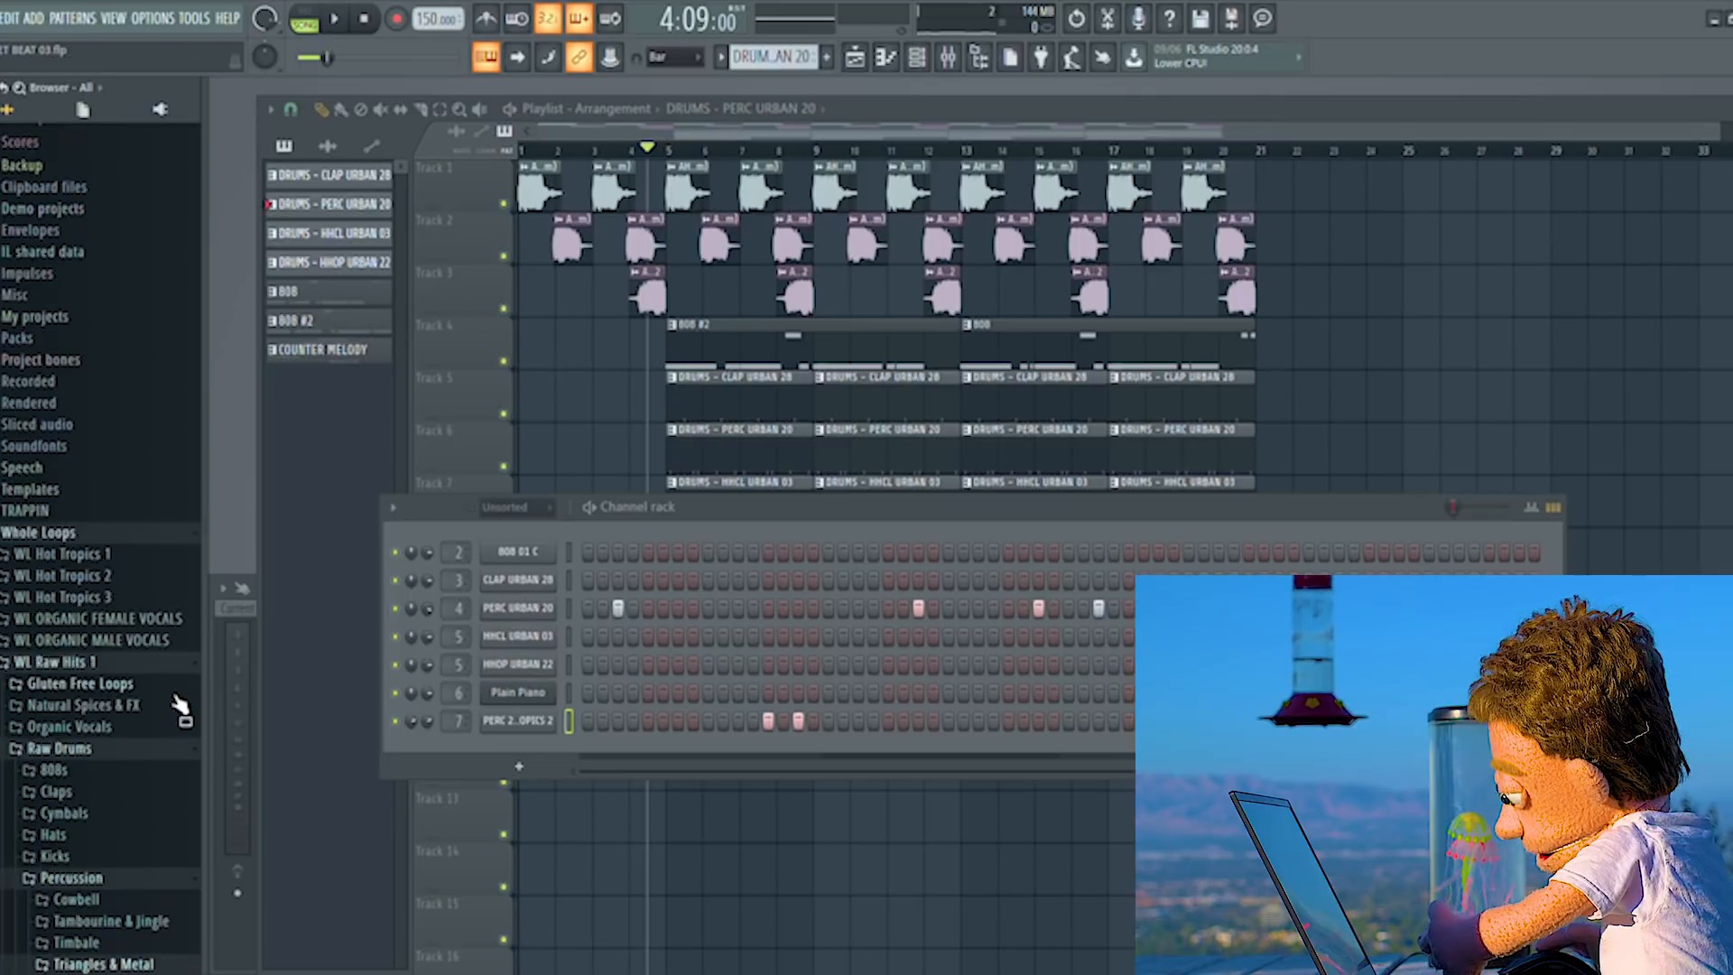
{"action": "scroll", "scroll_direction": "down", "scroll_amount": 3}
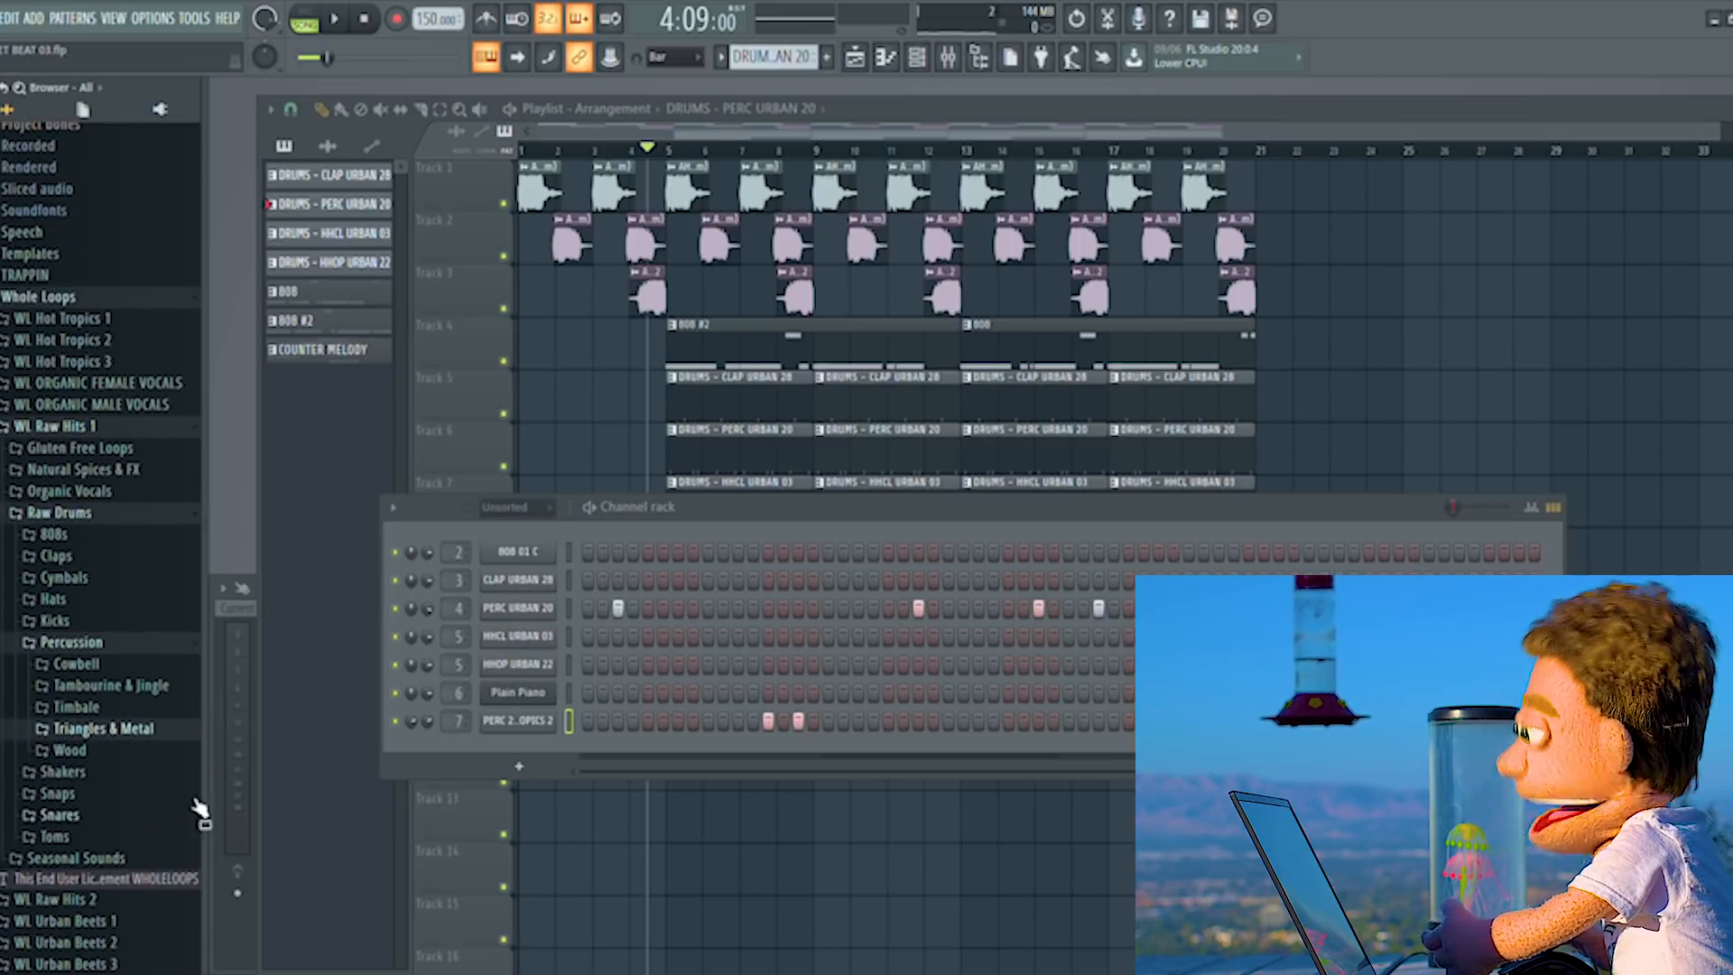
{"action": "left_click", "coordinate": [105, 727]}
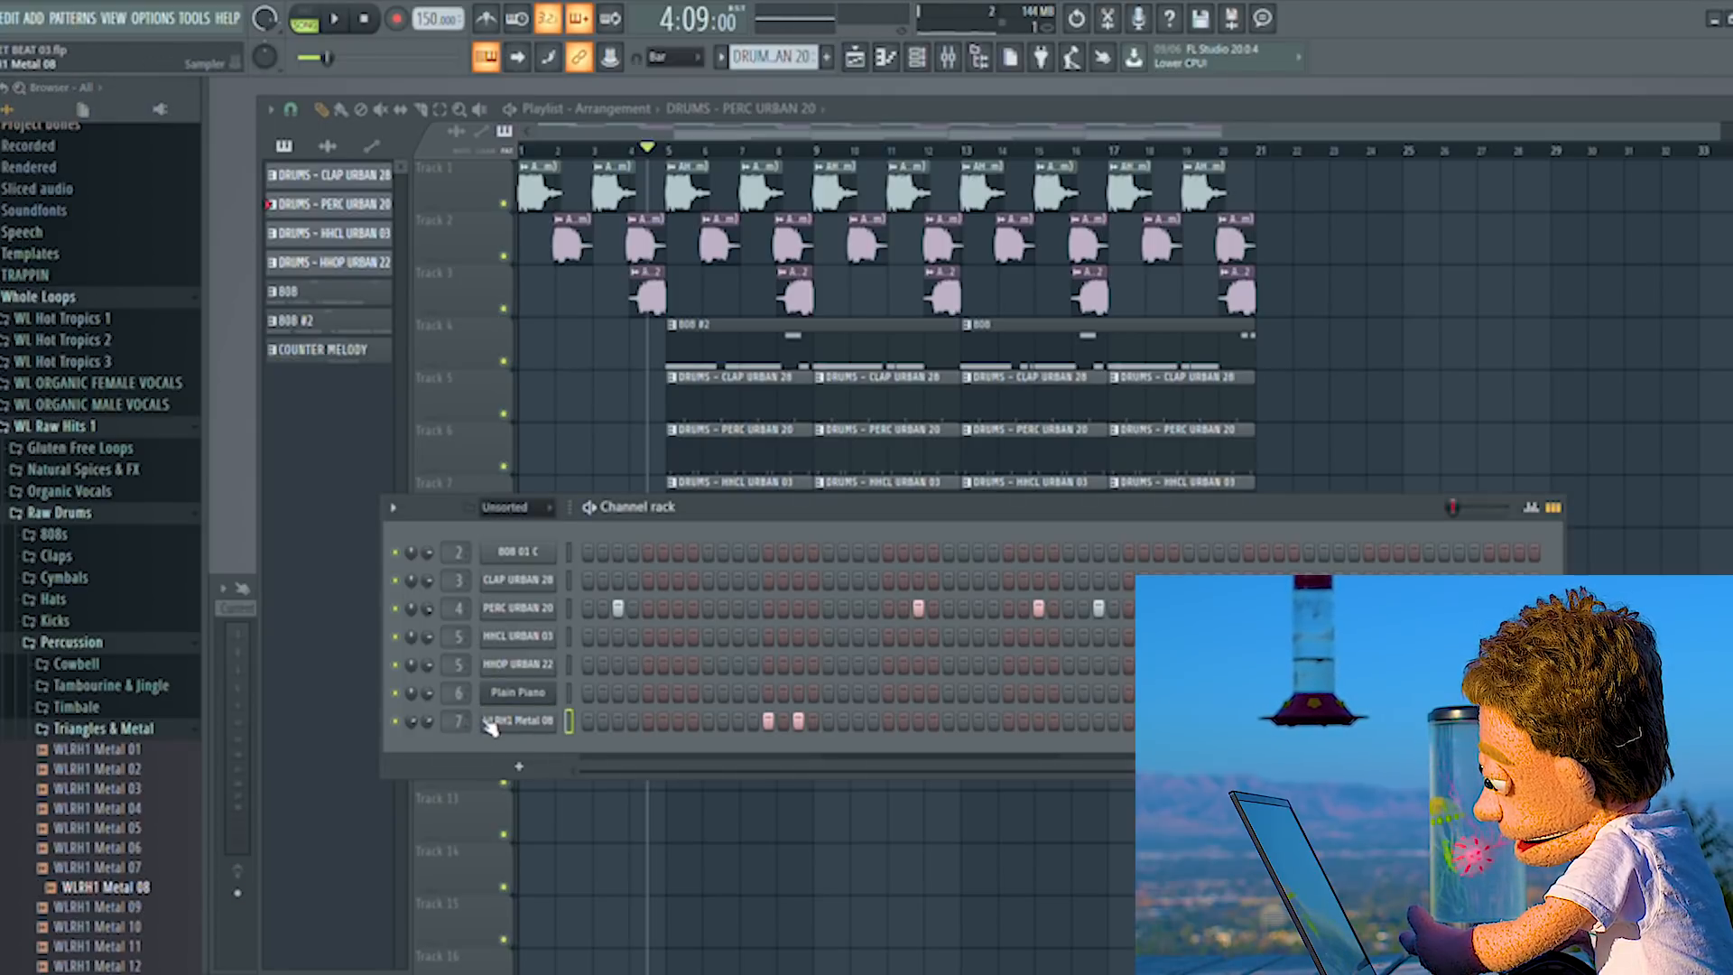
{"action": "left_click", "coordinate": [518, 720]}
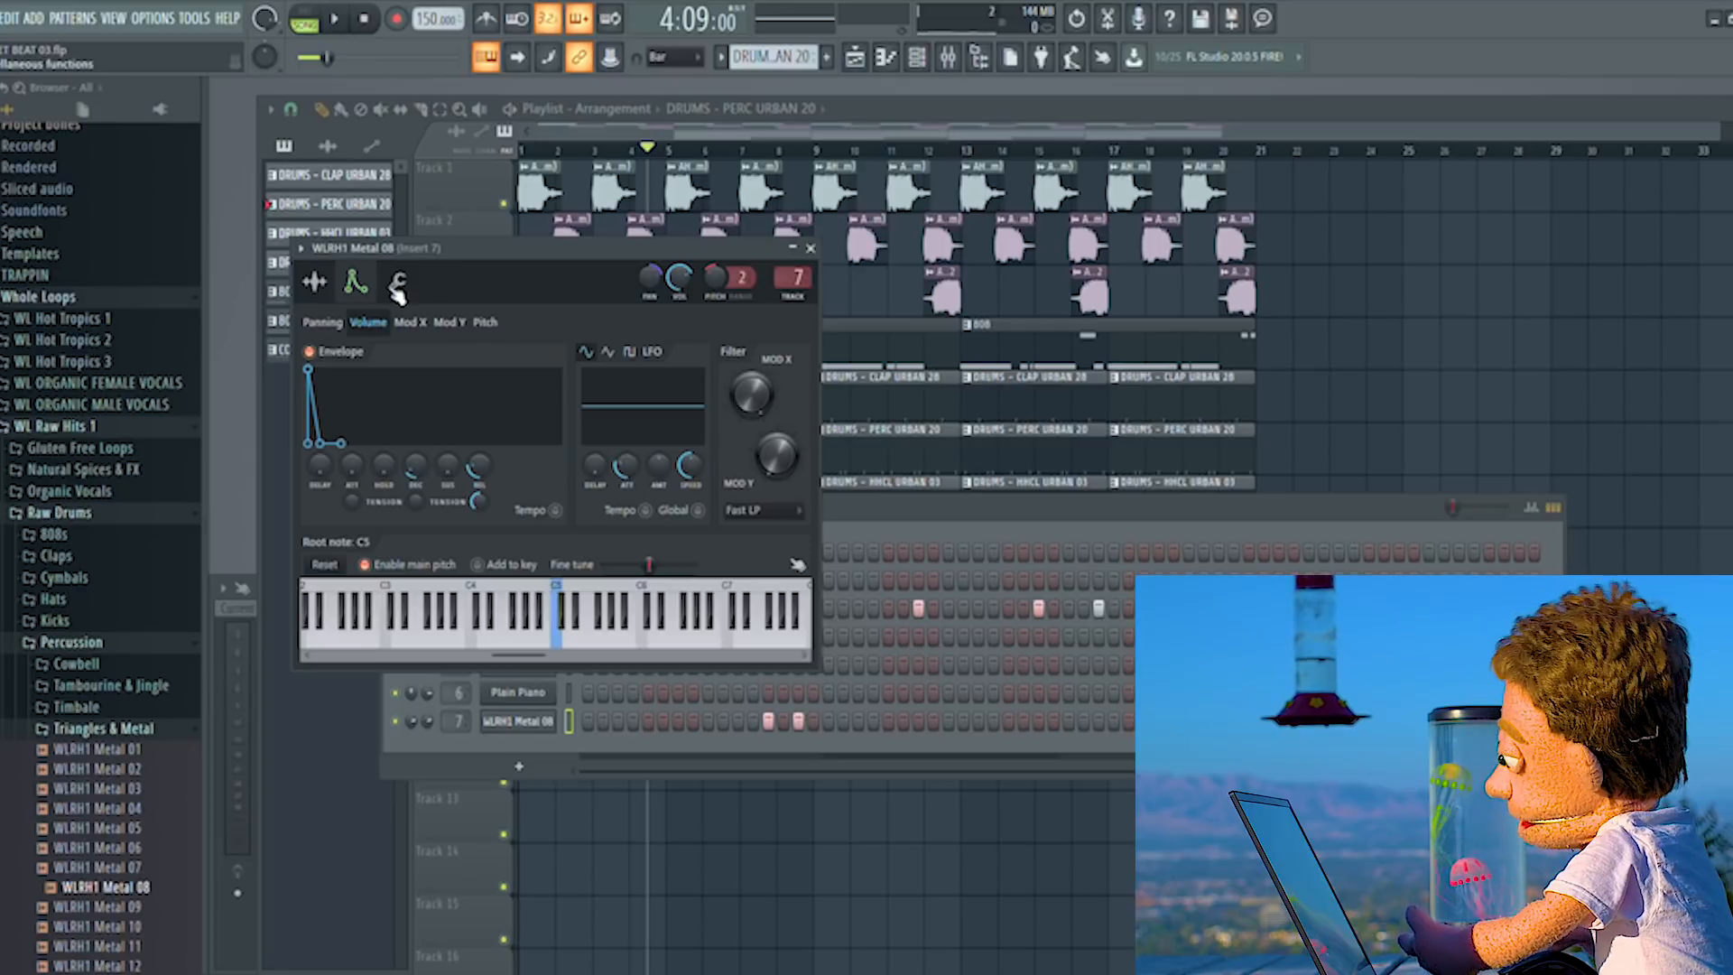
- Review the triangle channel's Misc polyphony options and its volume Envelope
{"action": "left_click", "coordinate": [396, 281]}
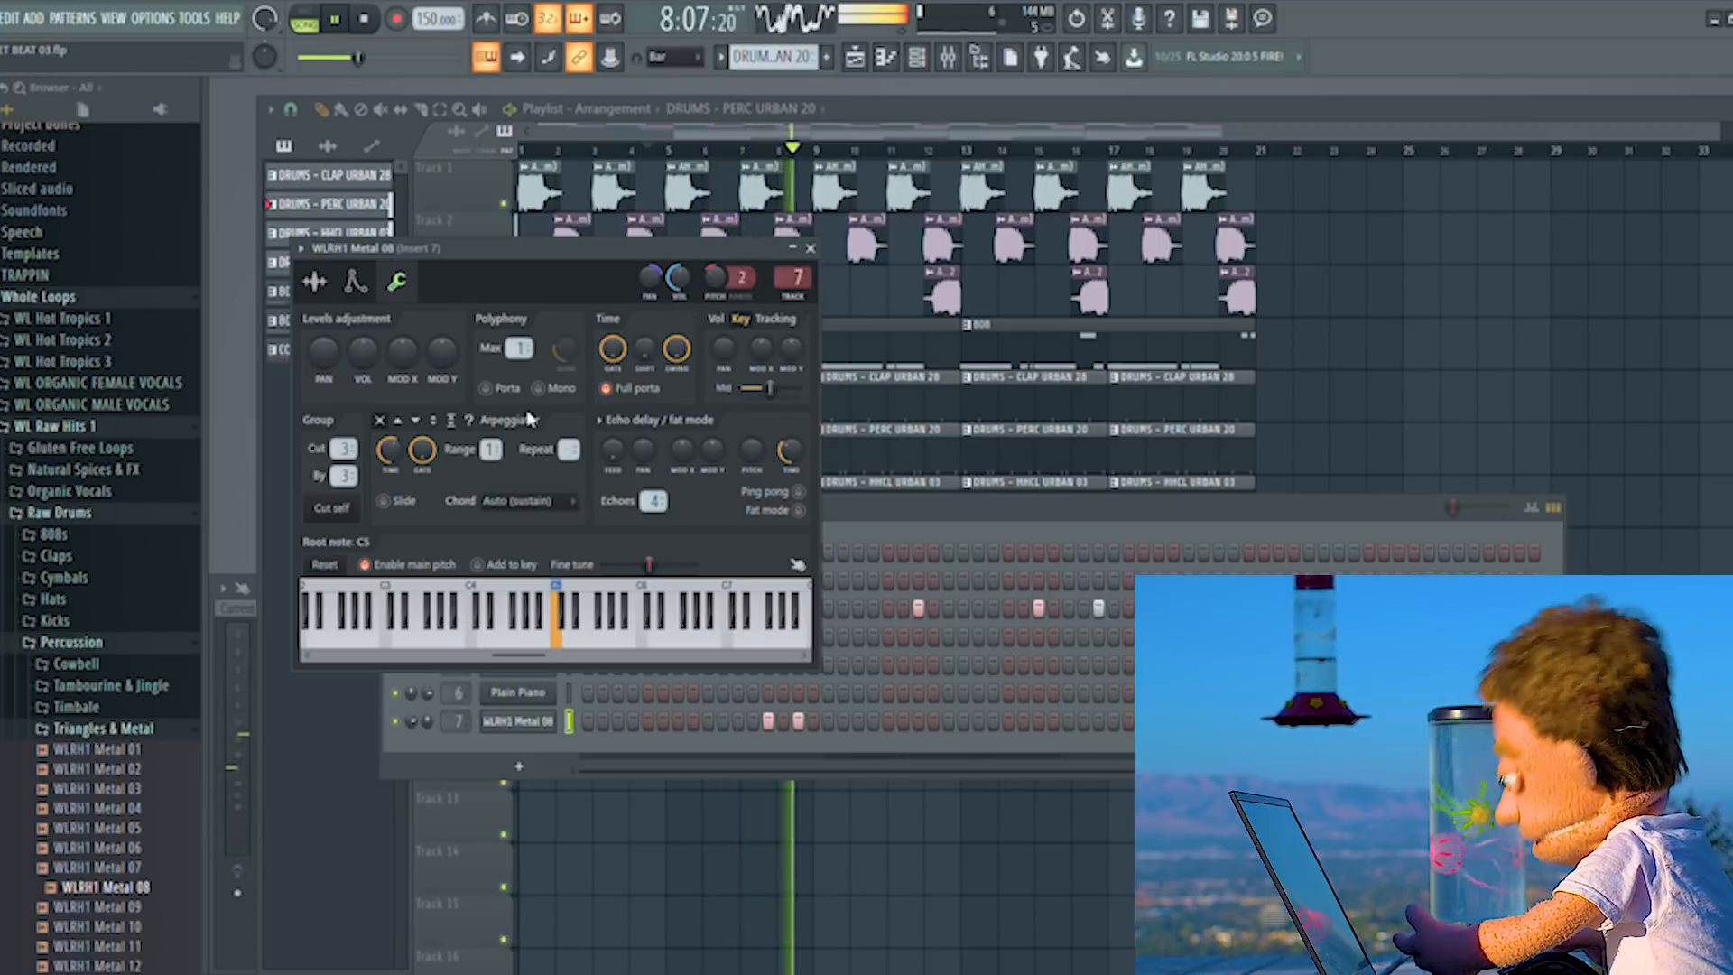
{"action": "left_click", "coordinate": [357, 283]}
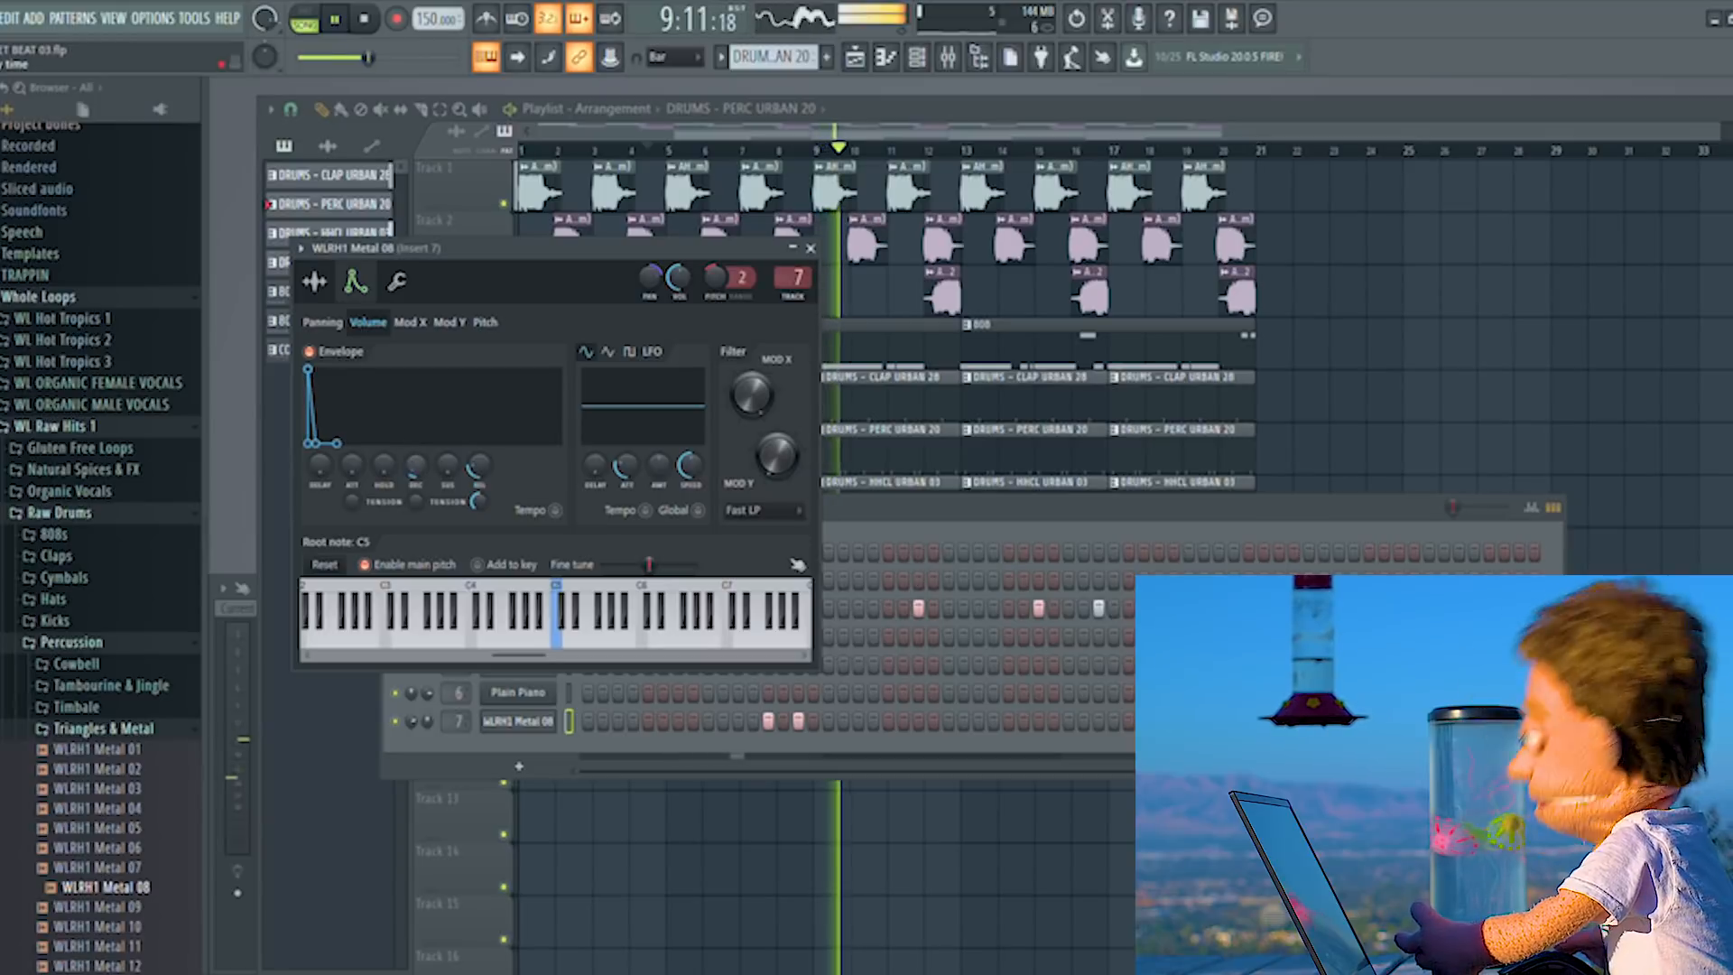